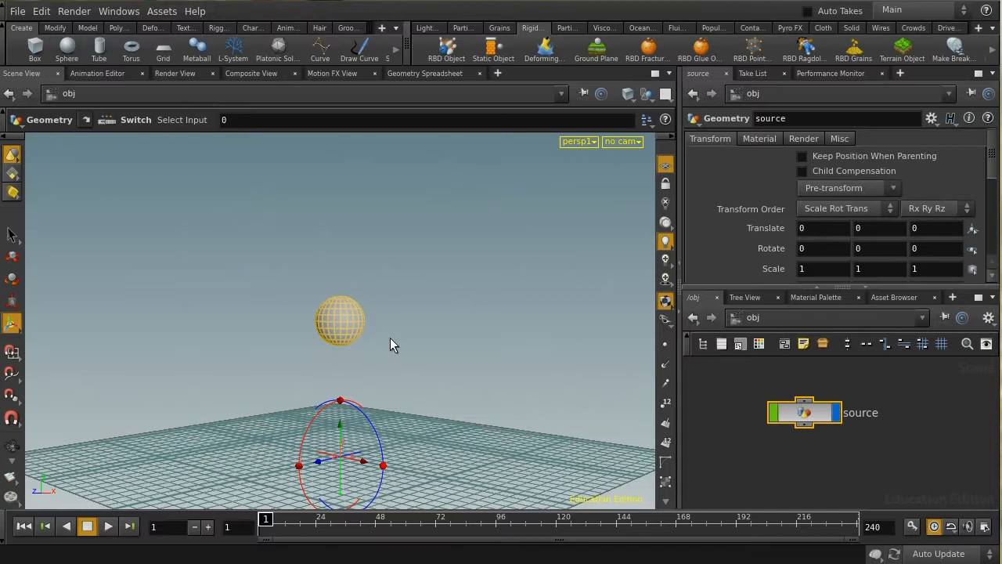
mouse_move(458, 343)
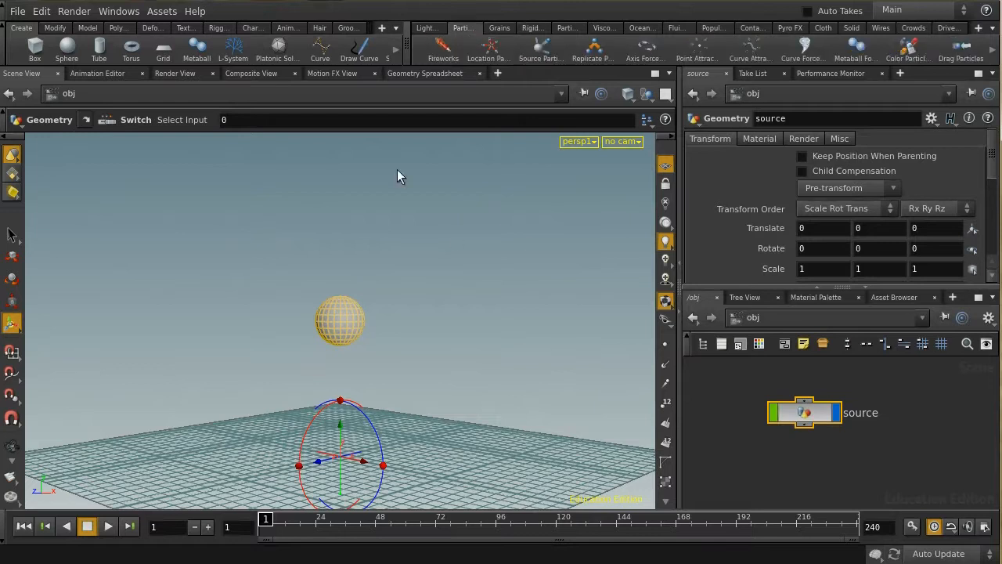
mouse_move(540, 59)
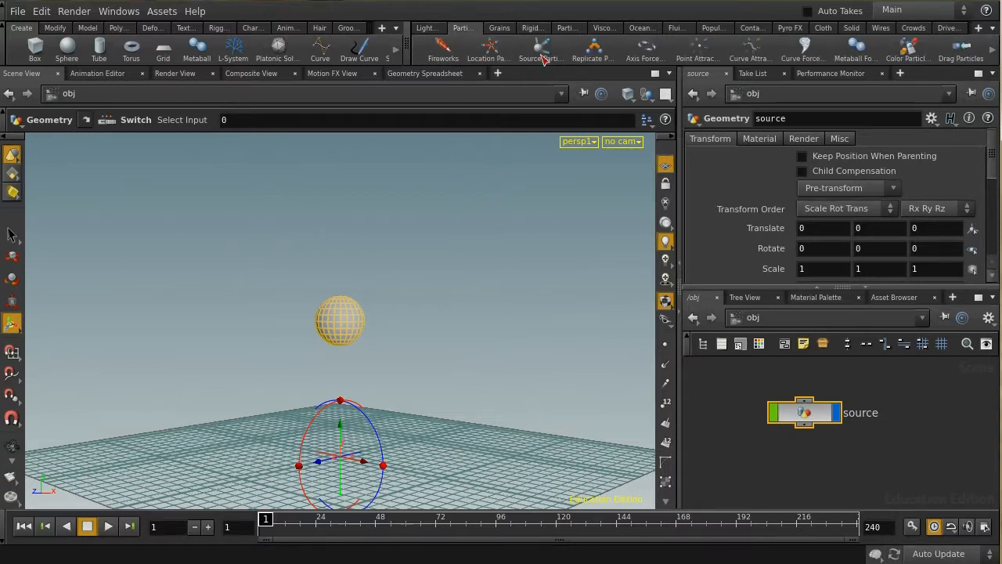
mouse_move(540, 49)
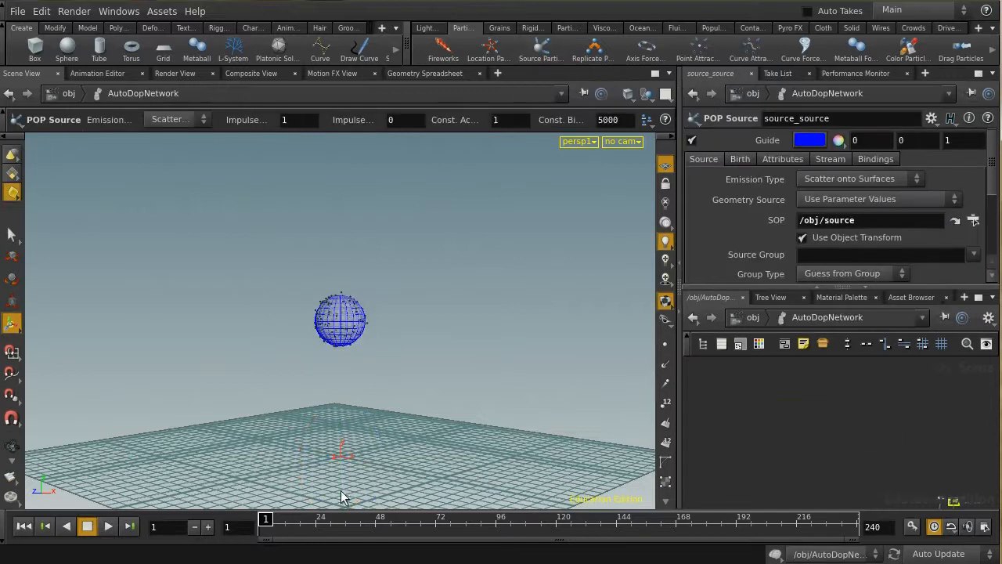
- Play the new particle simulation to watch particles pour down from the sphere, then stop
left_click(106, 526)
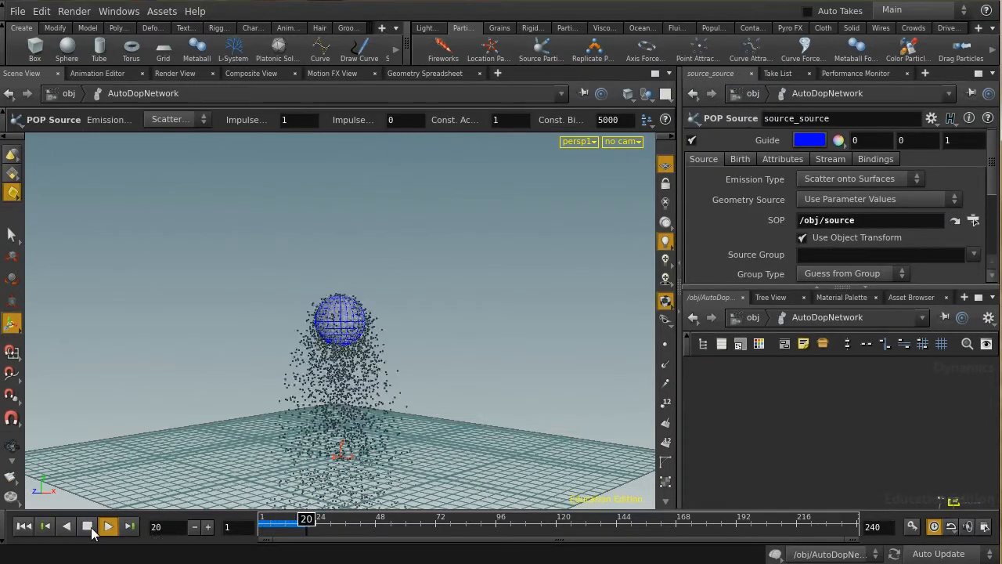
left_click(108, 526)
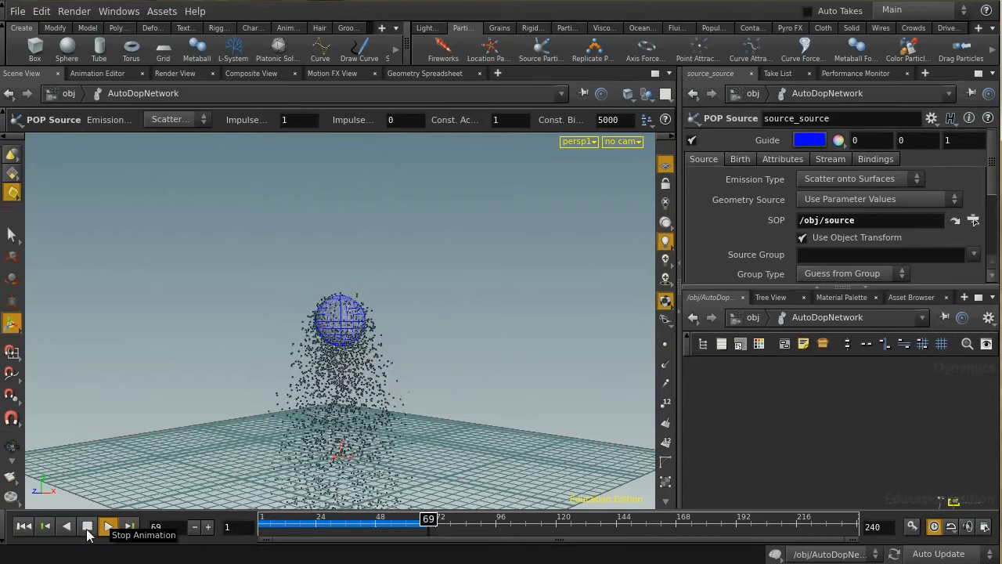
left_click(88, 526)
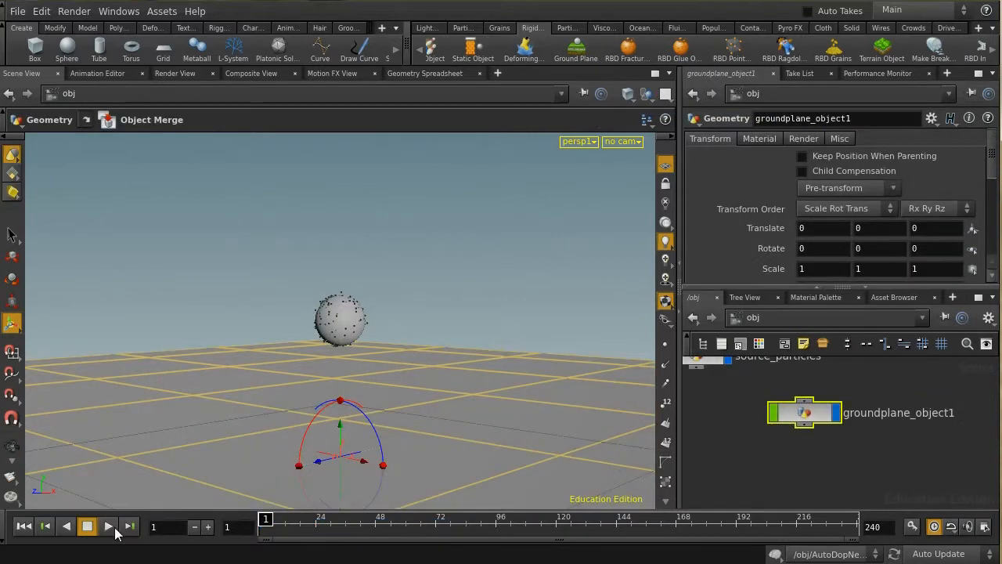
- Play the simulation so particles land on the ground plane, then stop and rewind to frame 1
left_click(108, 526)
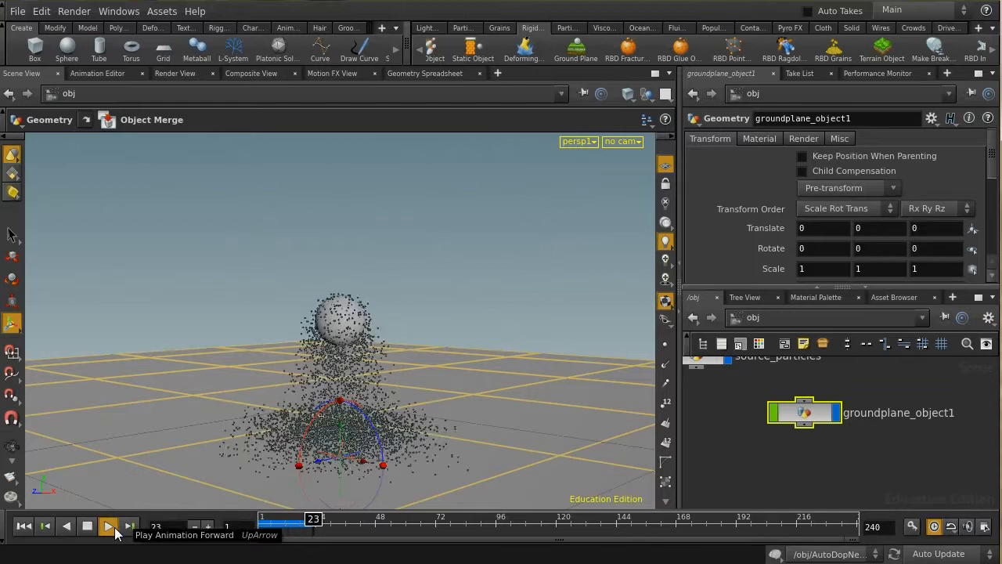
left_click(108, 526)
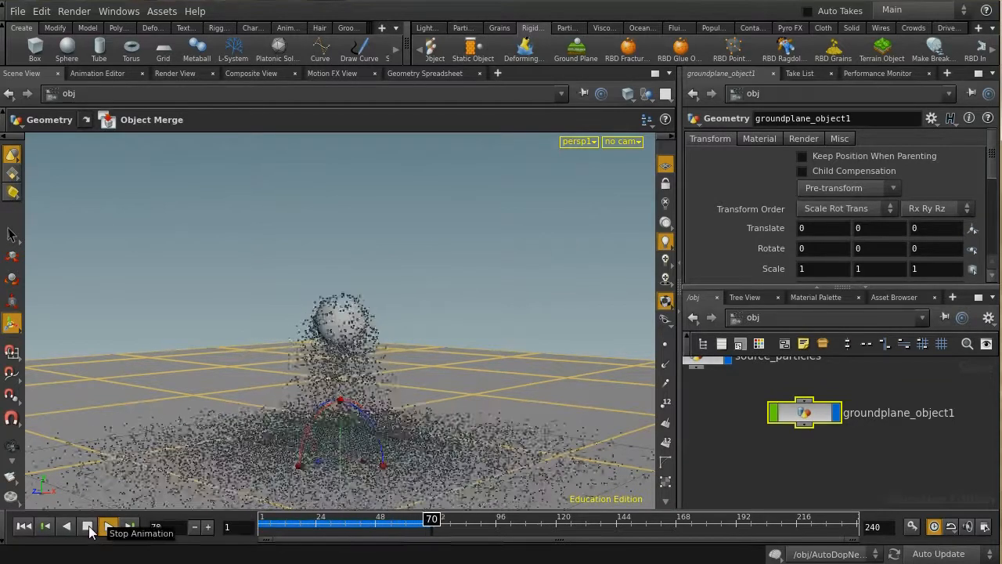
left_click(88, 526)
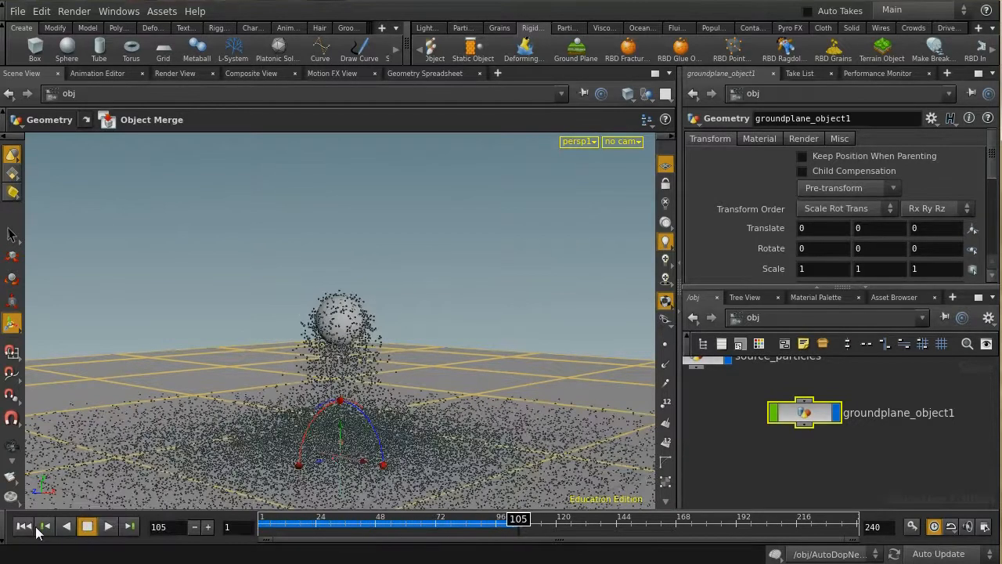
left_click(24, 526)
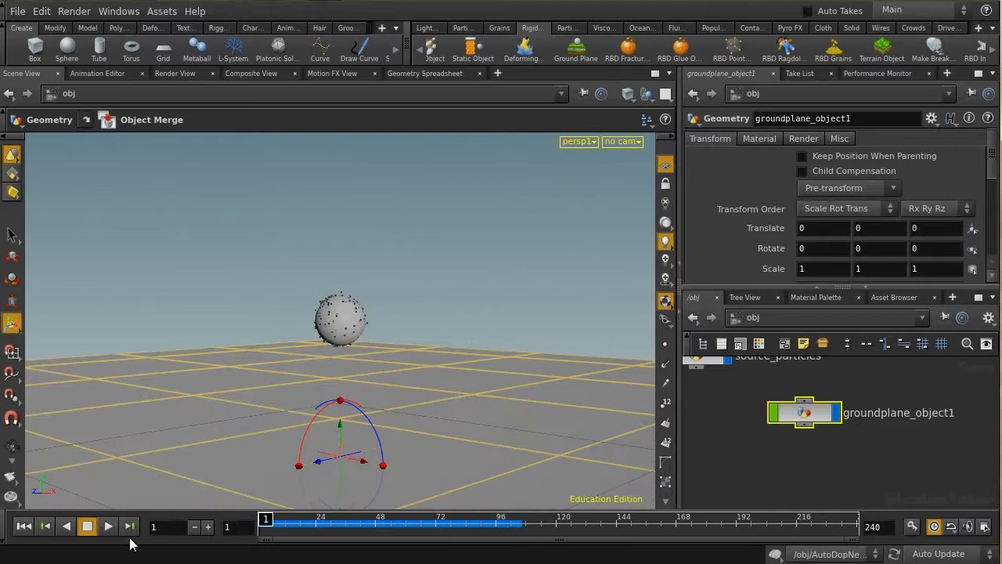
mouse_move(413, 334)
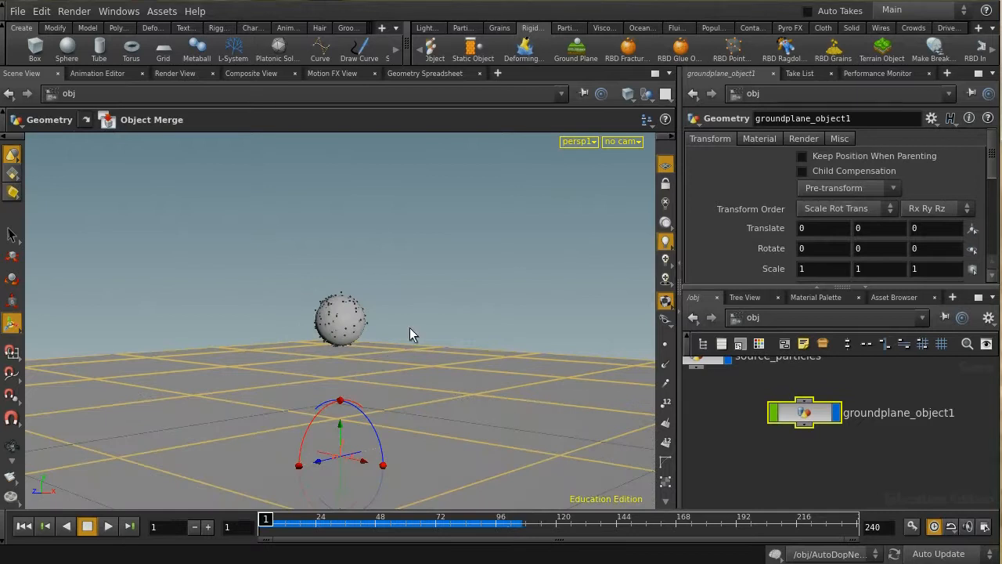
mouse_move(407, 281)
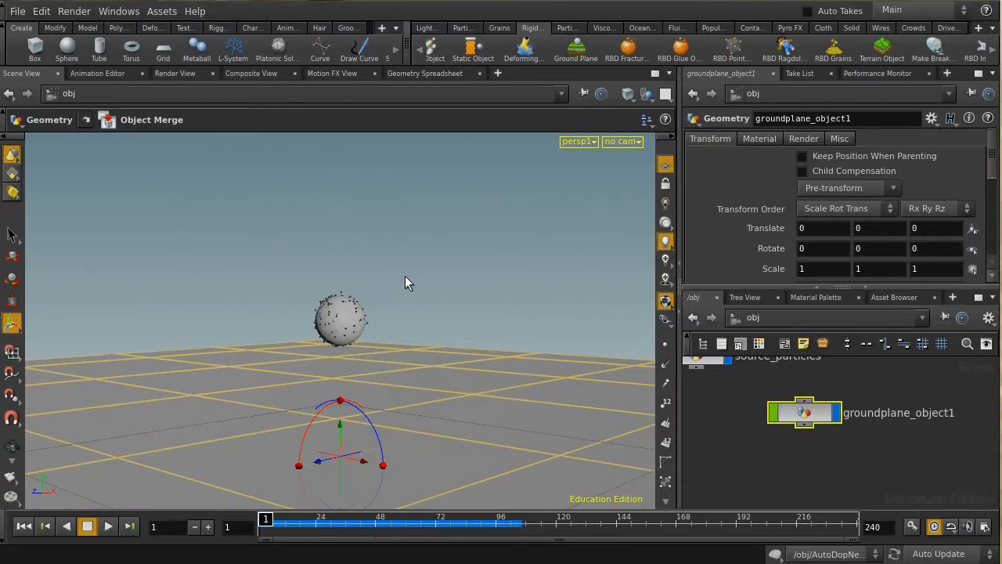
mouse_move(395, 282)
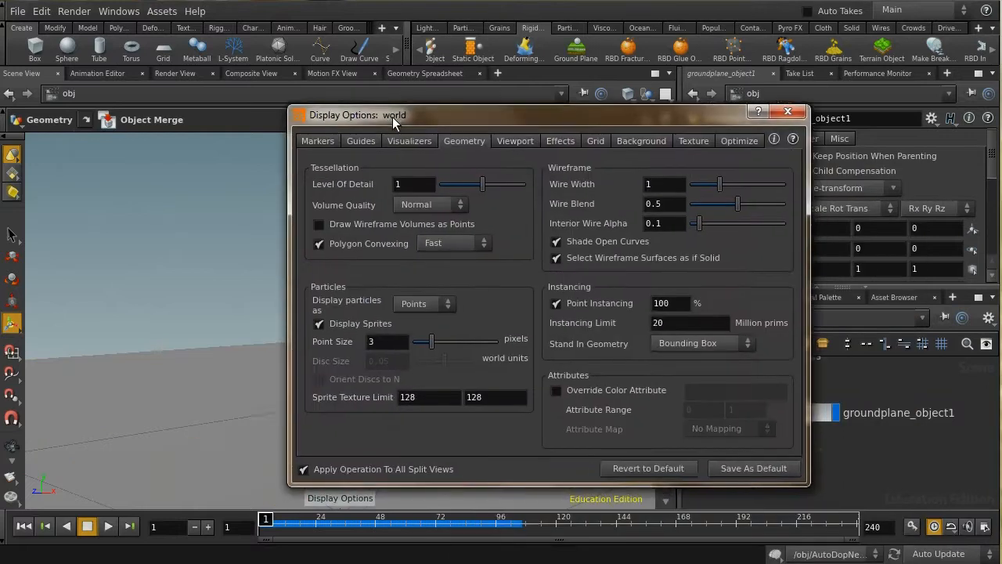
mouse_move(447, 144)
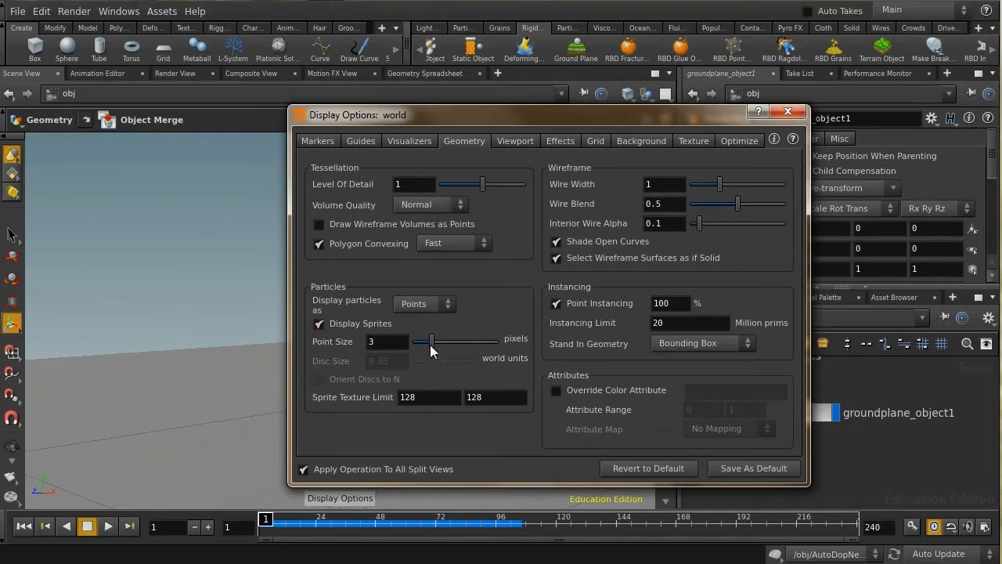
- Raise the particle point size to about 7.67 in Display Options and replay the simulation
left_click_drag(431, 341, 476, 341)
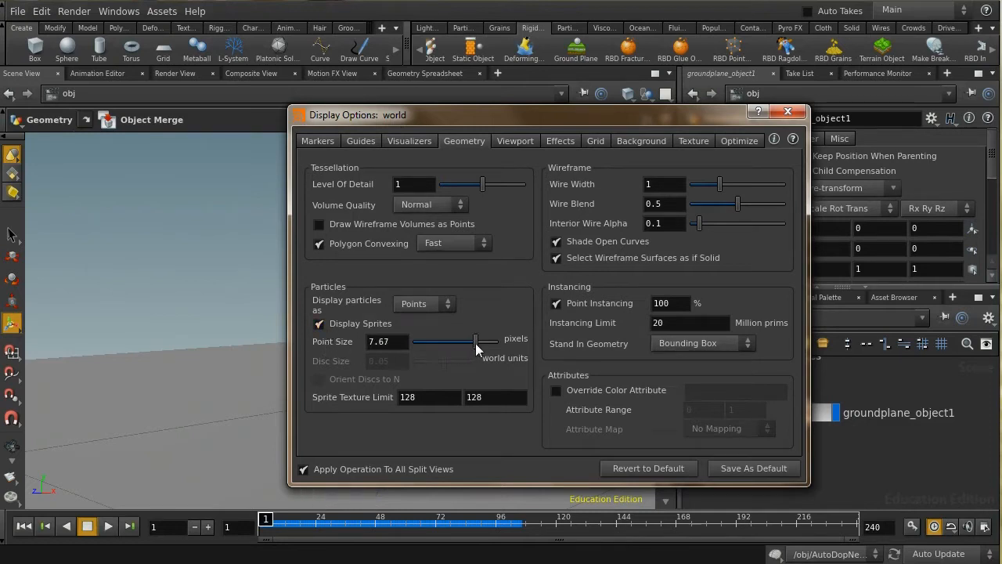
left_click(787, 110)
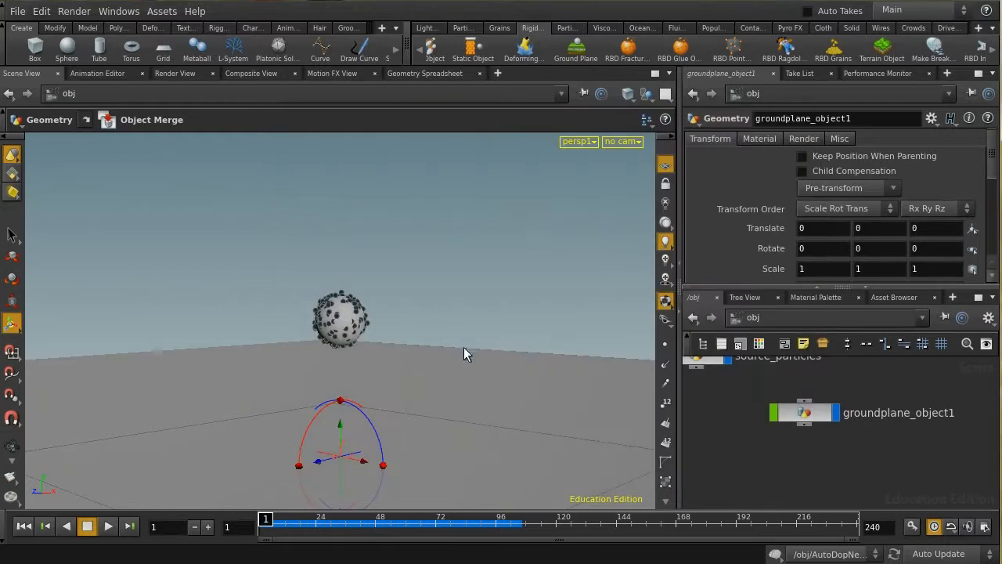
mouse_move(132, 554)
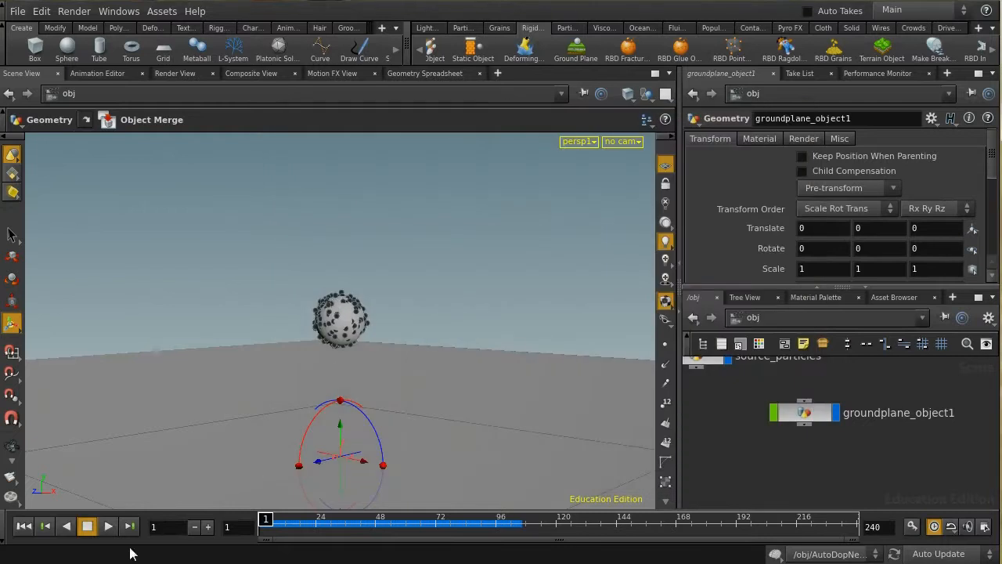
left_click(106, 526)
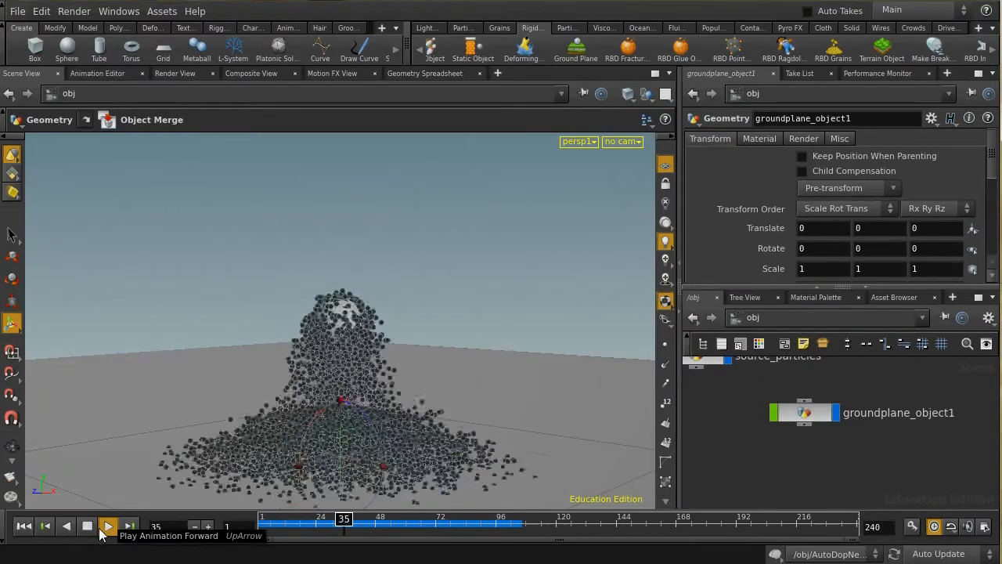
left_click(107, 526)
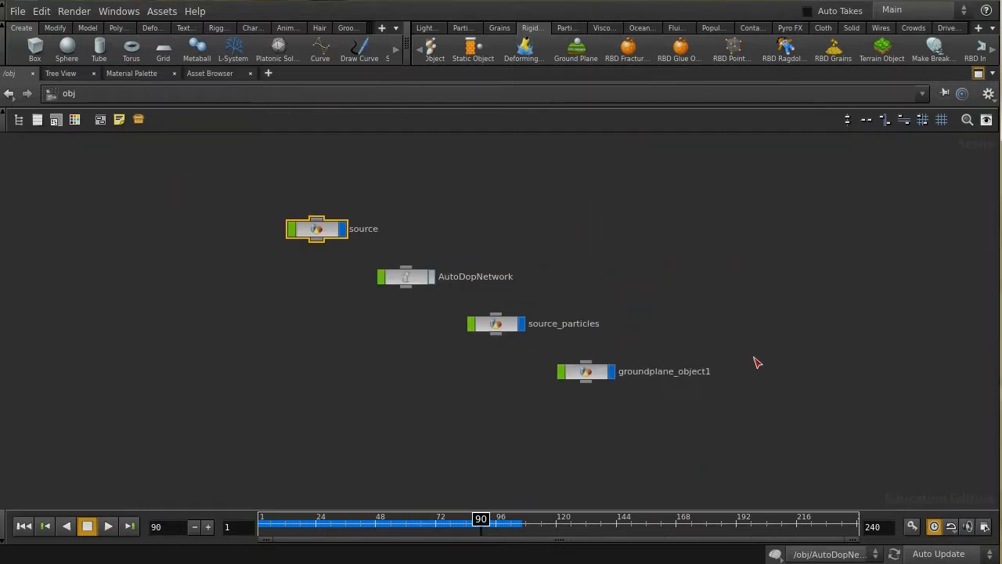
- Dive inside the AutoDopNetwork node to view its contents
left_click(586, 369)
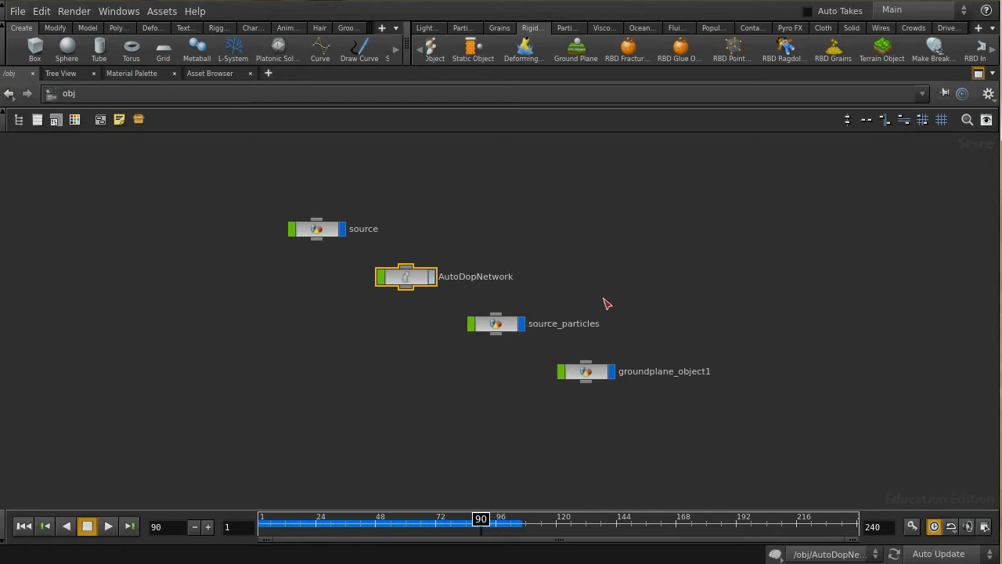
double_click(495, 322)
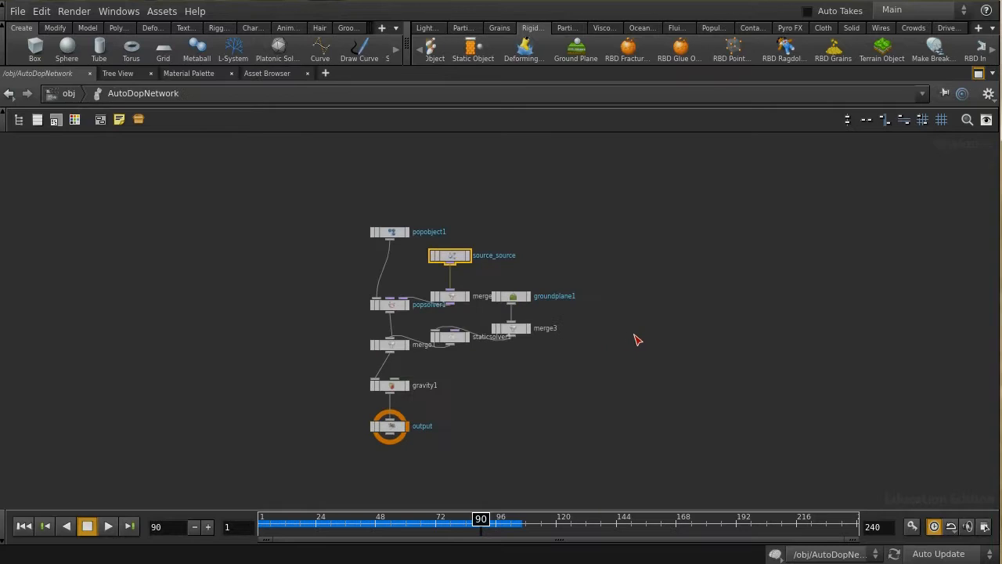
mouse_move(553, 307)
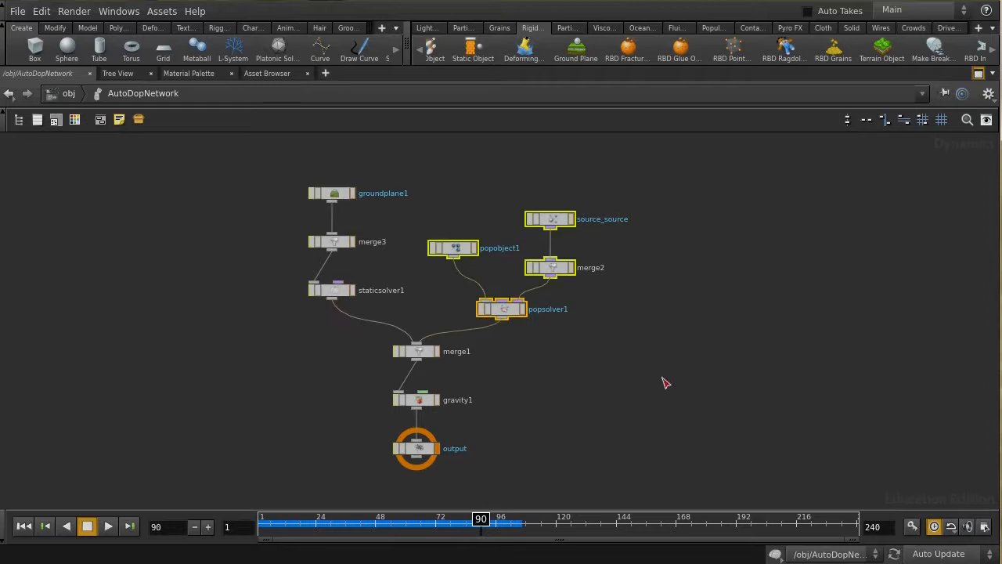
mouse_move(690, 473)
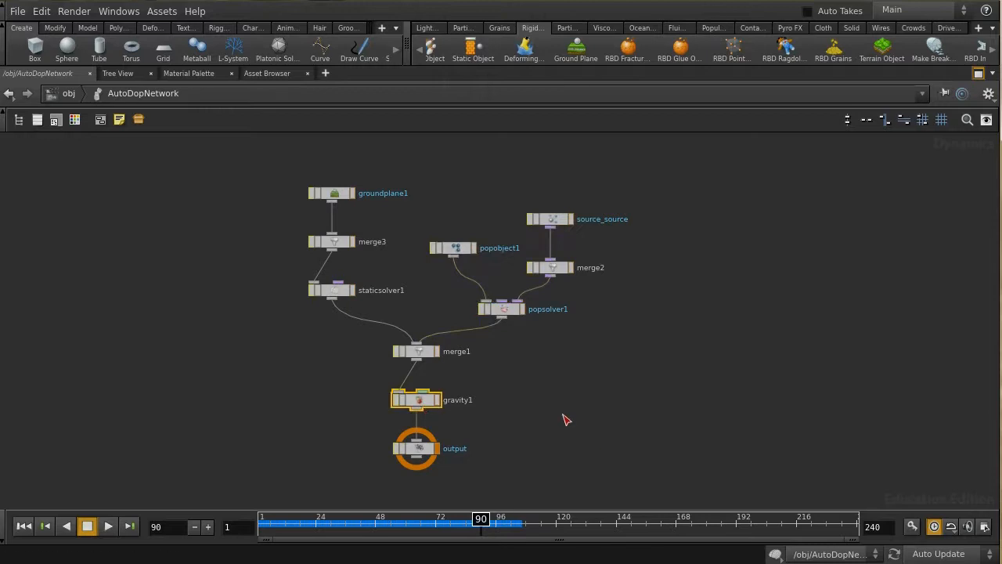
mouse_move(564, 419)
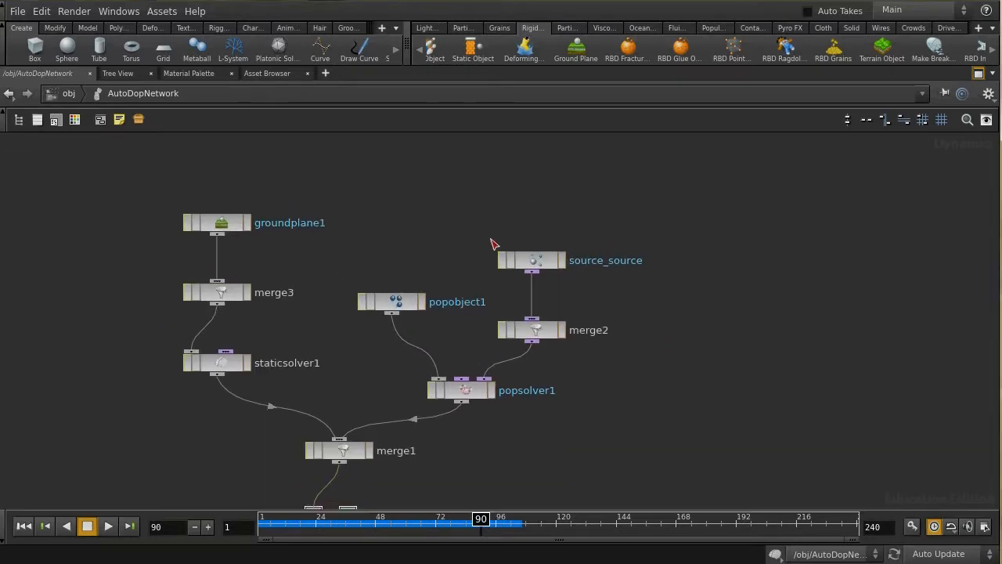
- Select the source_source node to show its parameters
left_click(530, 260)
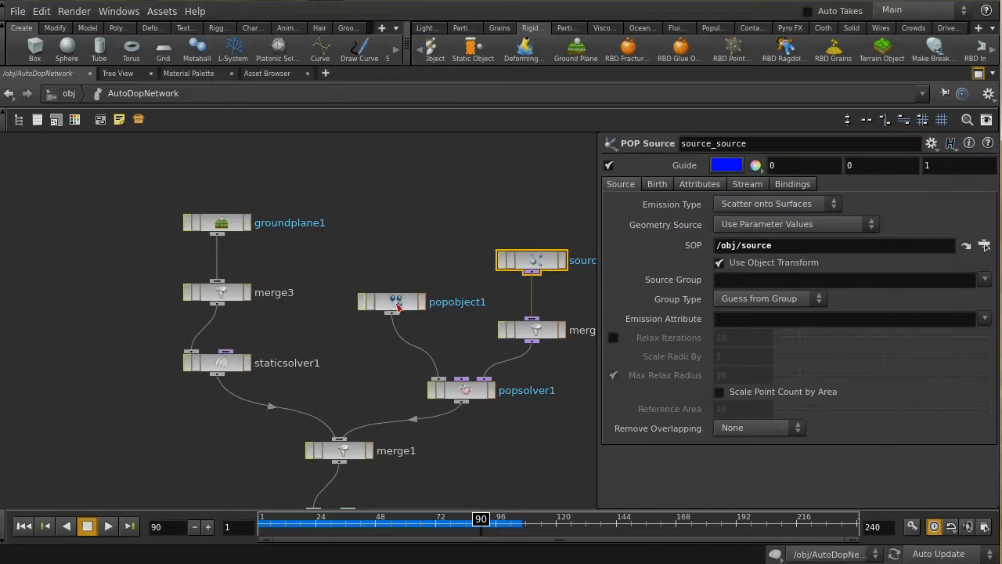
- Show popobject1's Physical settings and lower its Bounce to about 0.449
left_click(391, 301)
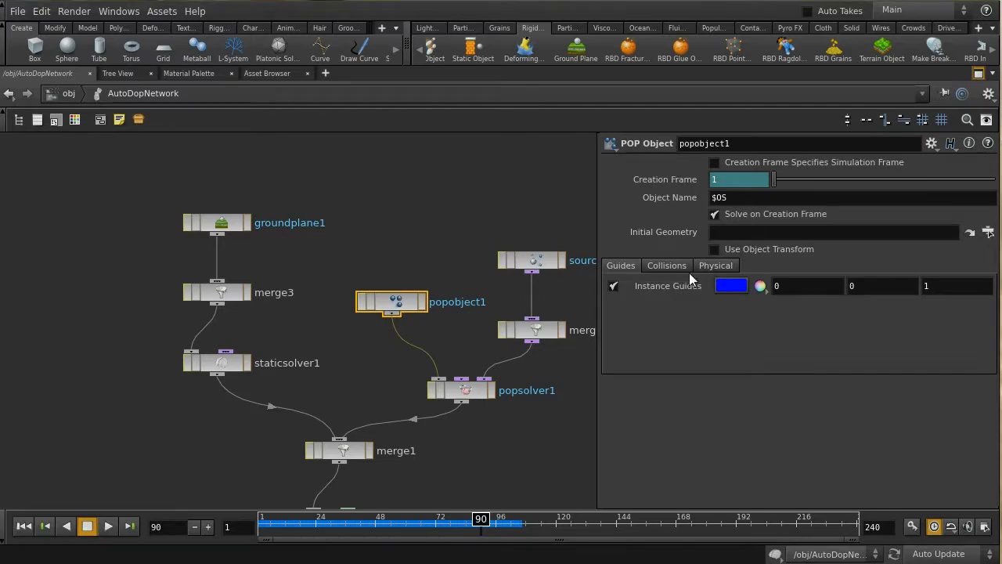
left_click(667, 266)
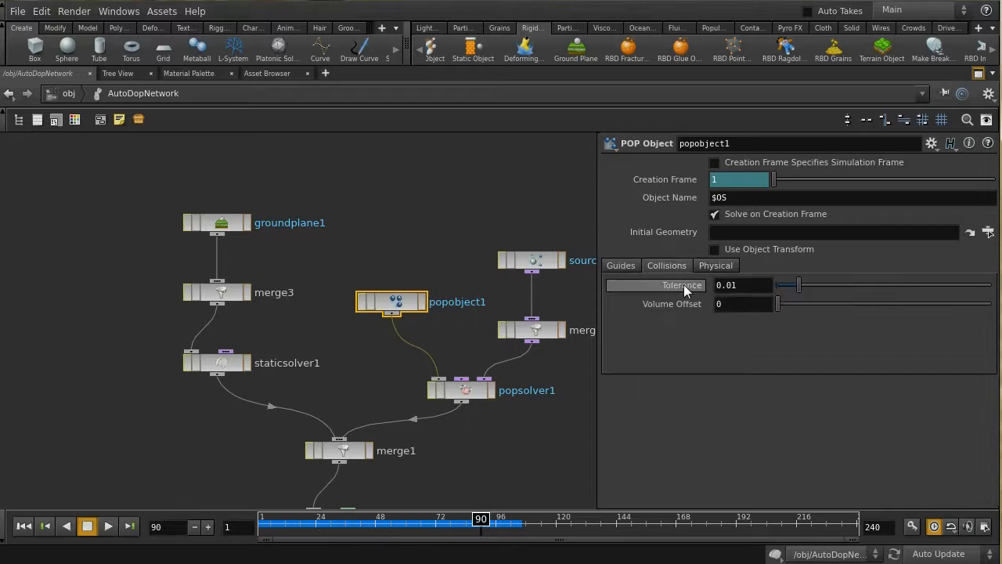
left_click(714, 266)
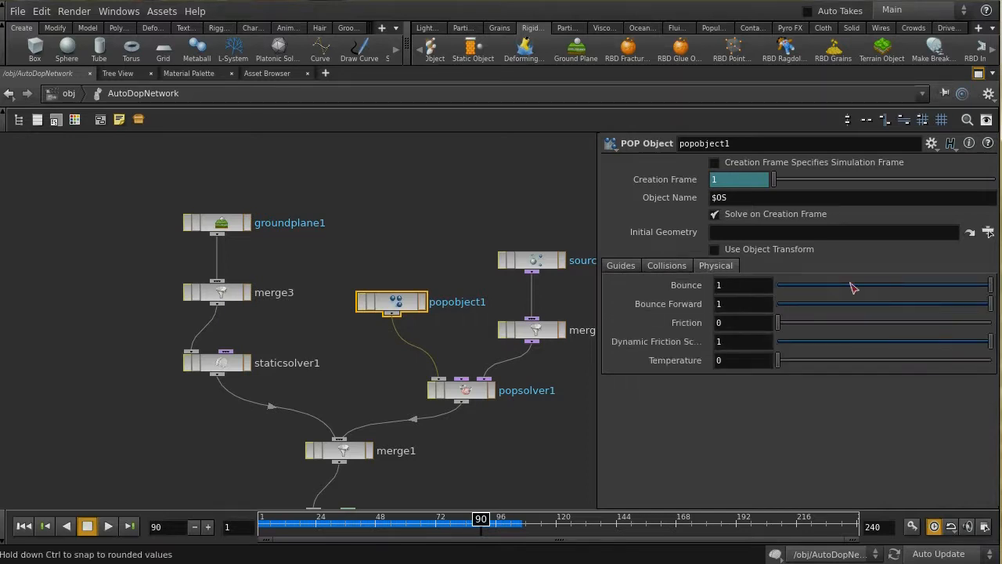
mouse_move(883, 292)
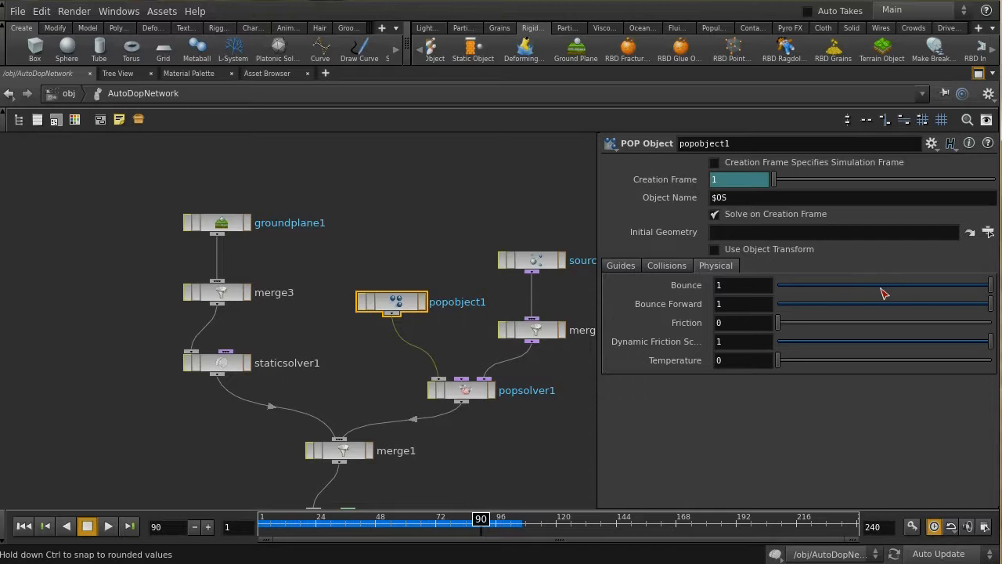
left_click_drag(988, 285, 873, 285)
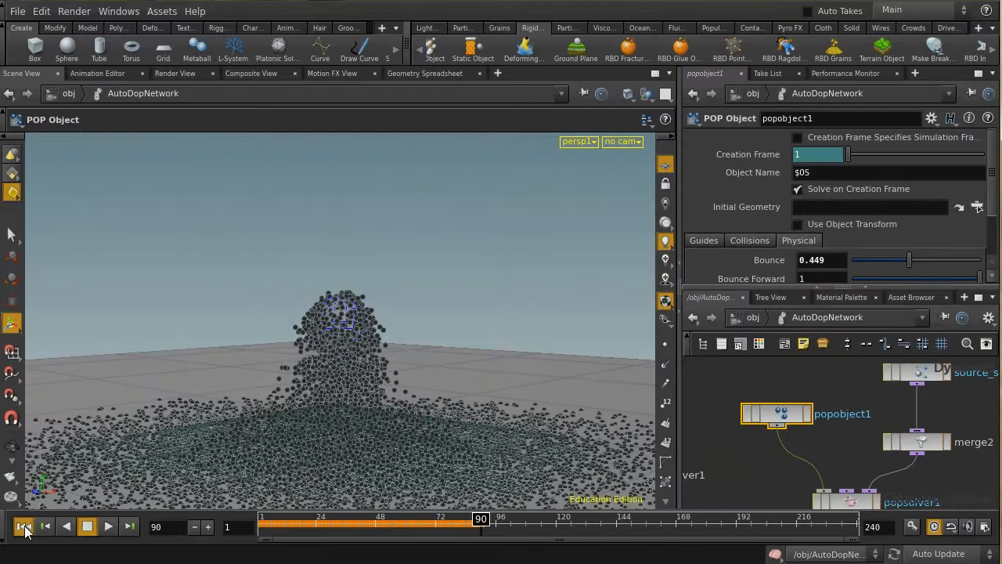
- Replay from frame 1, then lower the particle Bounce to 0.337
left_click(24, 526)
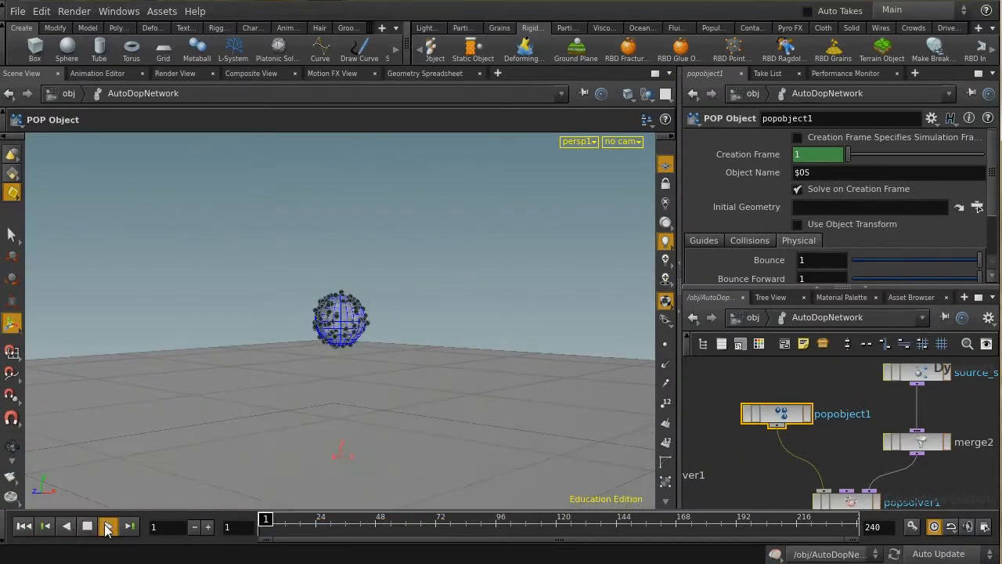
left_click(106, 526)
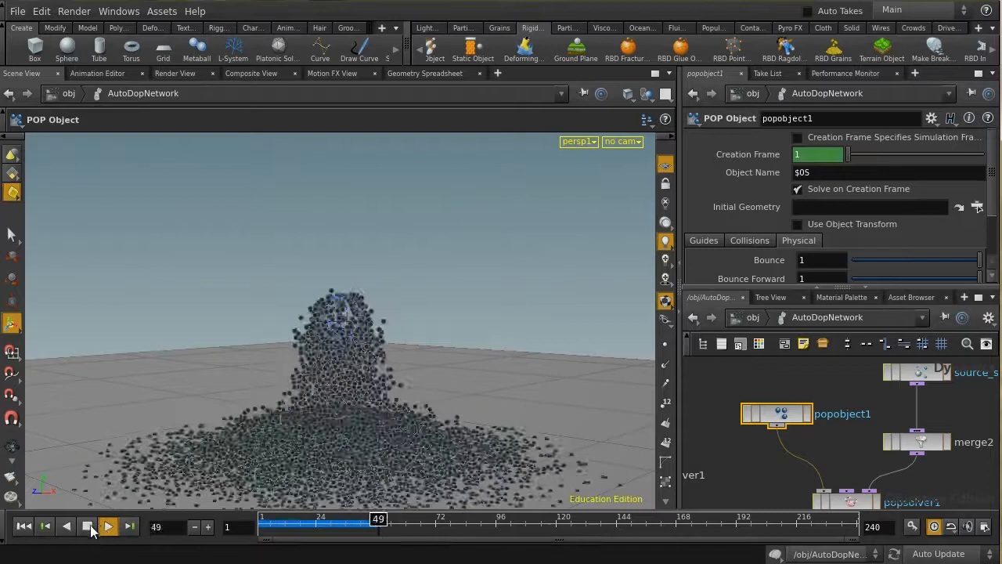
left_click(88, 526)
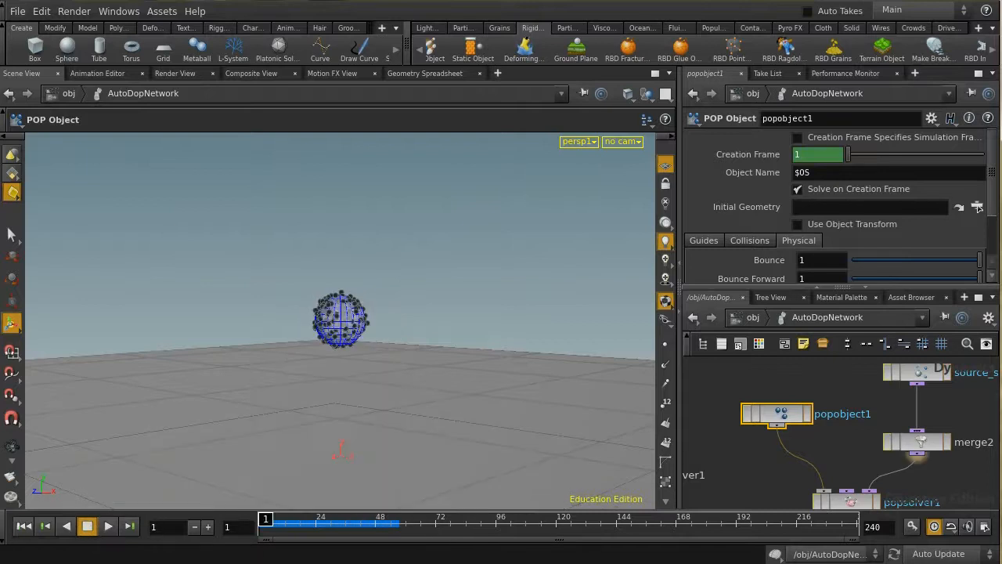
left_click_drag(978, 260, 932, 260)
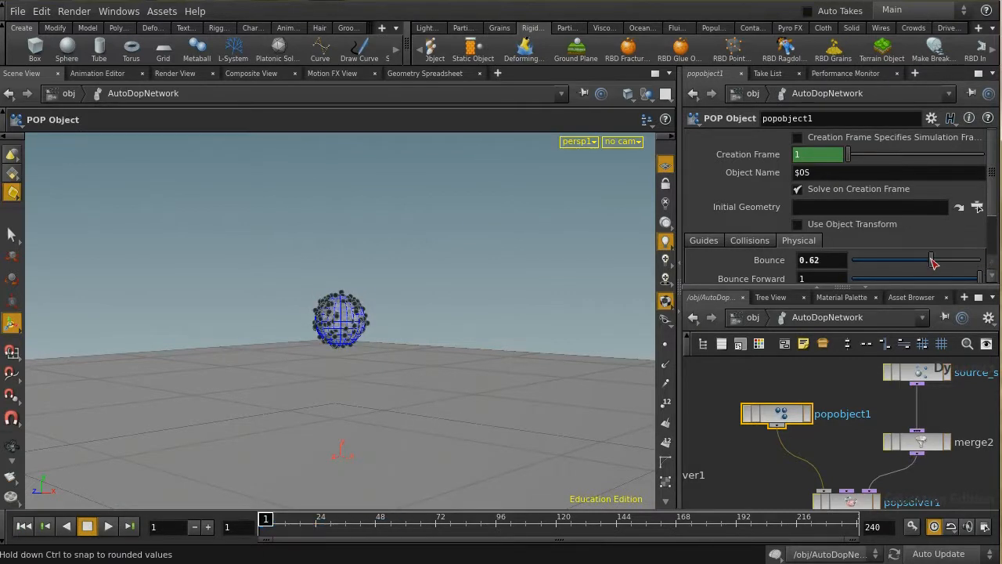
left_click_drag(929, 260, 895, 260)
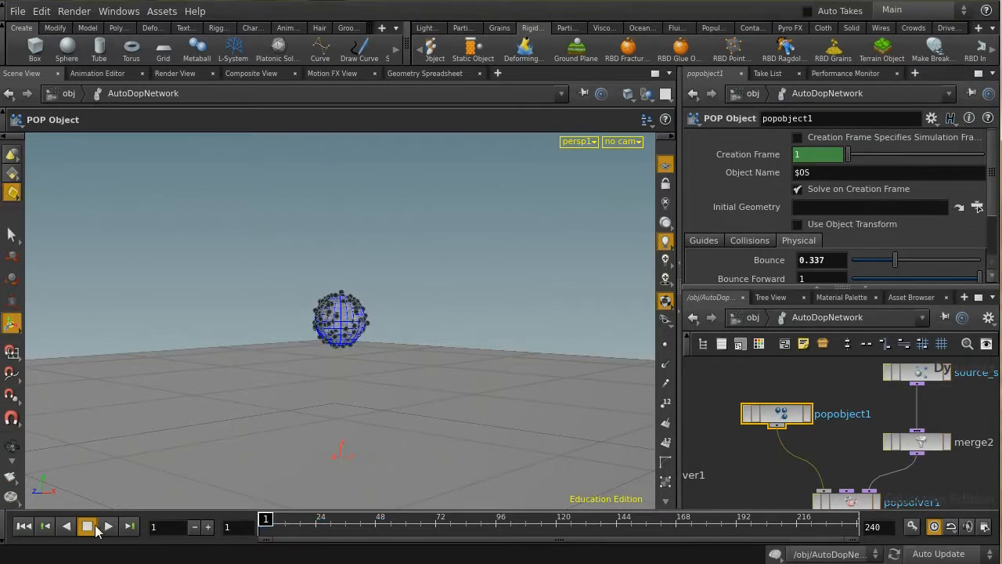
- Play the simulation to check the reduced bounce and reset to frame 1
left_click(106, 526)
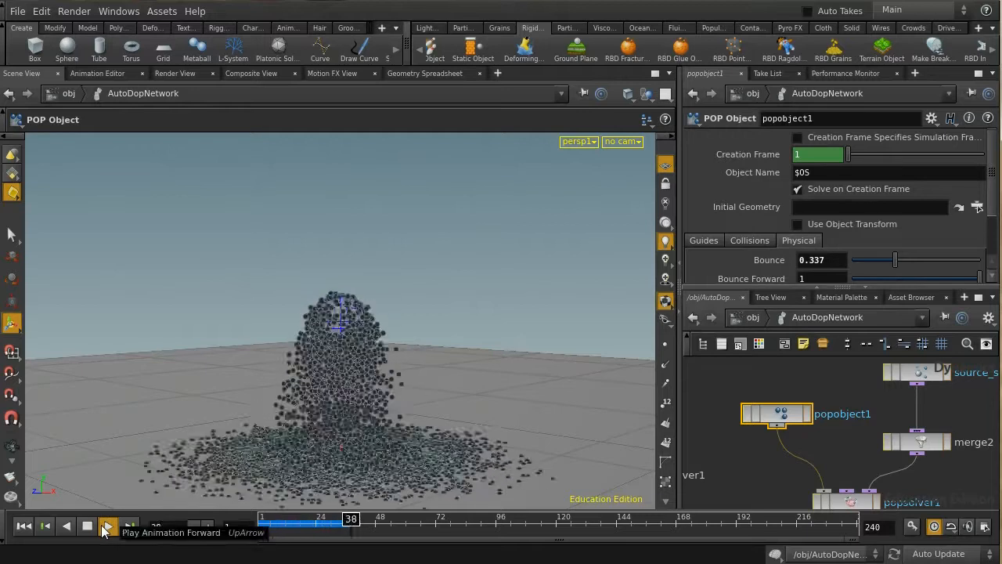
left_click(107, 526)
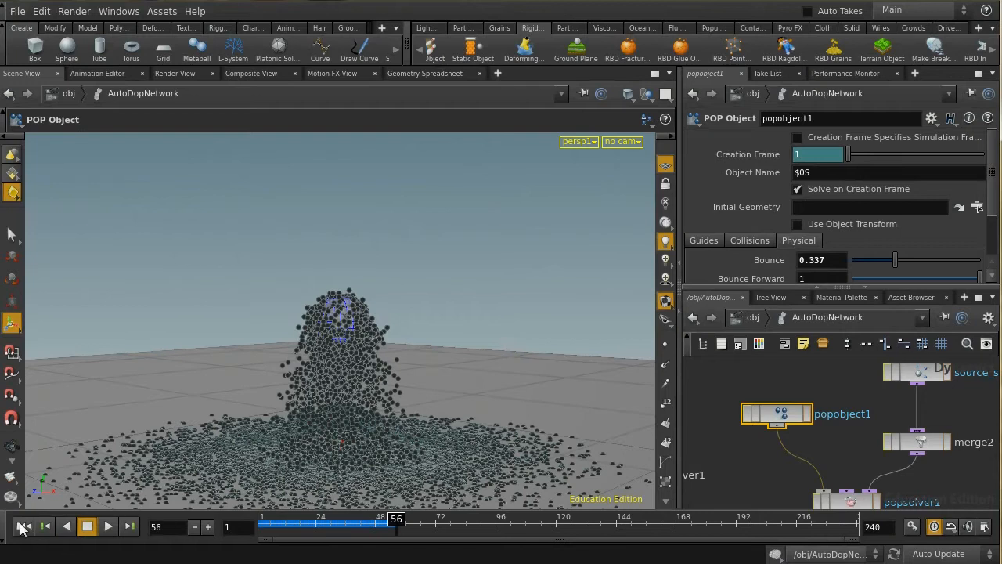
left_click(23, 526)
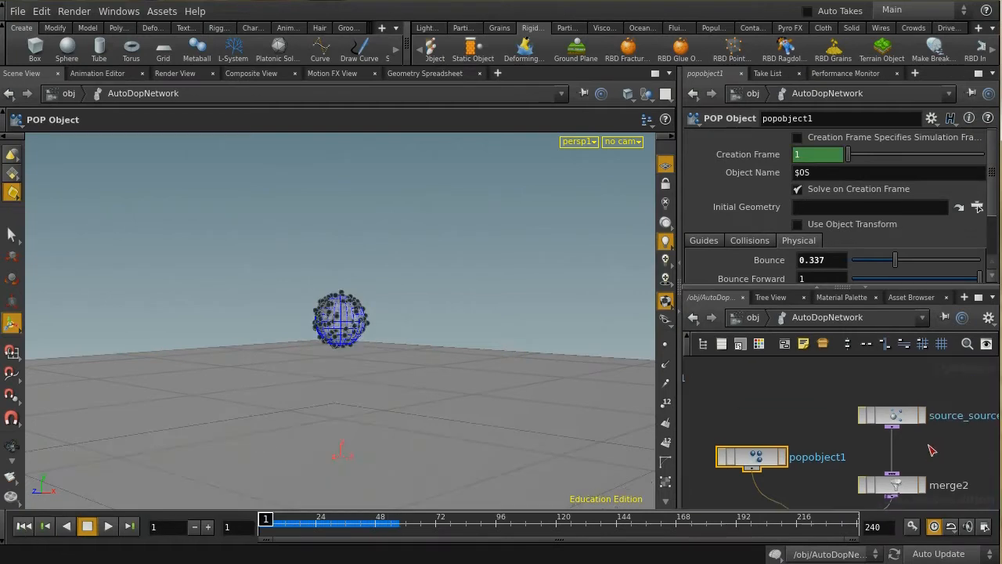
mouse_move(922, 398)
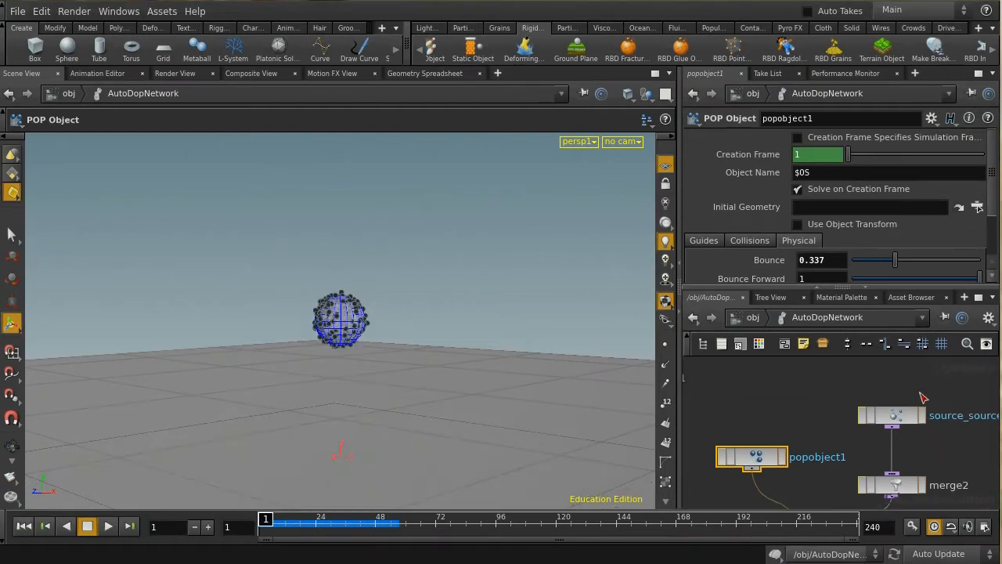
- Show source_source's Emission Type choices, leaving Scatter onto Surfaces
left_click(891, 415)
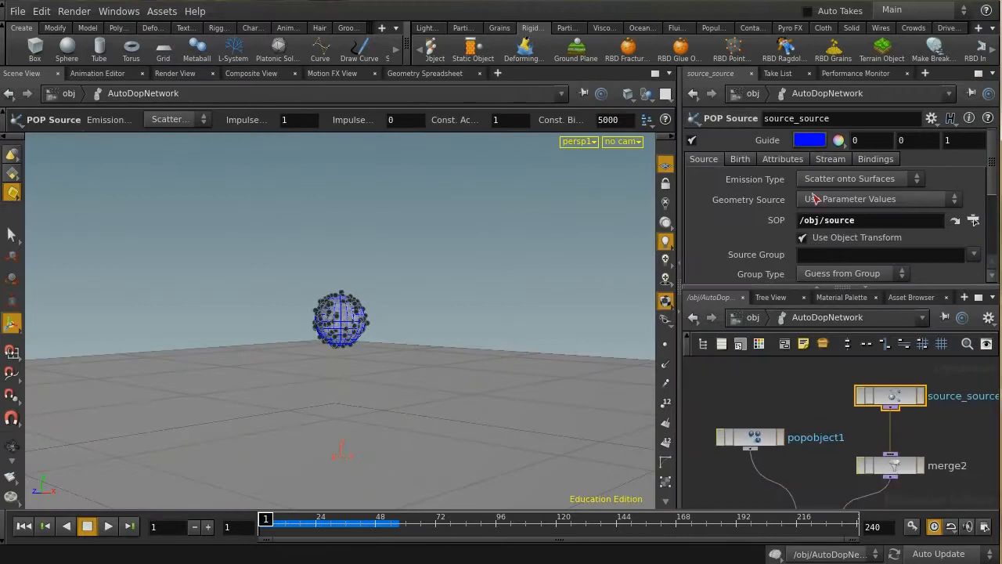
left_click(859, 178)
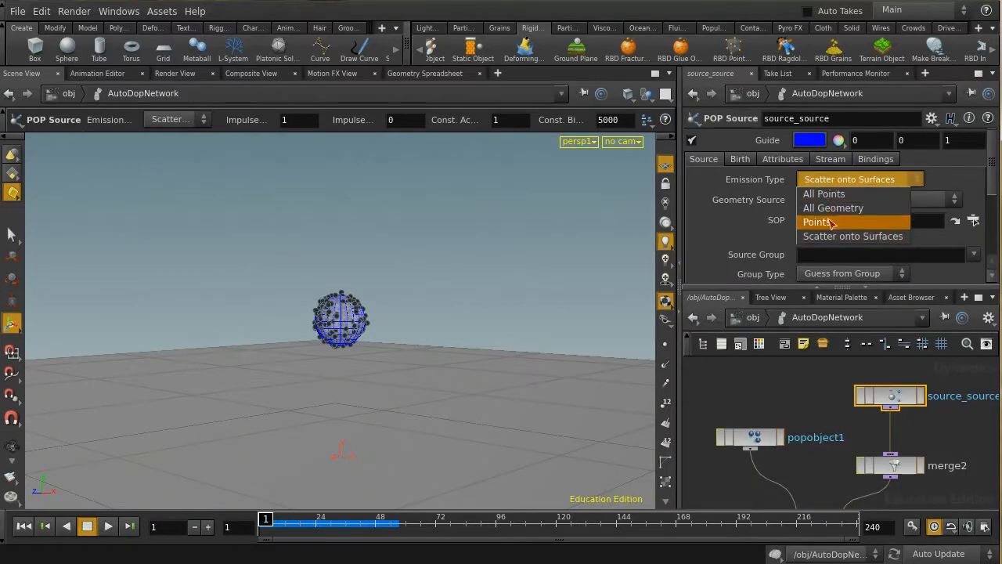
mouse_move(852, 235)
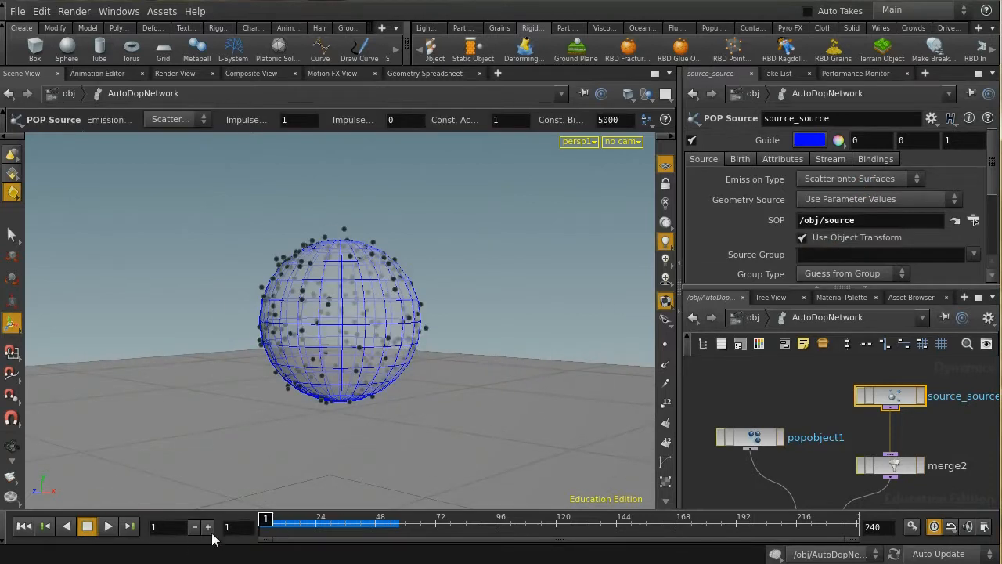
left_click(207, 526)
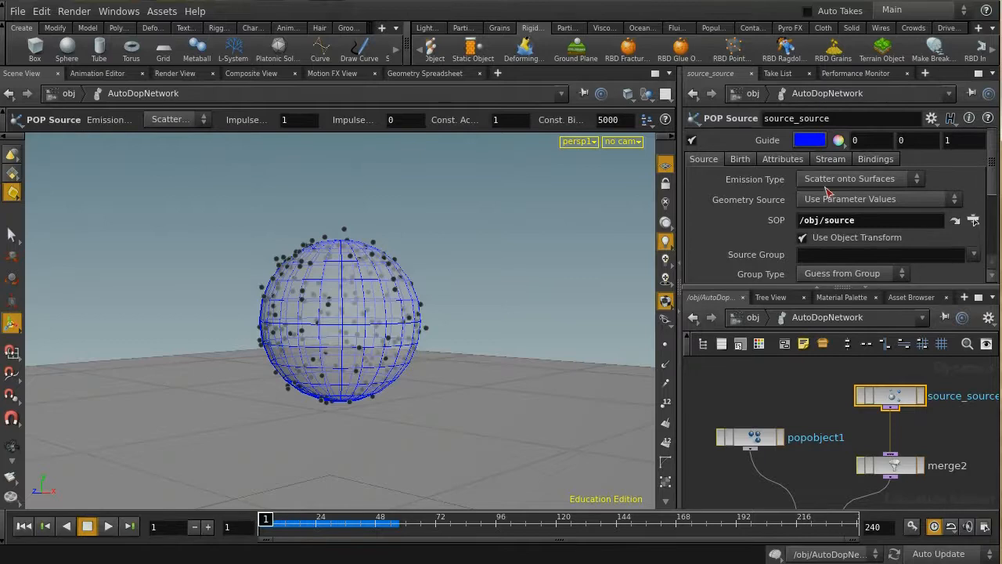
- Set Emission Type to All Points and Initial Velocity to Use inherited velocity
left_click(857, 179)
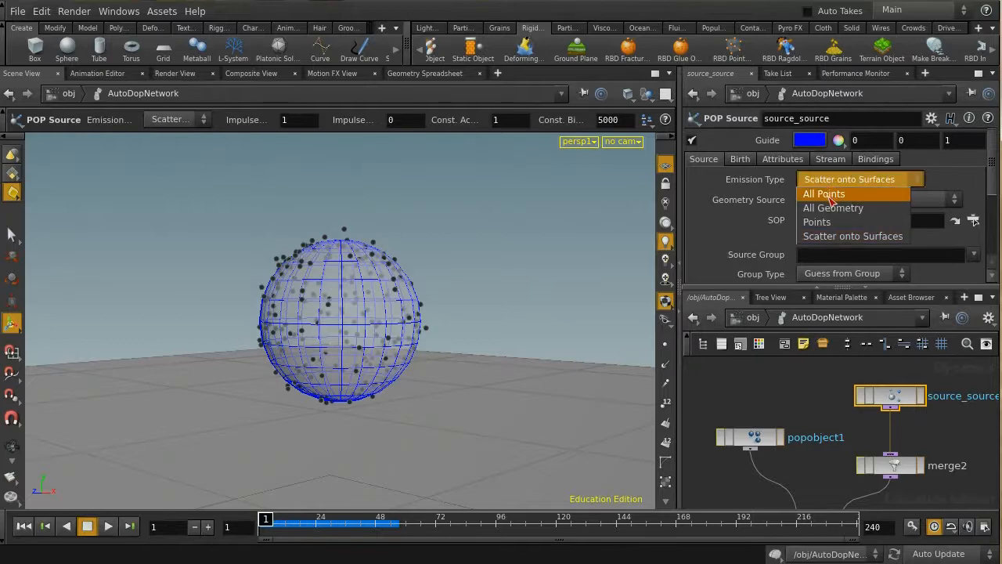
left_click(824, 194)
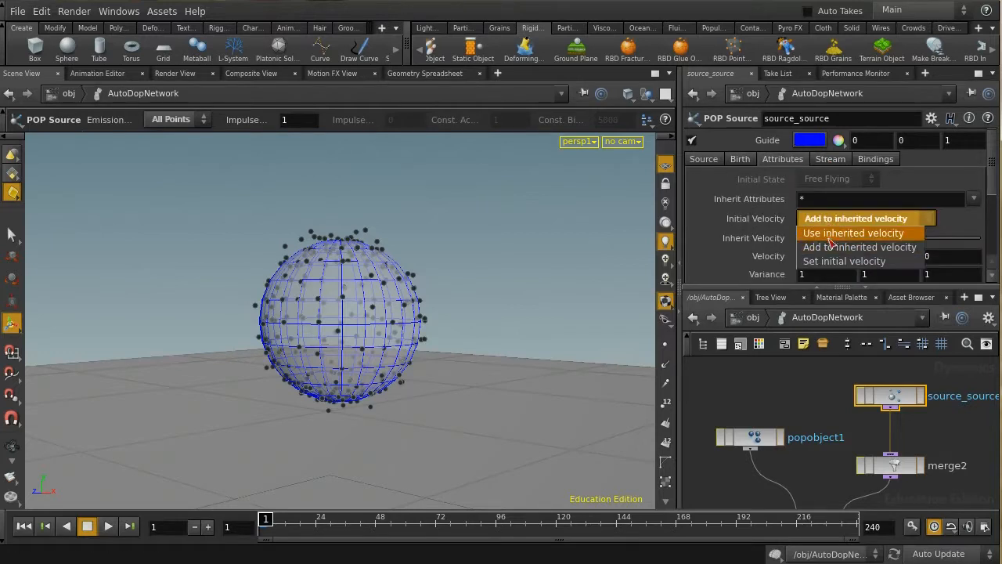
left_click(843, 260)
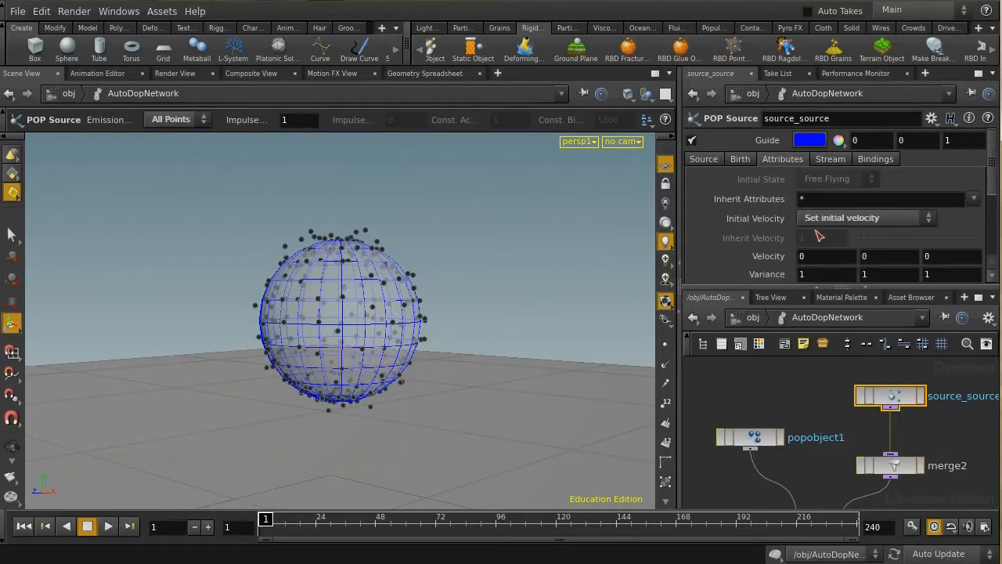
left_click(864, 217)
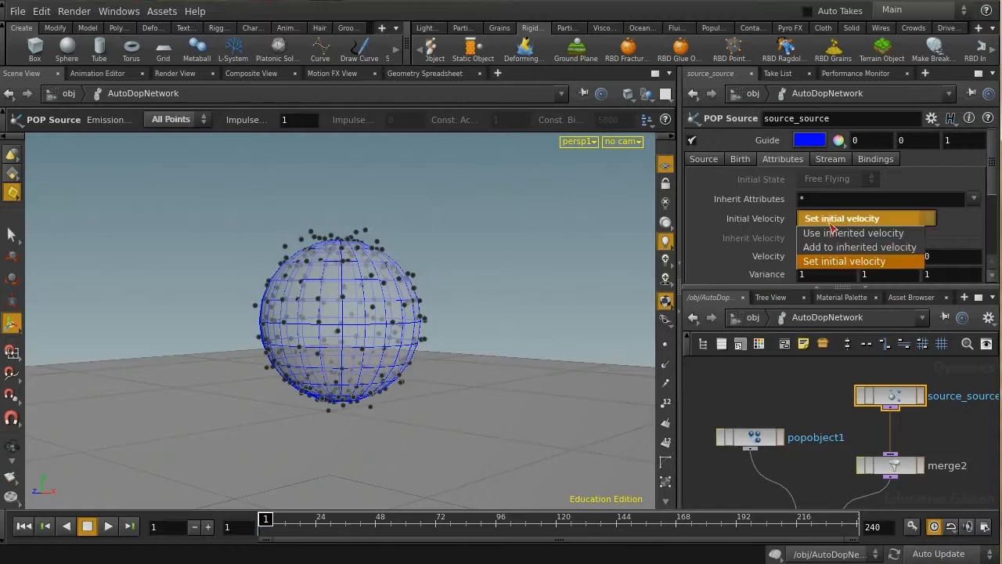
left_click(853, 232)
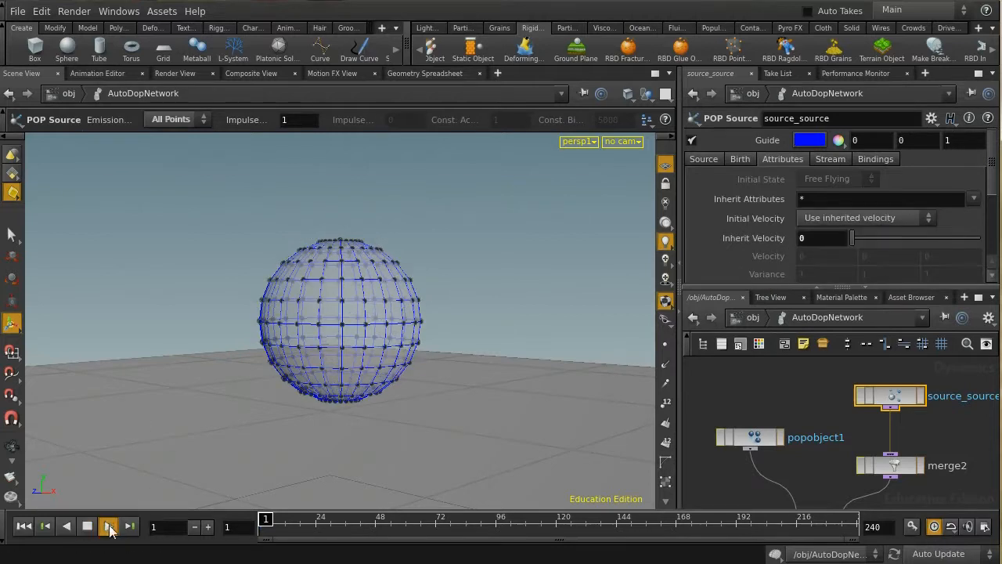
- Play the simulation with the new source settings
left_click(108, 526)
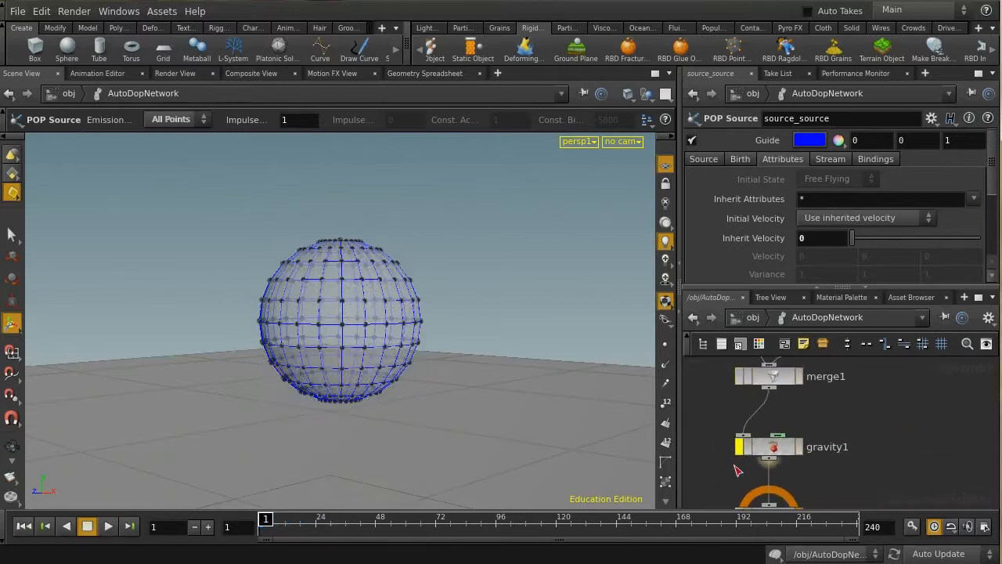
left_click_drag(266, 516, 328, 517)
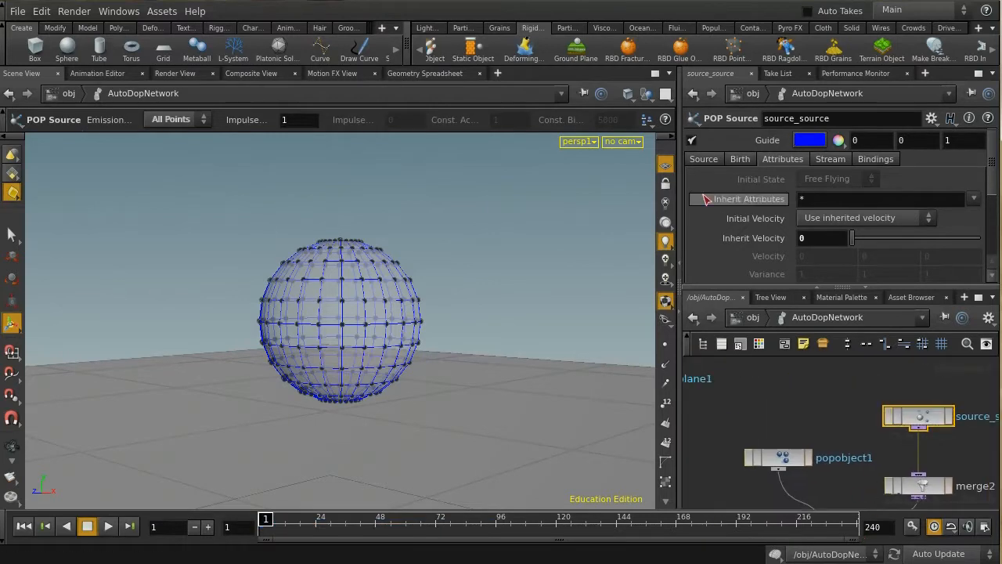
left_click(859, 178)
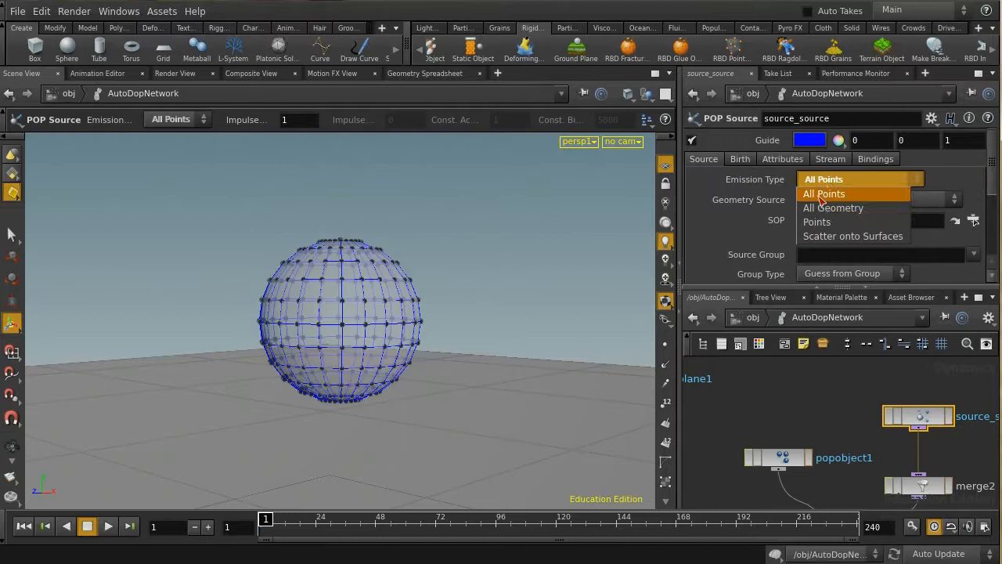
mouse_move(833, 206)
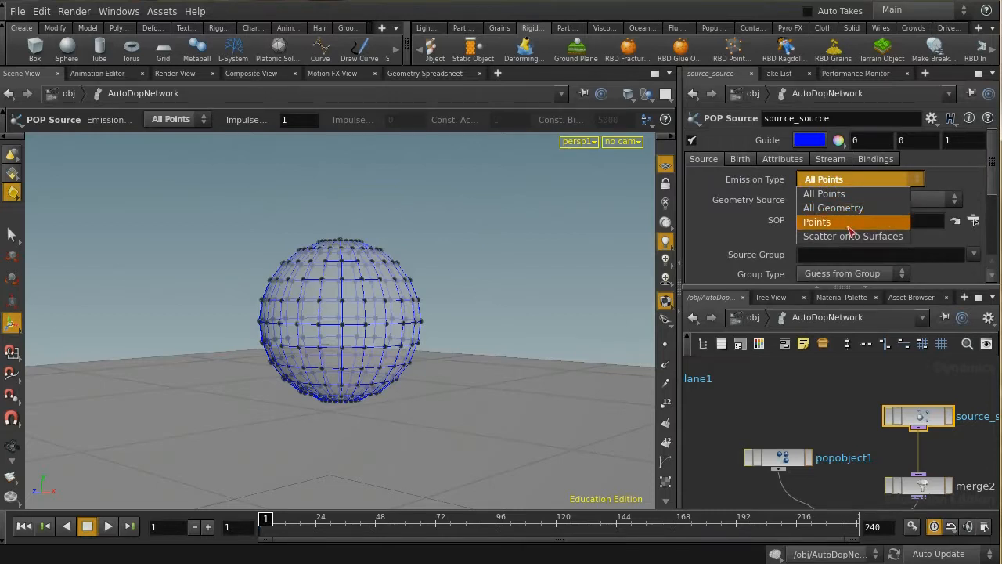
left_click(817, 223)
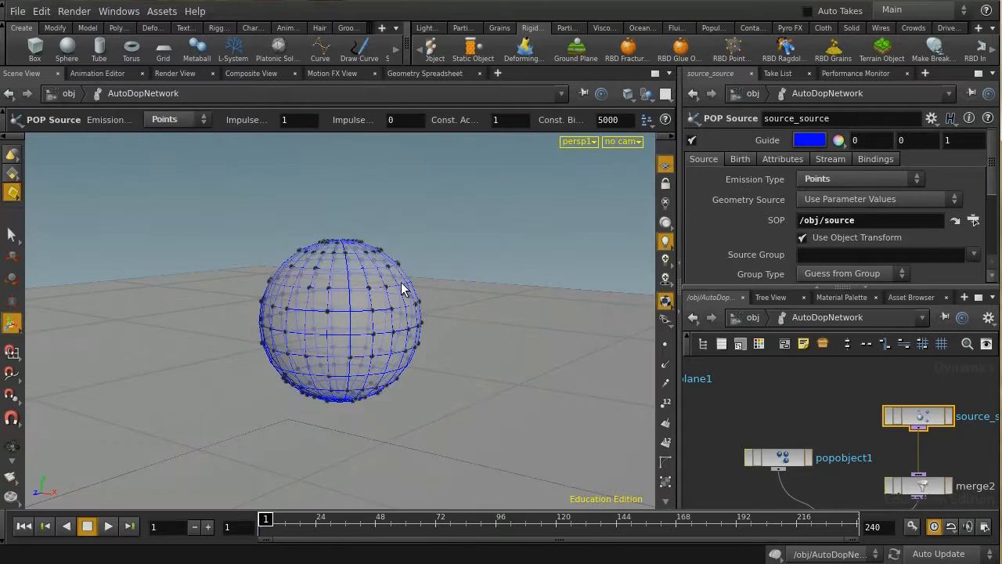
left_click(108, 526)
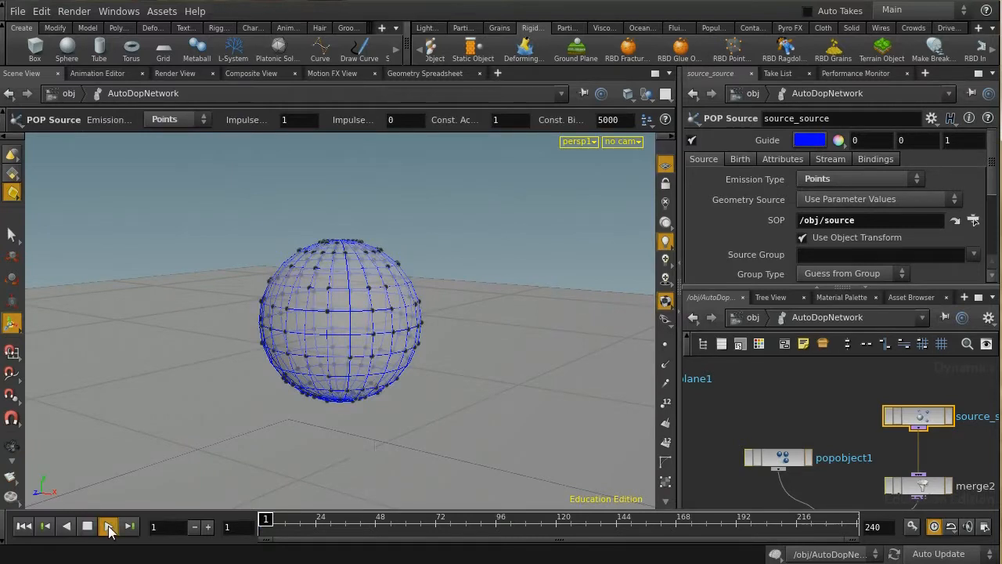
left_click(108, 526)
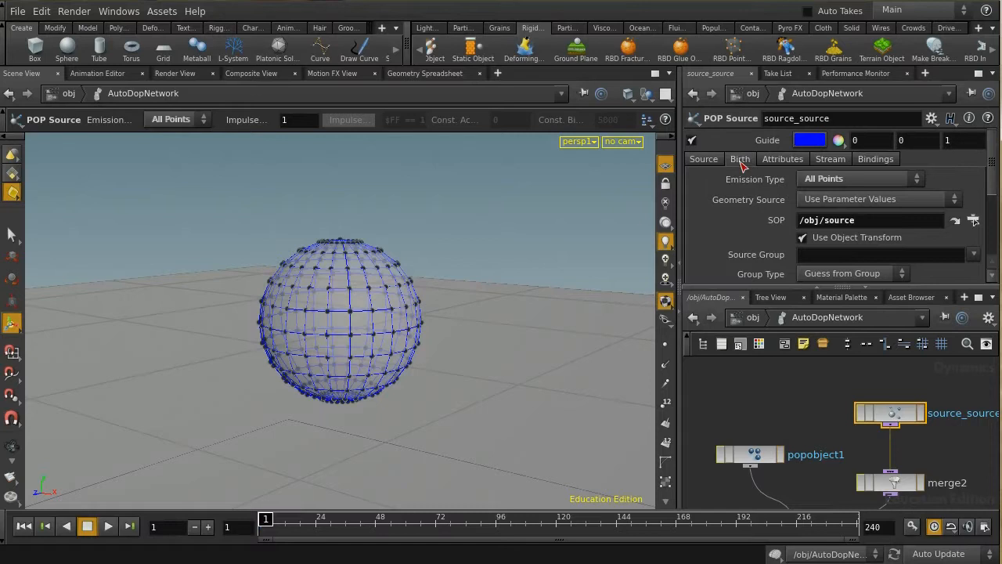
- Show the POP Source's Birth settings with constant activation and birth rate 5000
left_click(739, 158)
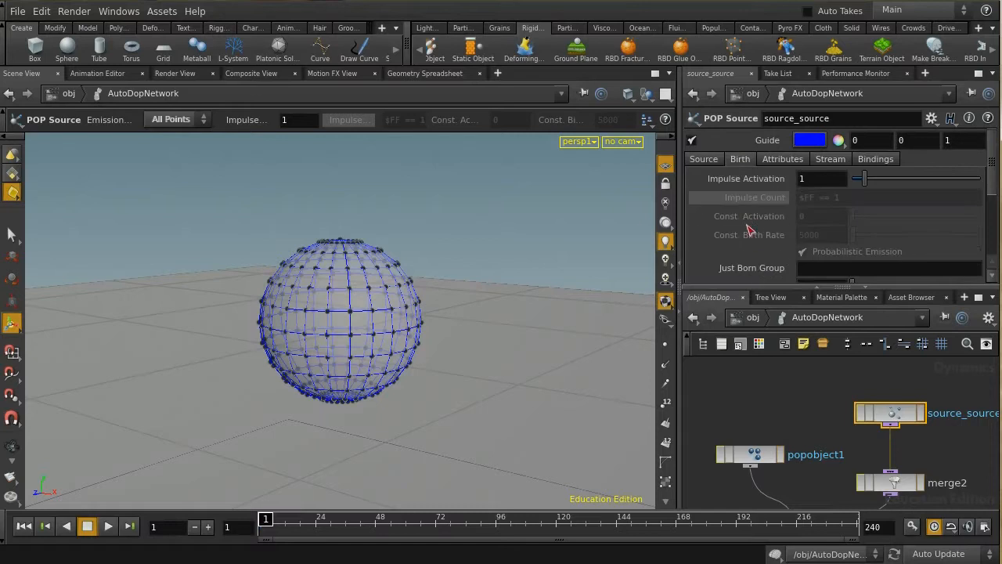
mouse_move(749, 260)
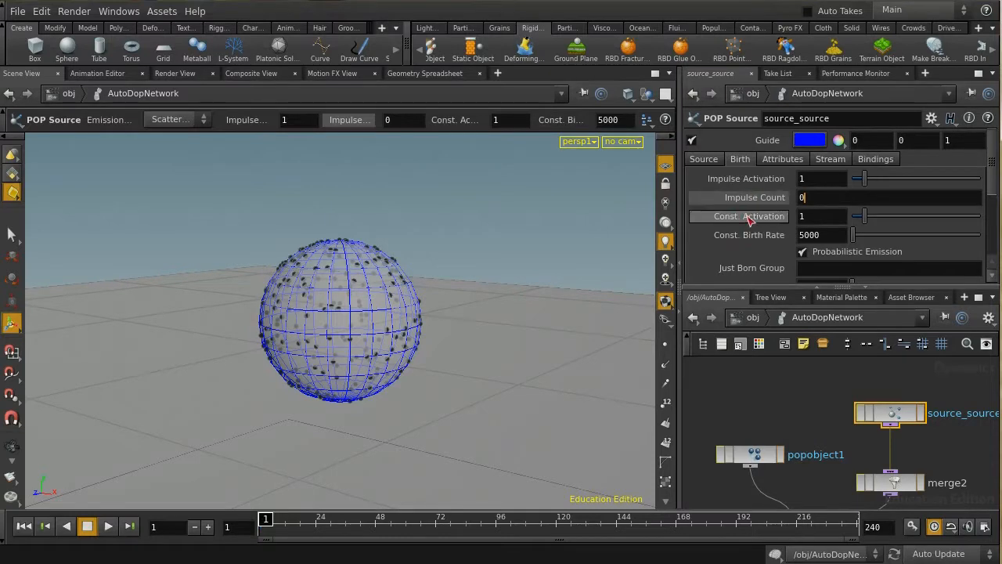
mouse_move(745, 179)
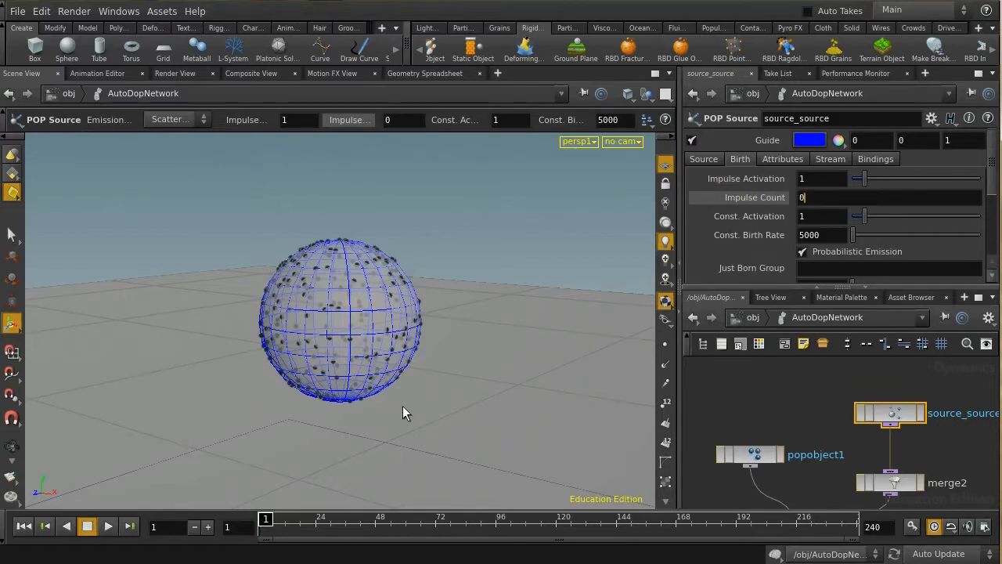
mouse_move(352, 469)
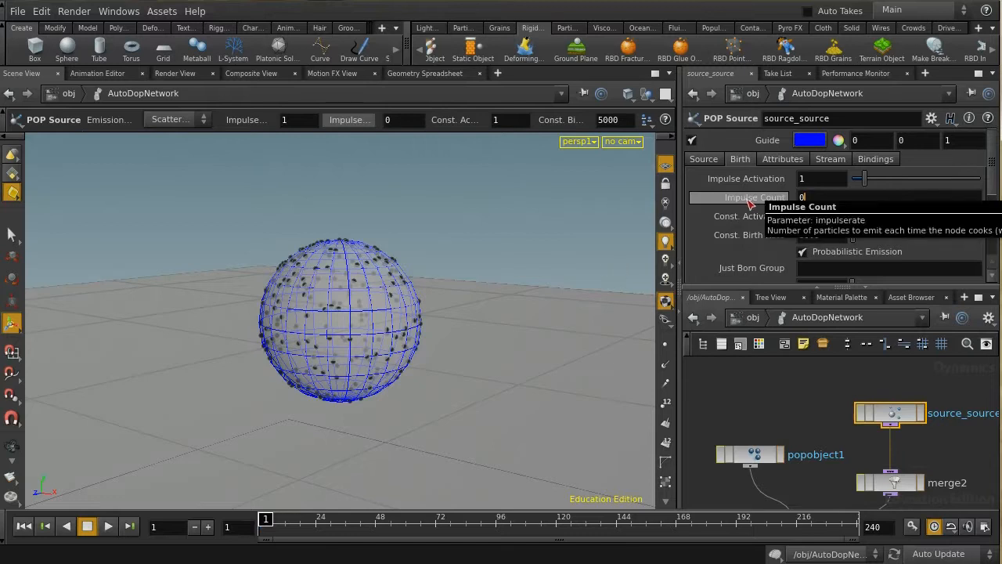
mouse_move(307, 288)
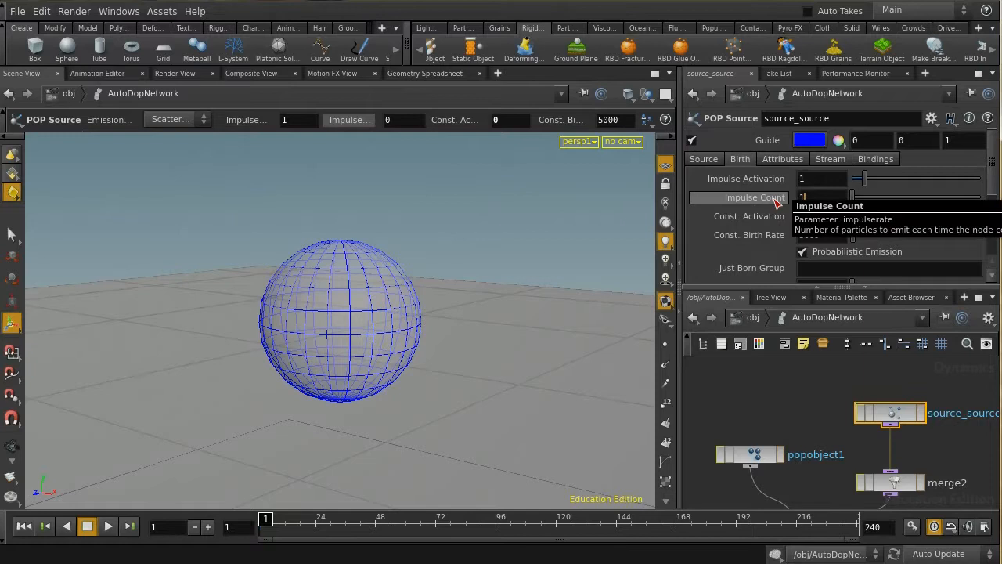
type("100")
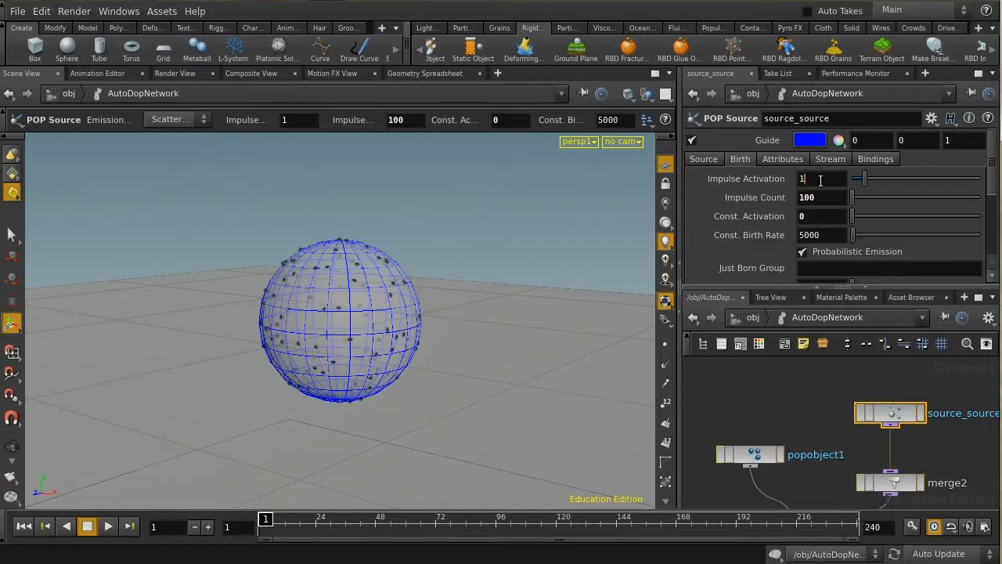
type("$FF")
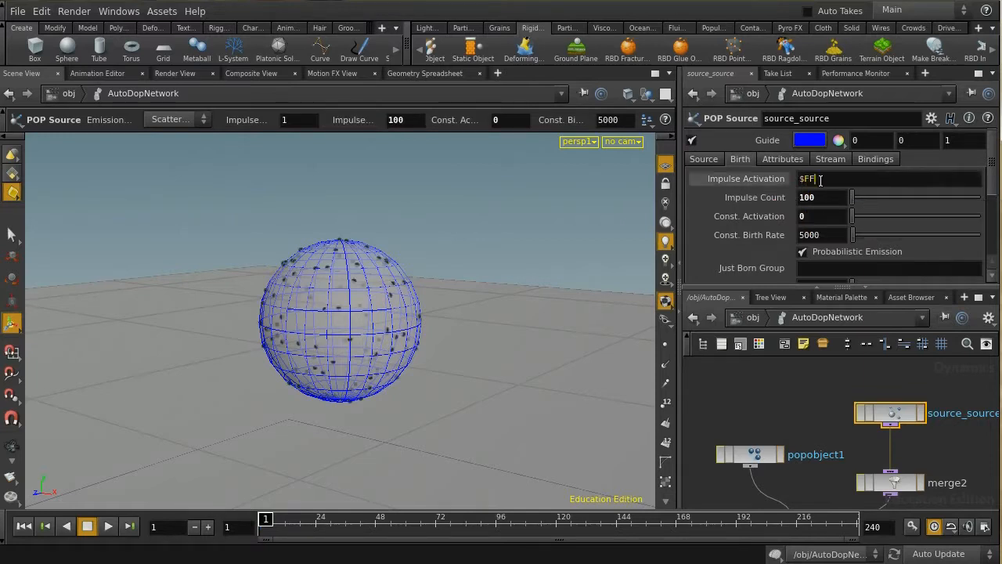
type("== 1")
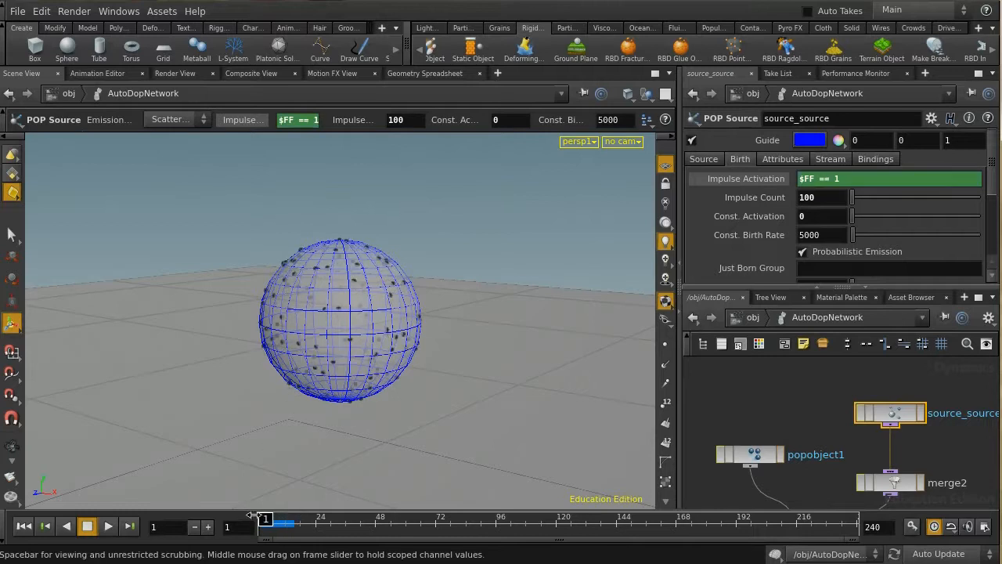
left_click_drag(265, 519, 296, 518)
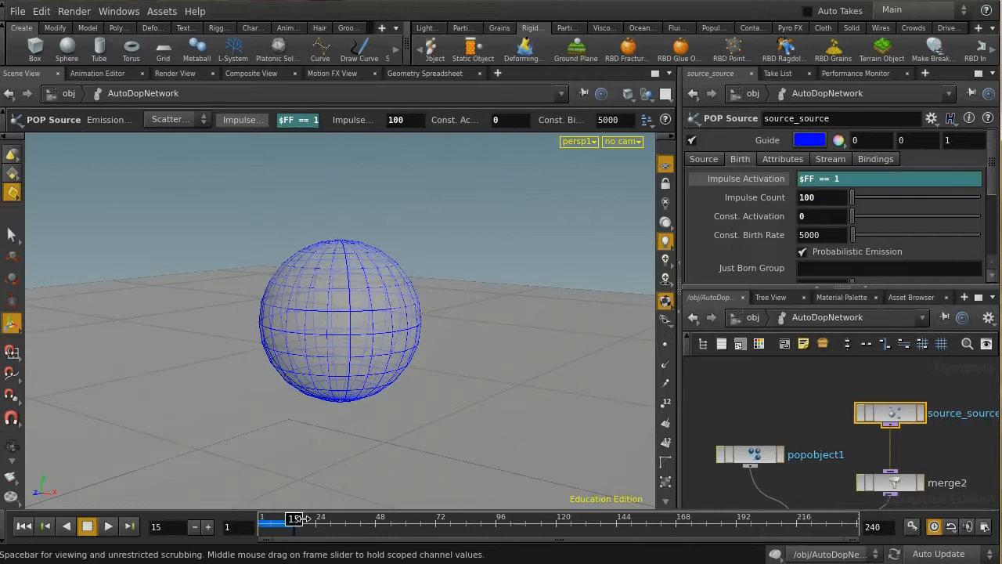
right_click(889, 179)
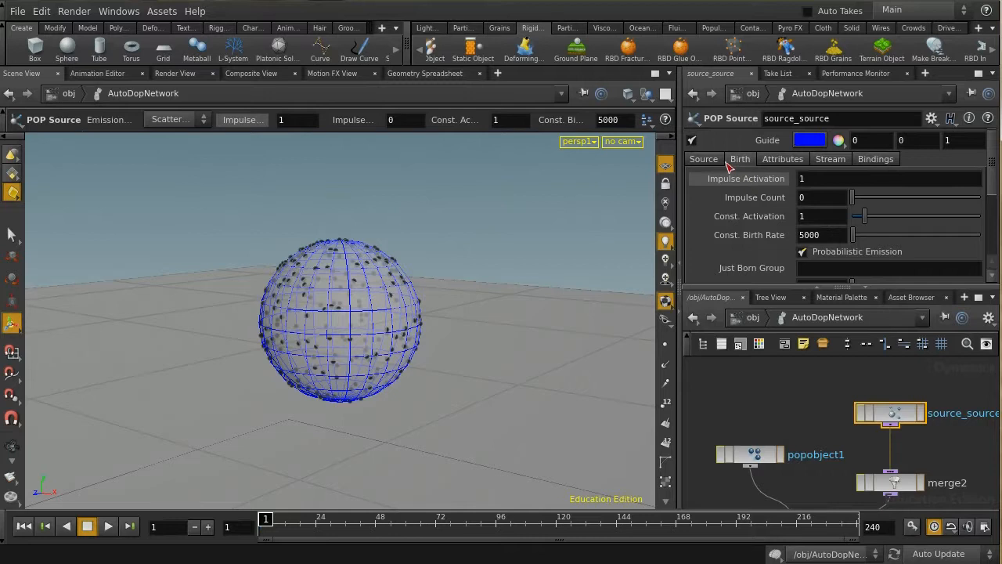
- Confirm the POP Source emission type stays on scattering onto surfaces
left_click(703, 158)
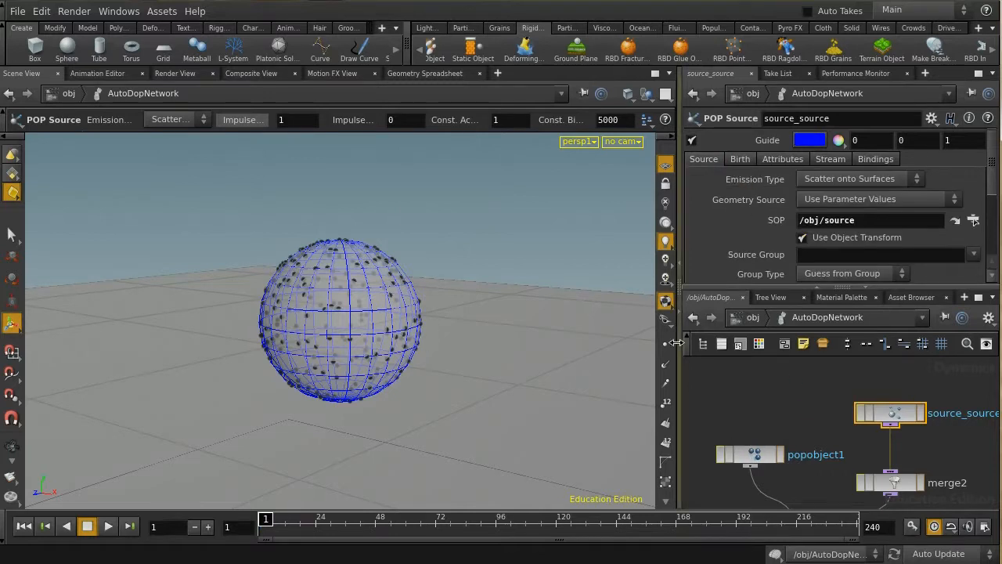
left_click(860, 178)
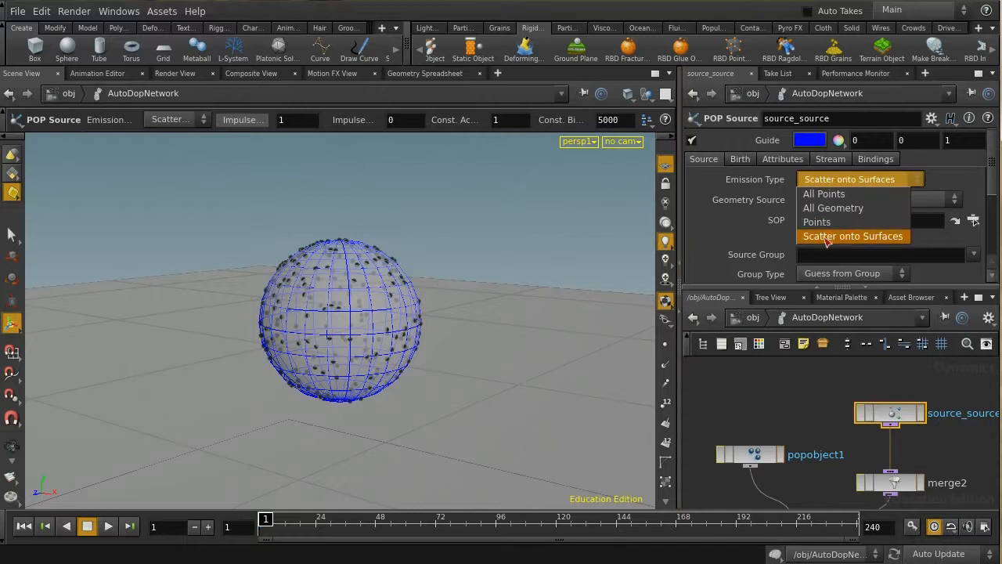
left_click(851, 234)
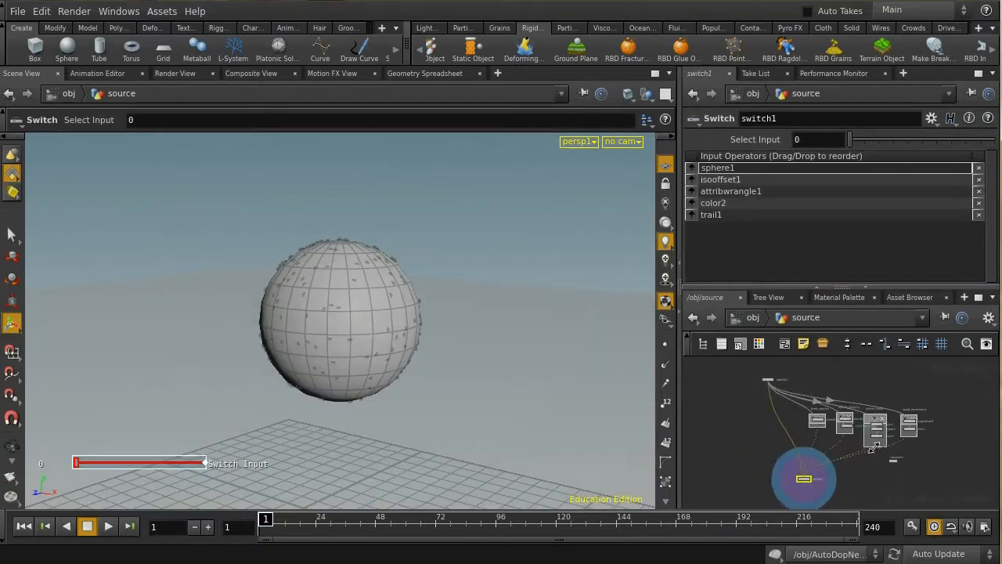
- Set the source object's switch to input 1 (isooffset1) and return to AutoDopNetwork
left_click_drag(849, 139, 864, 139)
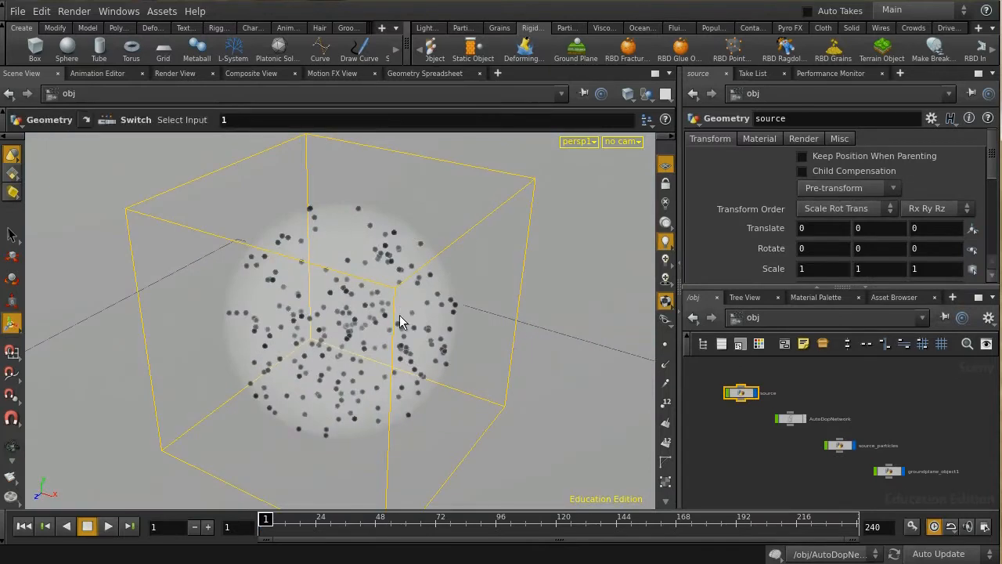
mouse_move(329, 429)
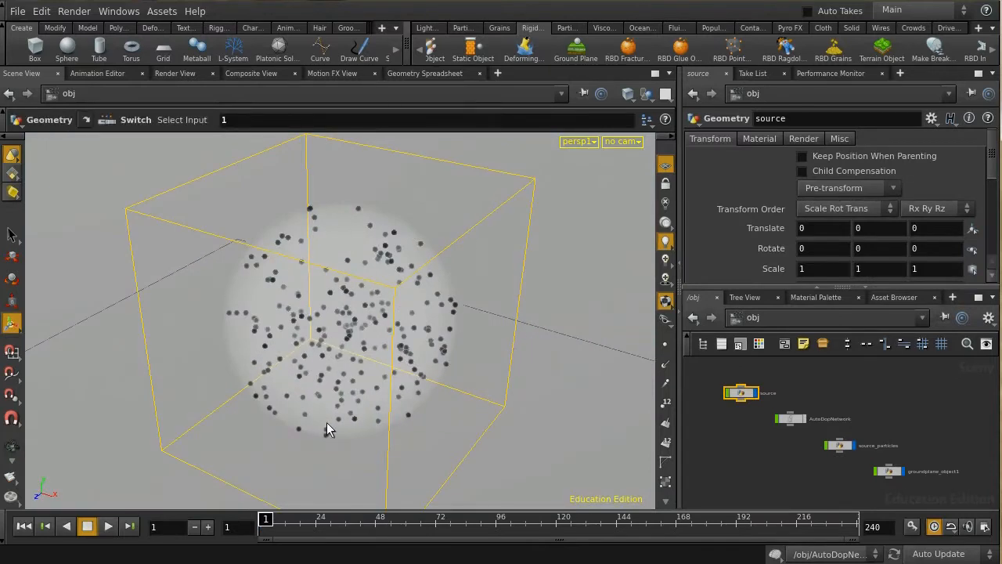
double_click(789, 418)
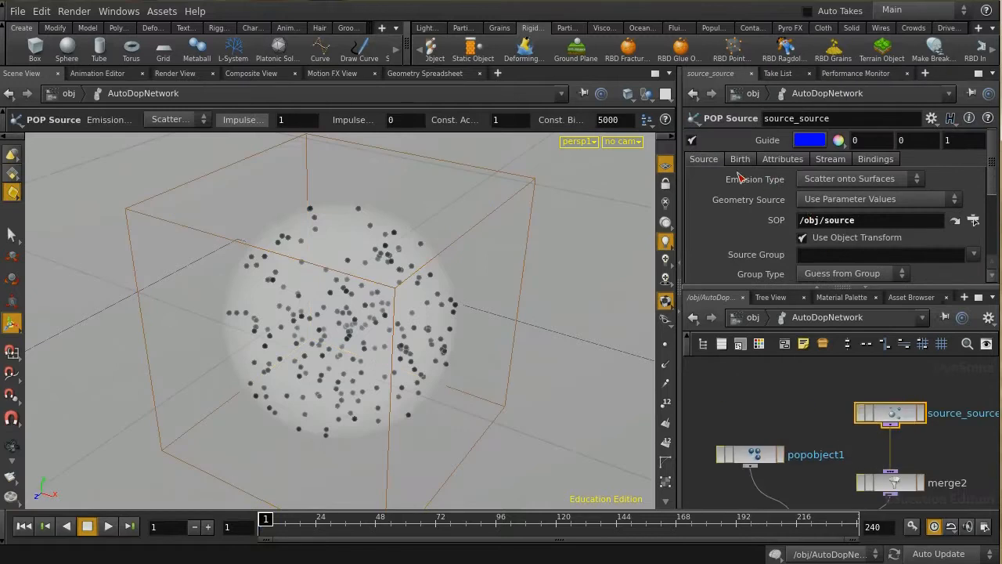
- Raise the POP Source birth seed above zero to reshuffle particle spawn positions
left_click(739, 158)
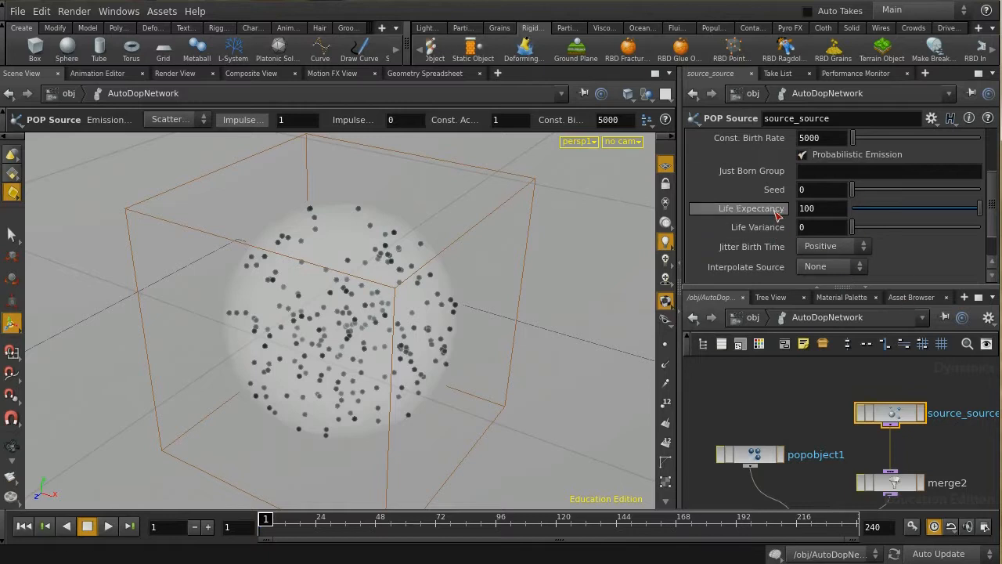
mouse_move(751, 208)
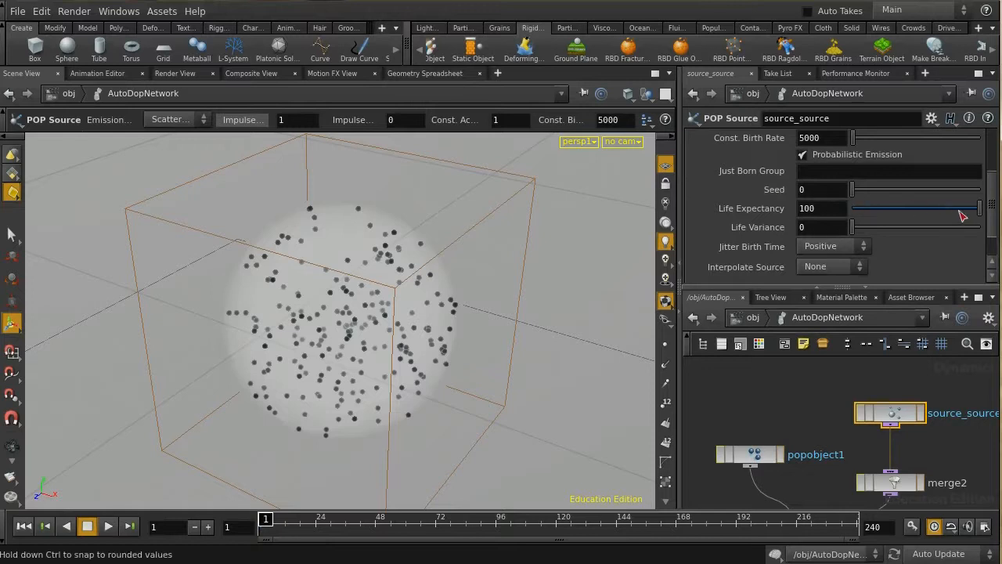
left_click_drag(853, 188, 861, 188)
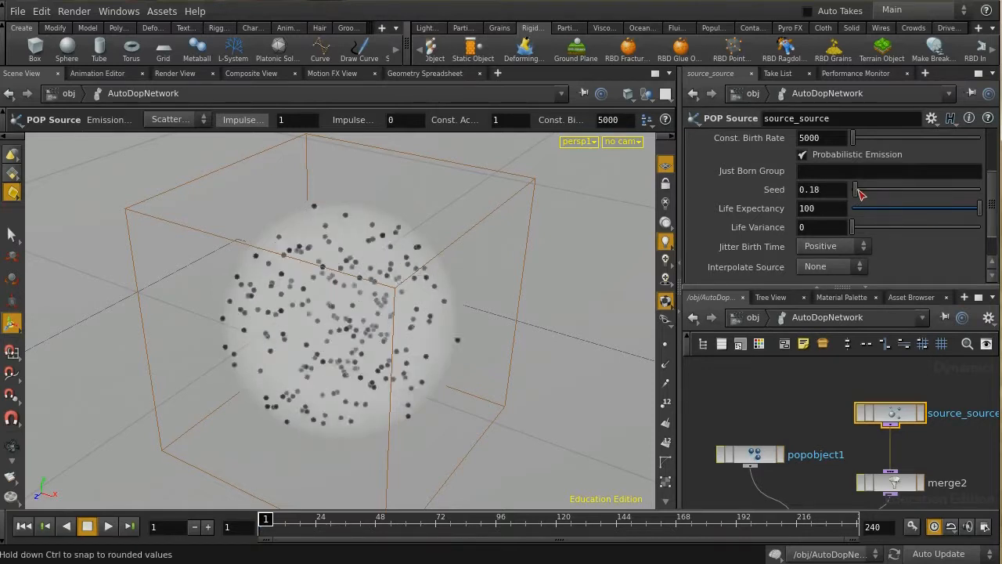
left_click_drag(861, 190, 877, 189)
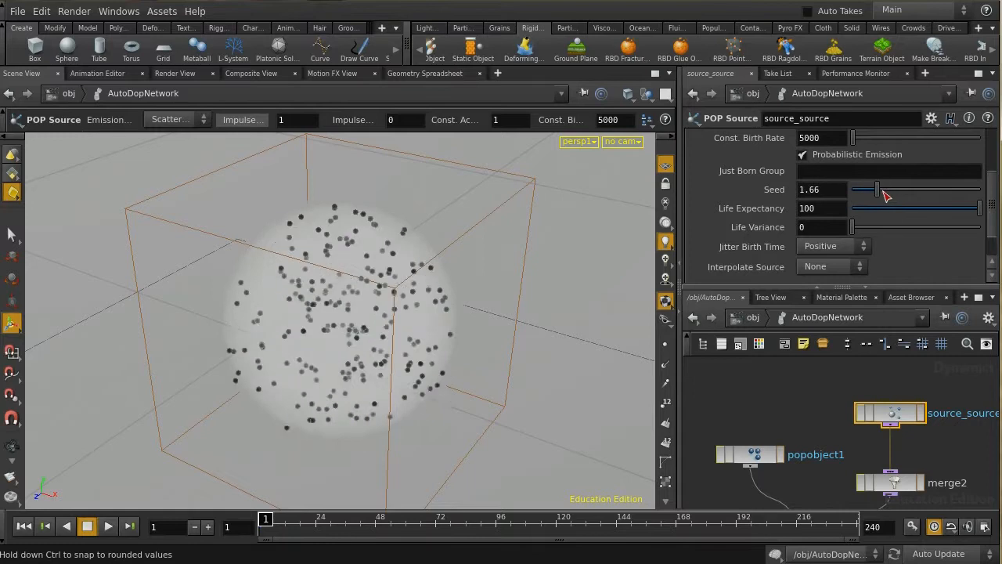
left_click_drag(877, 190, 851, 189)
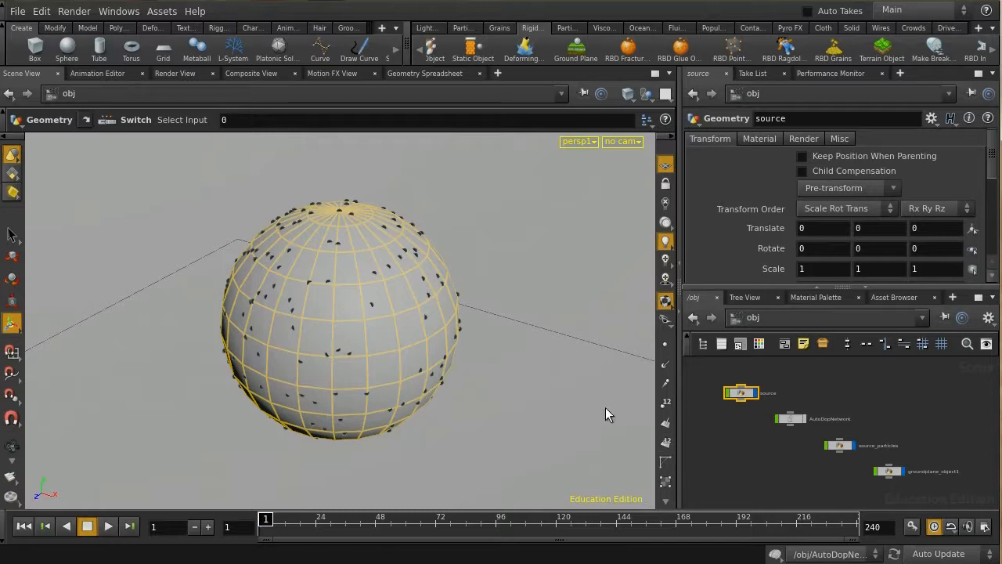
- Set POP Source initial velocity to 'Add to inherited velocity' with Inherit Velocity 1
left_click(789, 418)
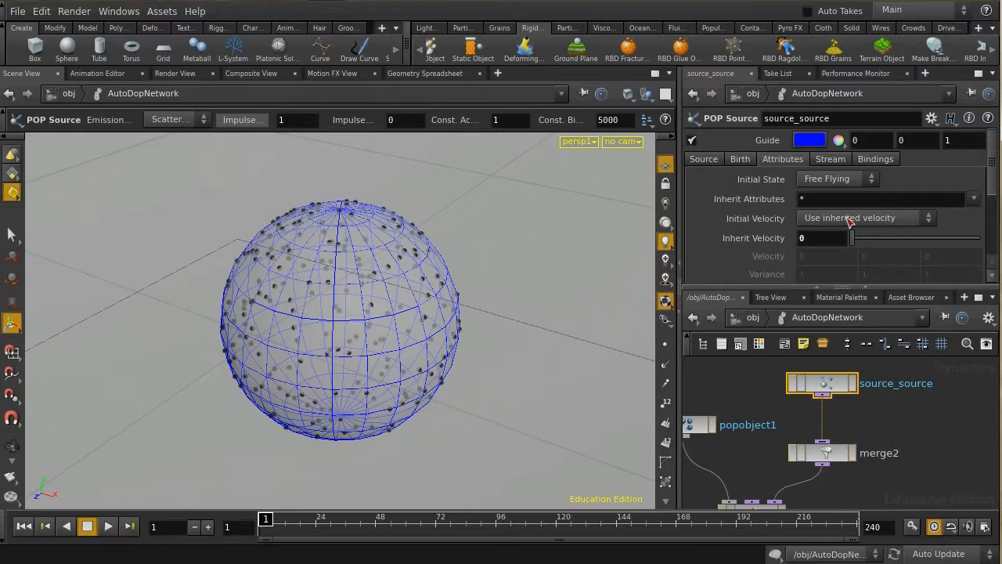
mouse_move(826, 222)
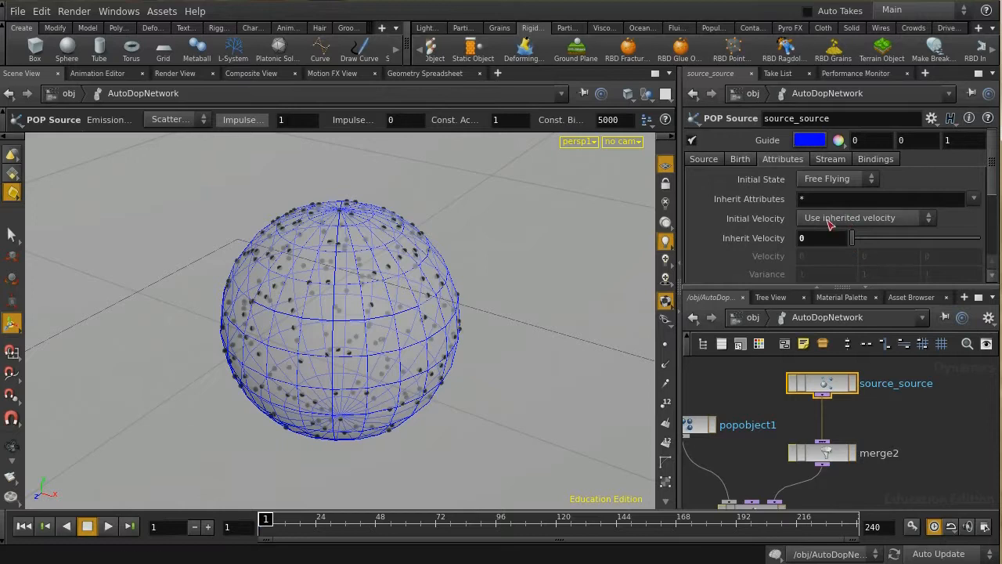
left_click(864, 217)
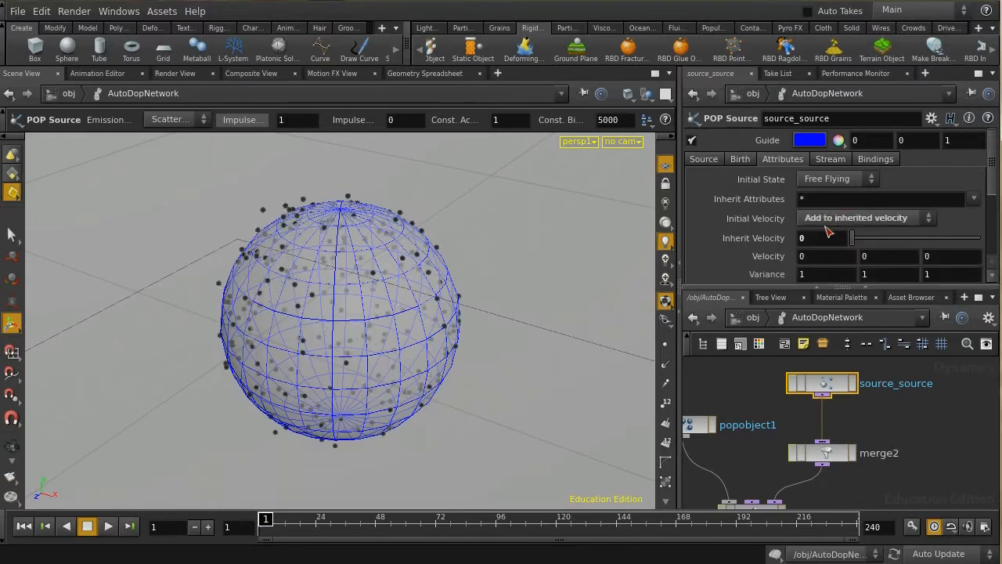
left_click(864, 218)
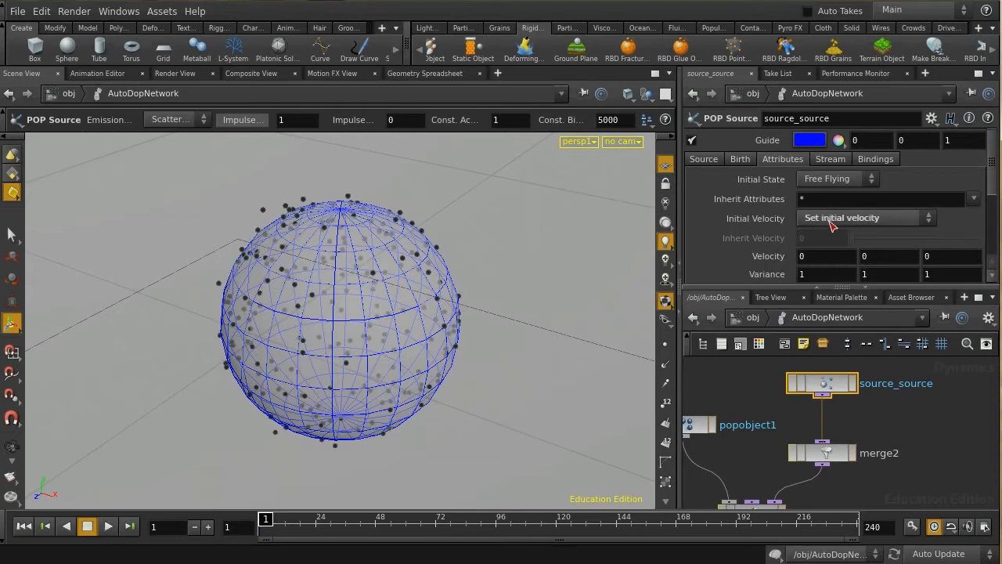
left_click(864, 217)
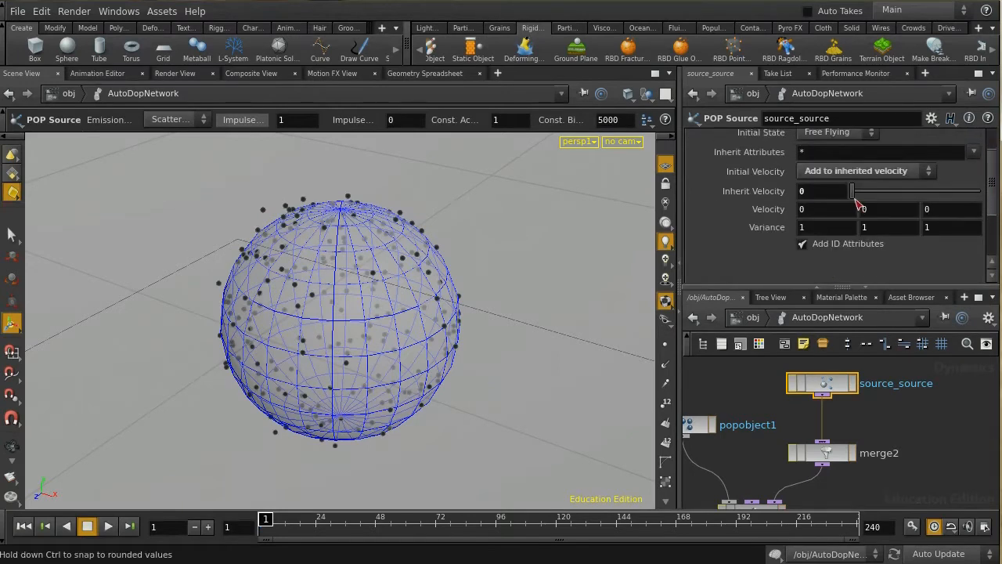
left_click_drag(853, 191, 979, 191)
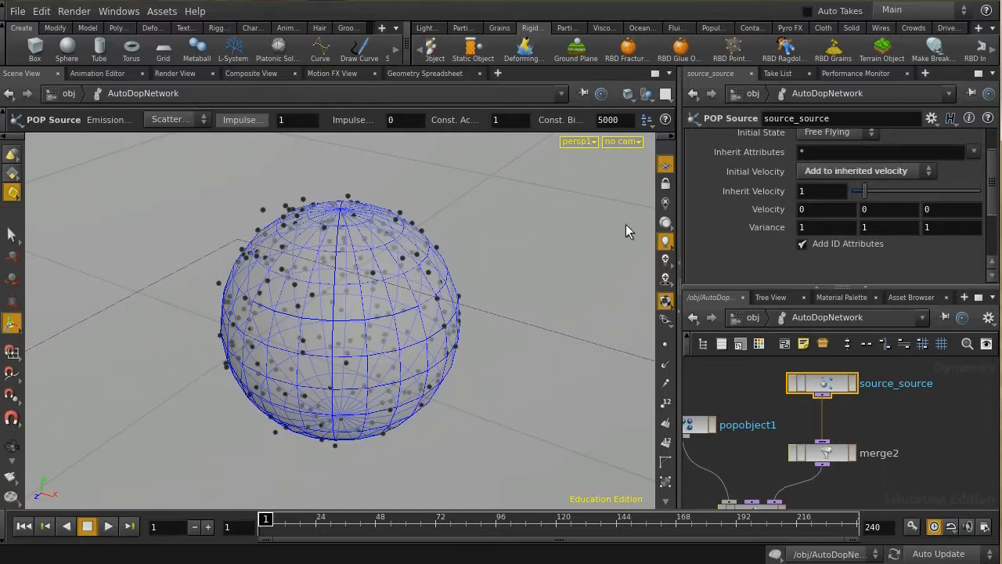
mouse_move(442, 345)
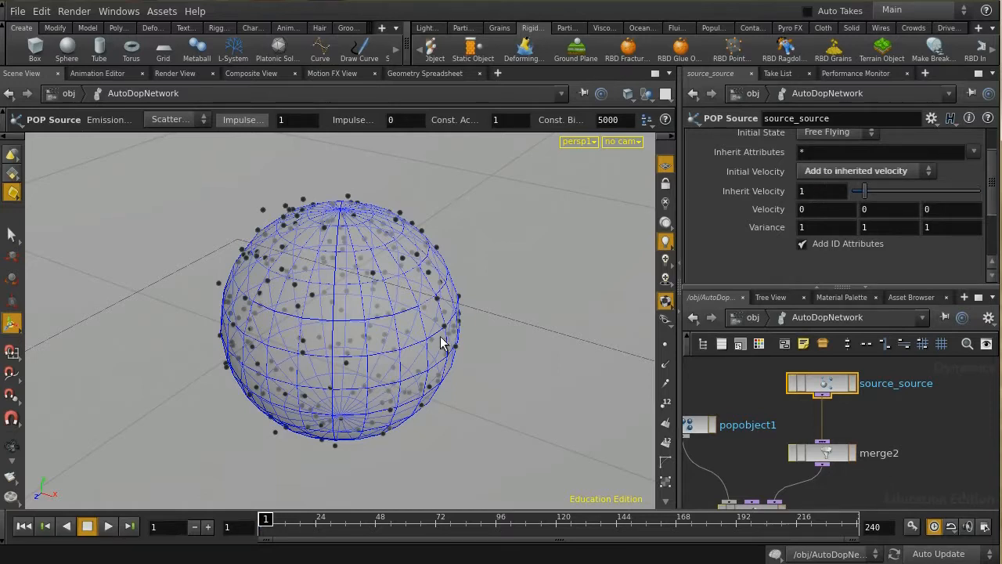
mouse_move(435, 321)
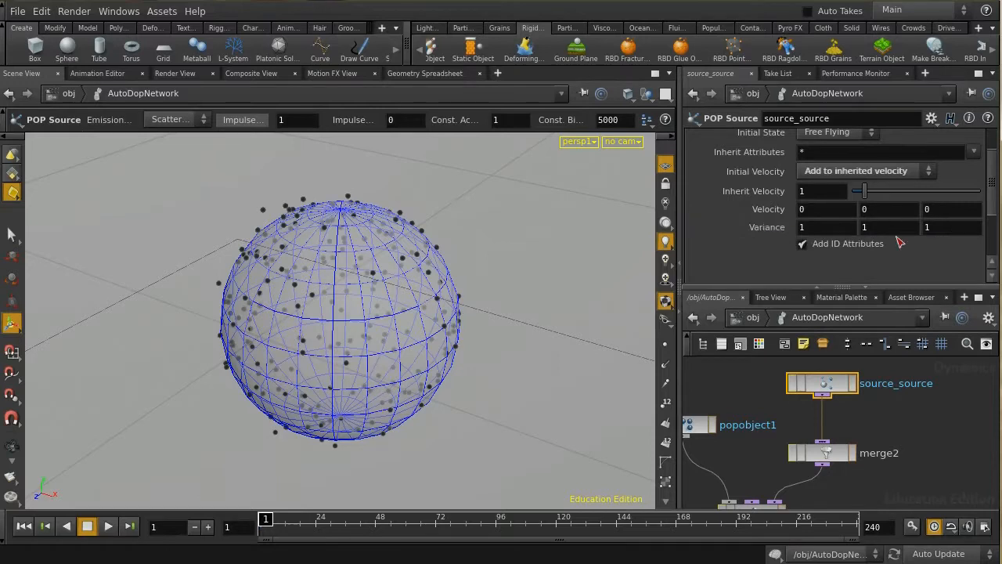
mouse_move(445, 250)
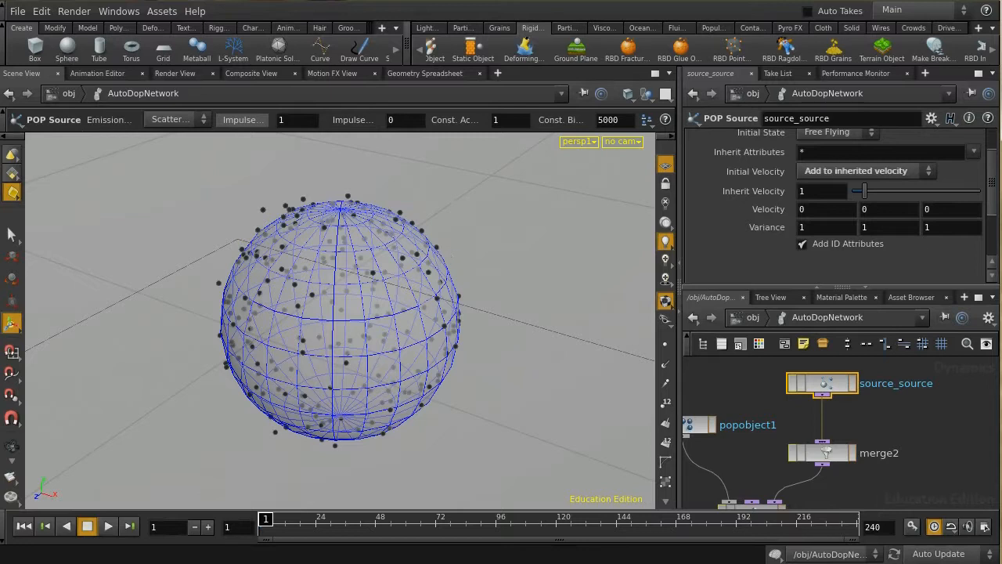
mouse_move(786, 206)
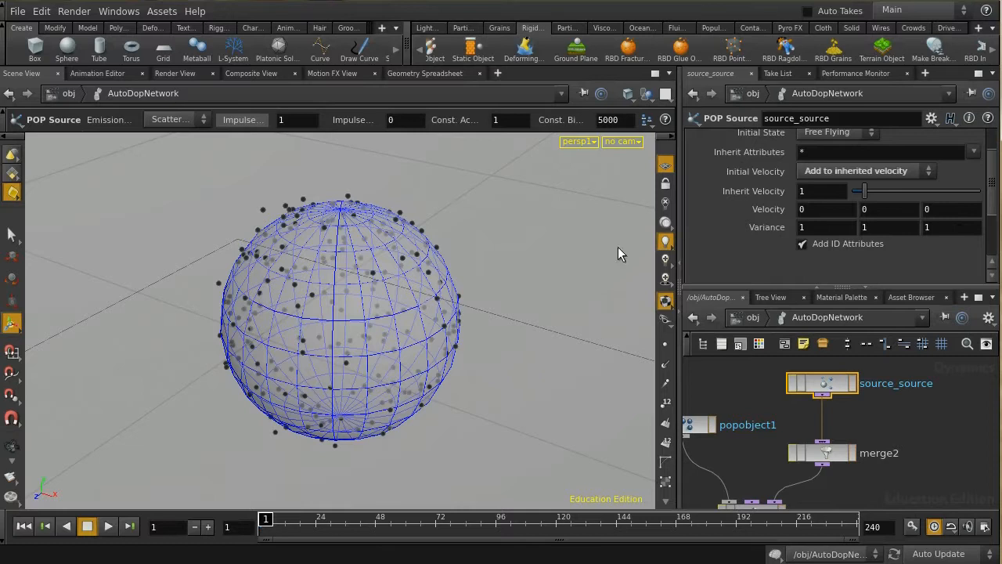
mouse_move(268, 518)
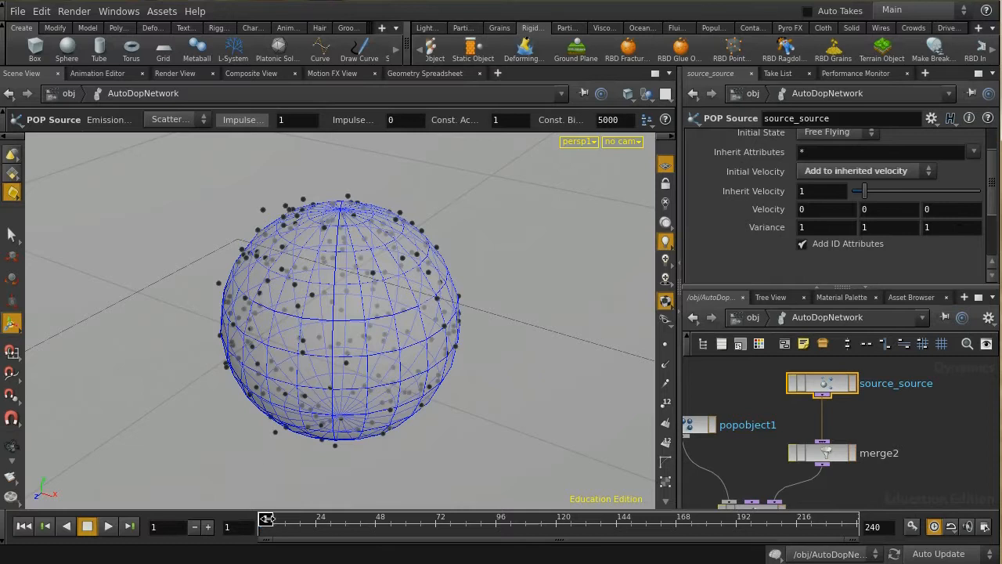
- Play and scrub the timeline to check particles launching upward at velocity 0, 4, 0
left_click(106, 526)
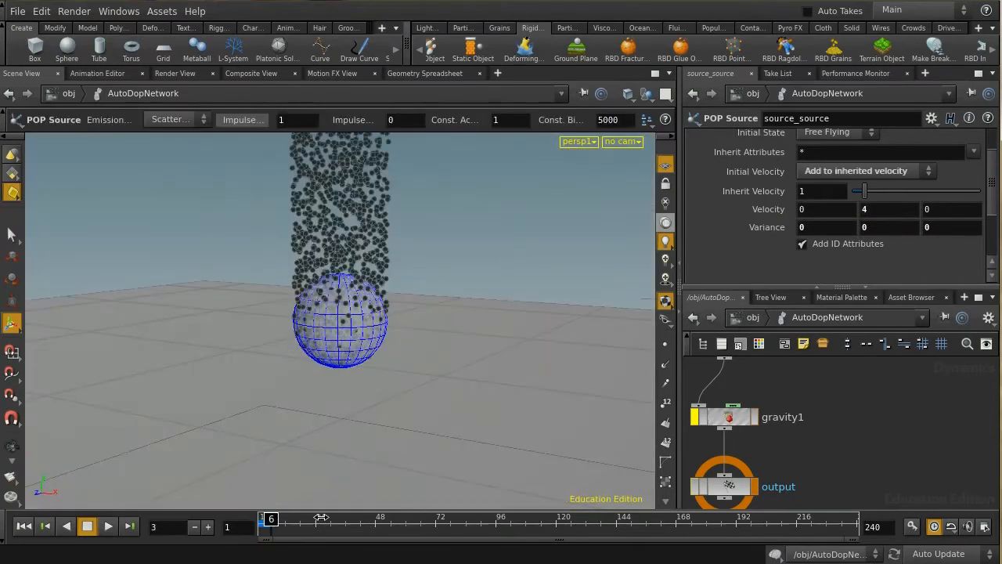
left_click_drag(269, 517, 332, 516)
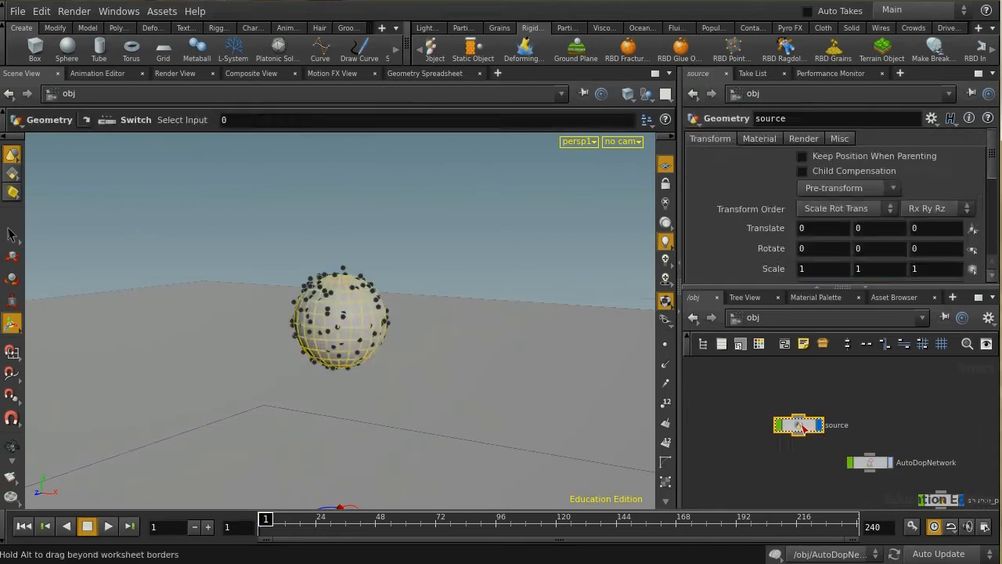
- Inside the source geometry, give point1 an added velocity of 0, 3, 0
double_click(798, 425)
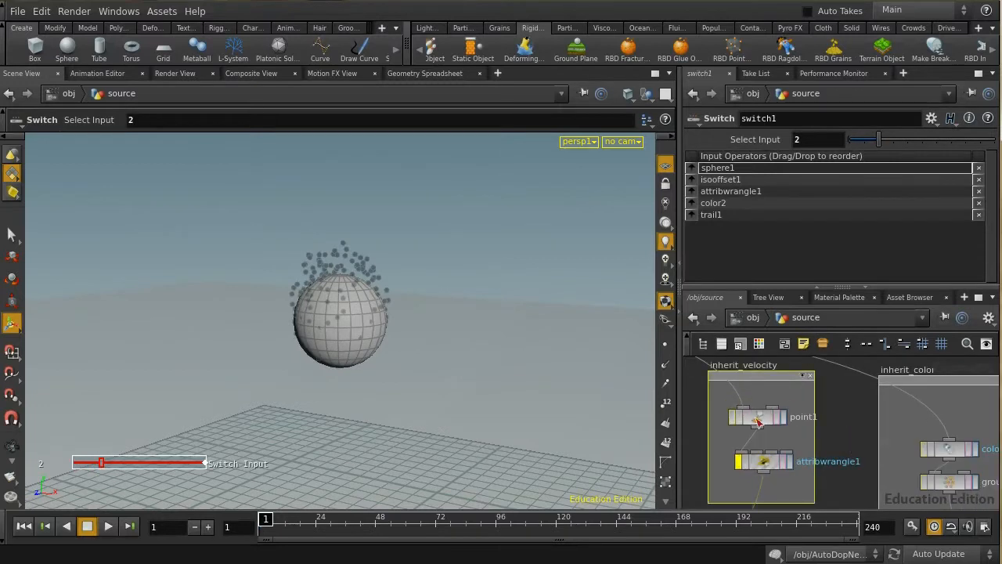
left_click(758, 417)
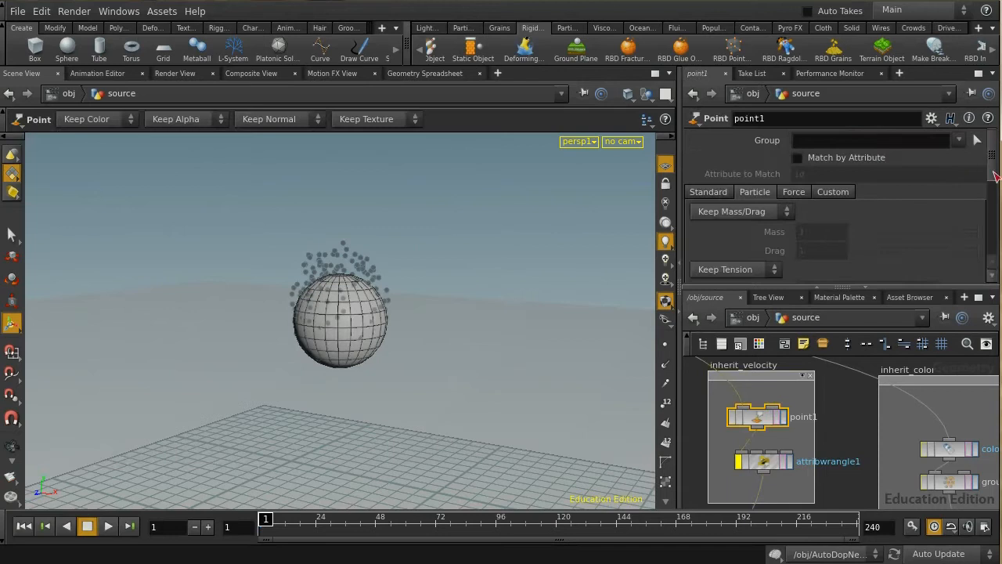
scroll("down", 3)
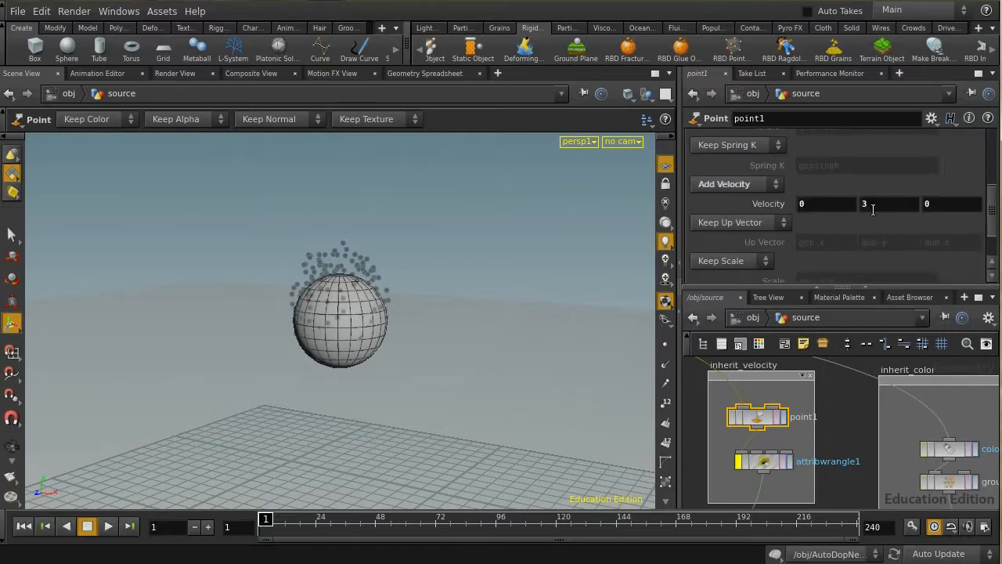
mouse_move(817, 466)
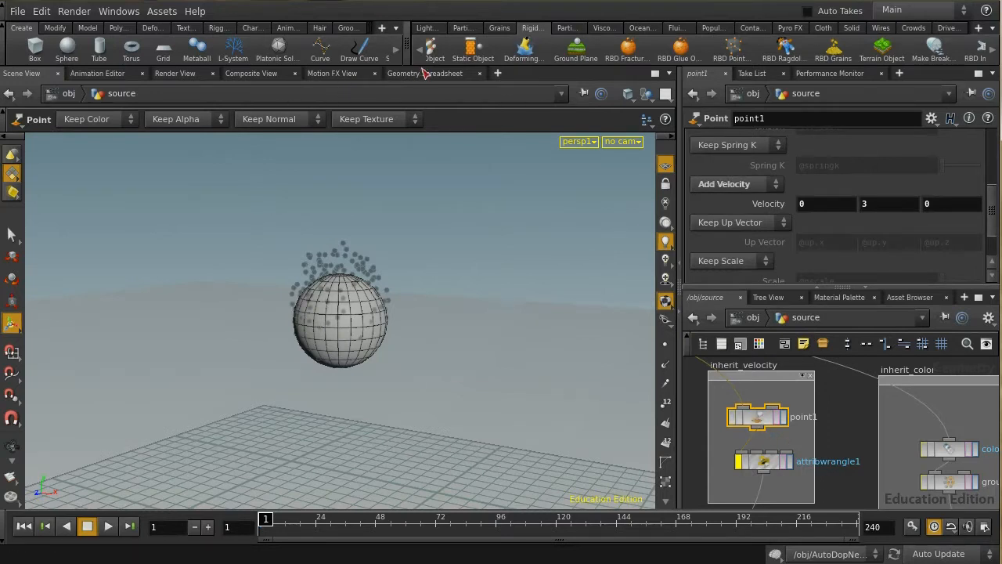
- Verify v[y] of 3.0 in the Geometry Spreadsheet, then re-enter AutoDopNetwork
left_click(423, 73)
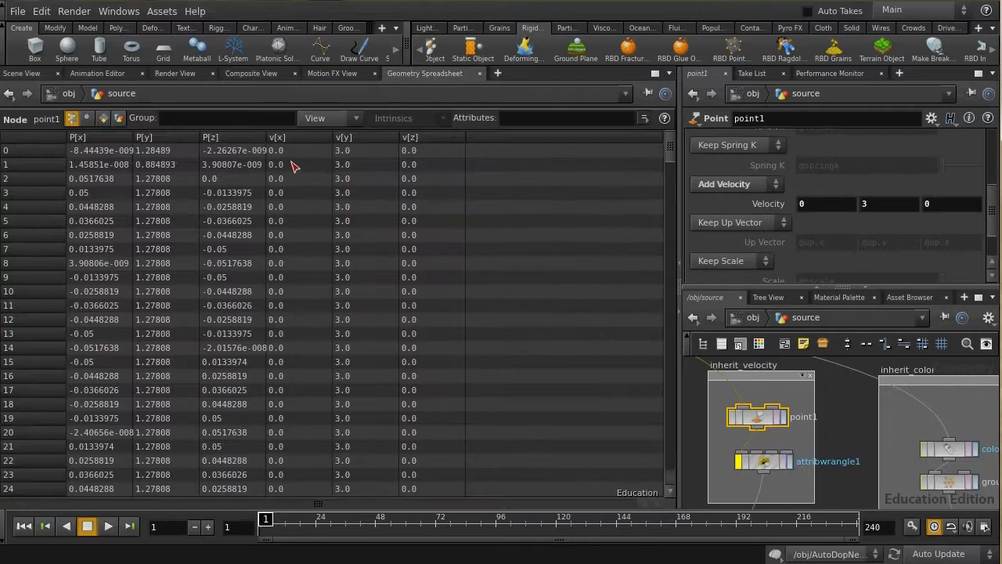
mouse_move(272, 144)
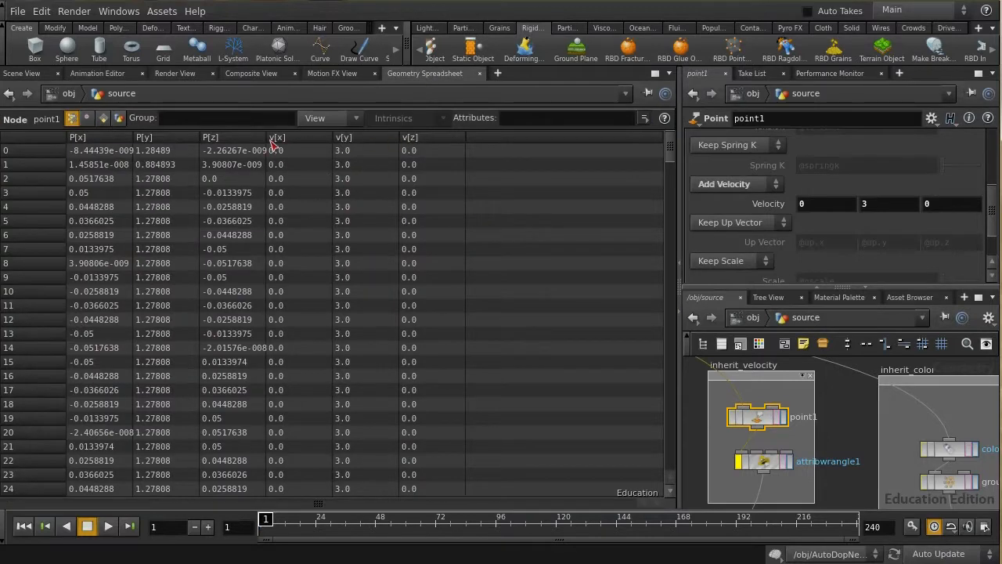
mouse_move(372, 352)
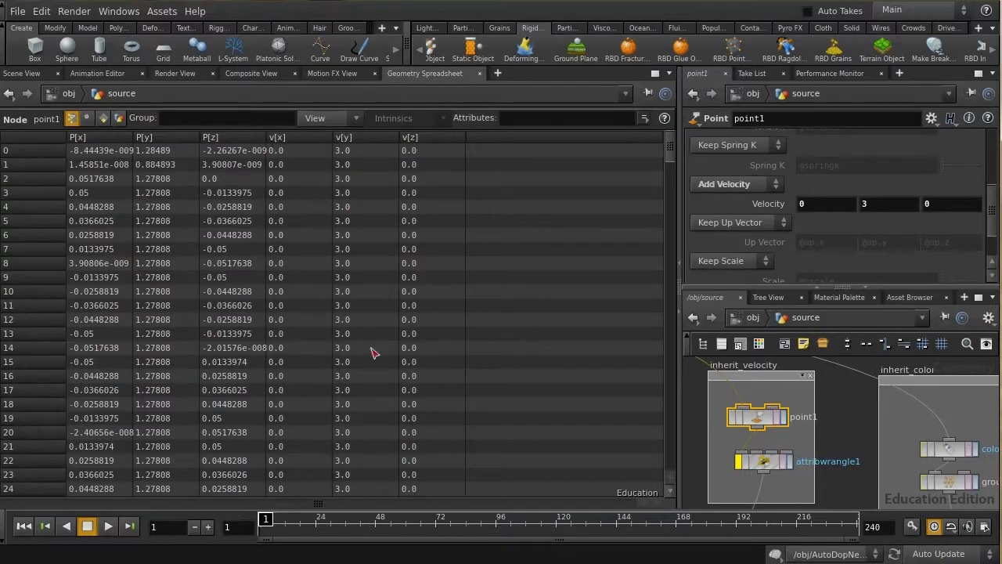
mouse_move(638, 324)
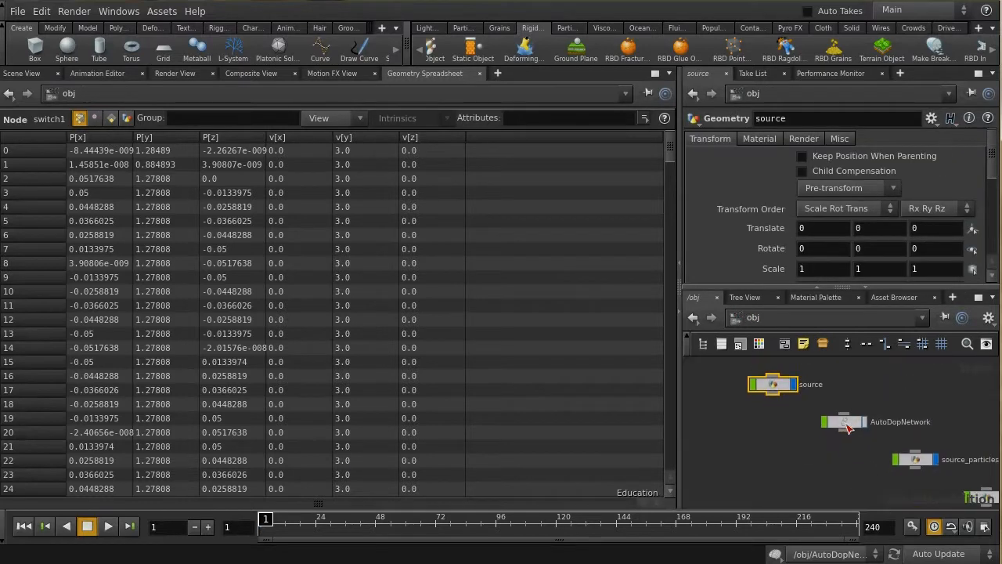
double_click(848, 422)
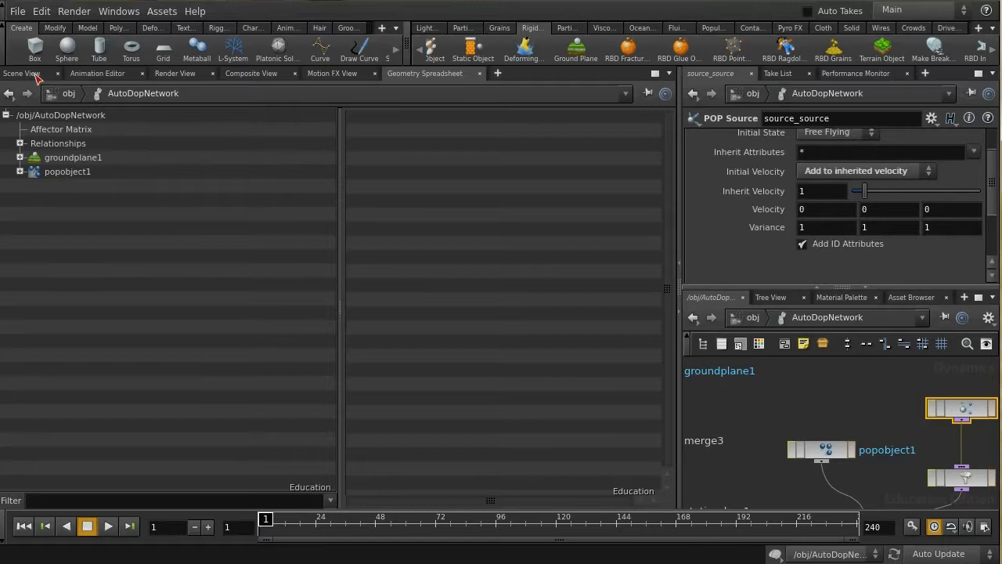
- Return to the Scene View and play the simulation, then rewind to frame 1
left_click(22, 73)
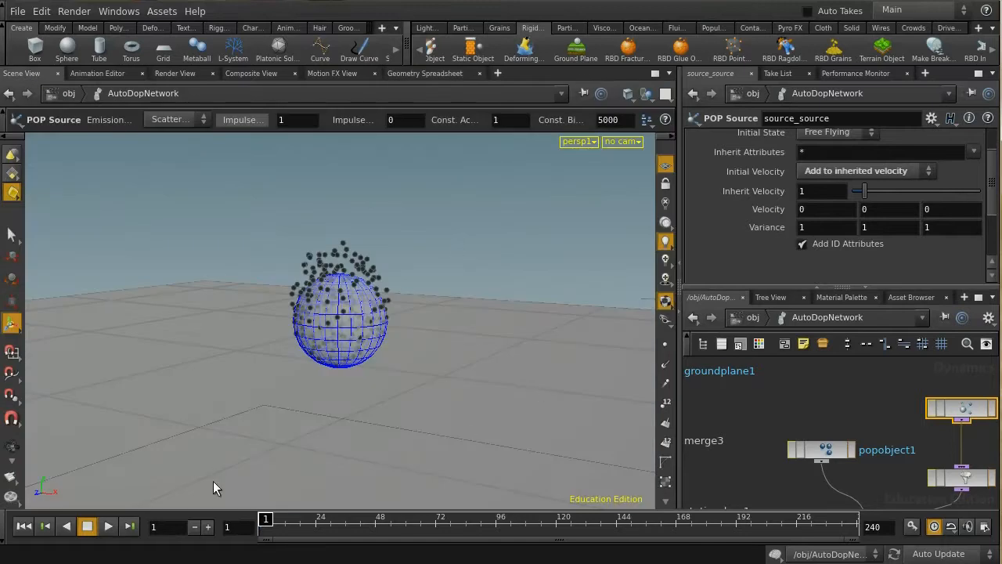
left_click(107, 526)
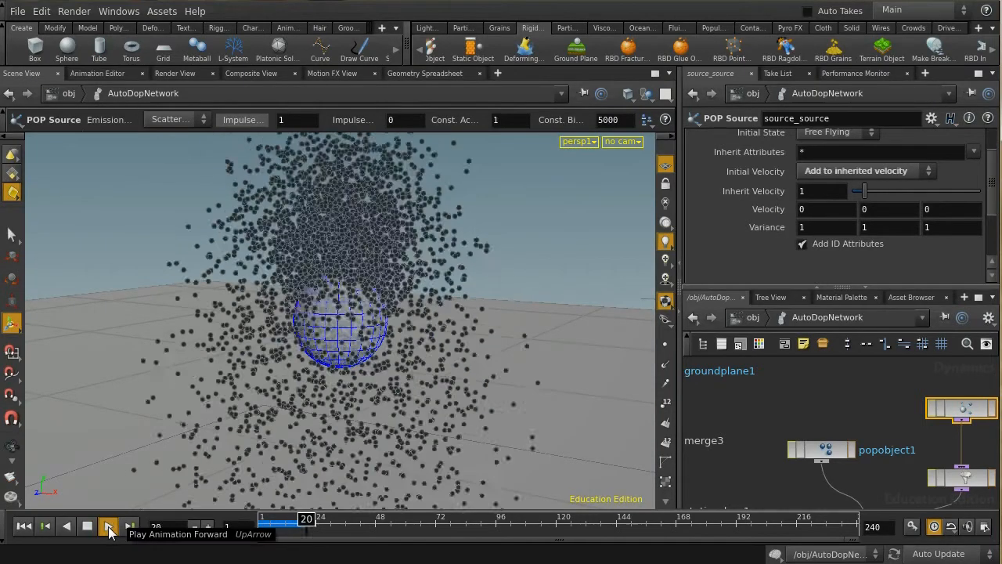
left_click(108, 526)
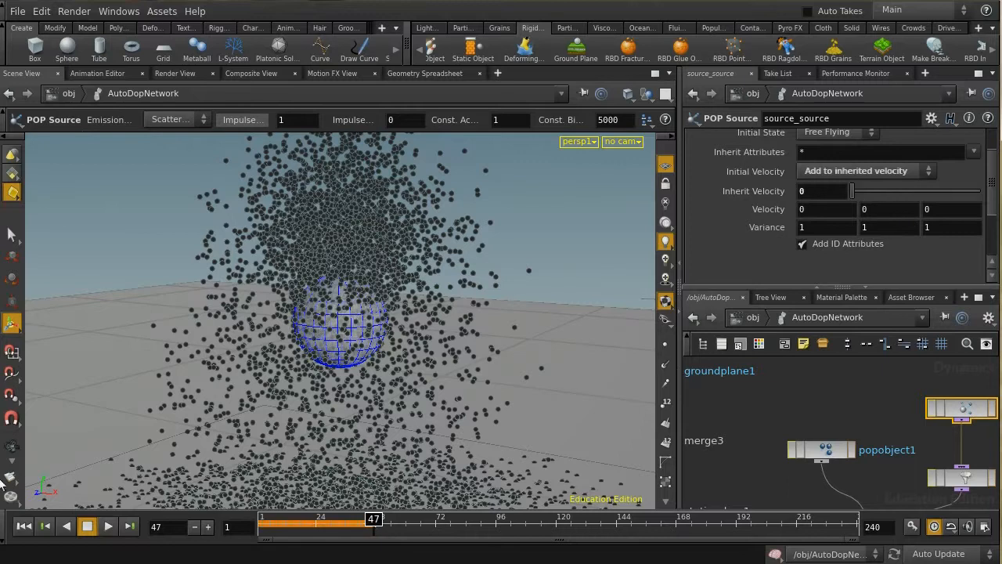
left_click(44, 526)
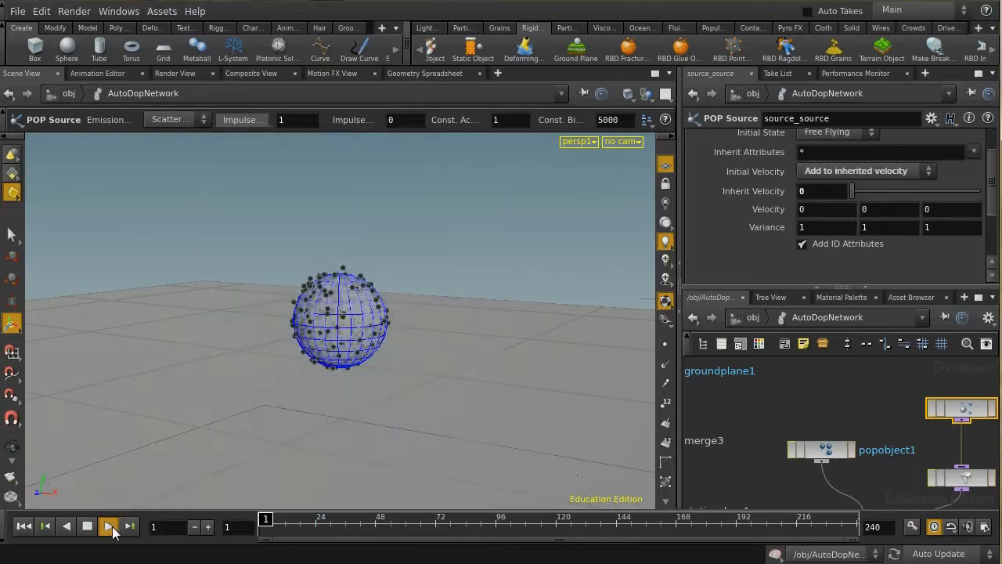
- Set POP Source Inherit Velocity to 5 and replay to see particles shoot upward
left_click(108, 526)
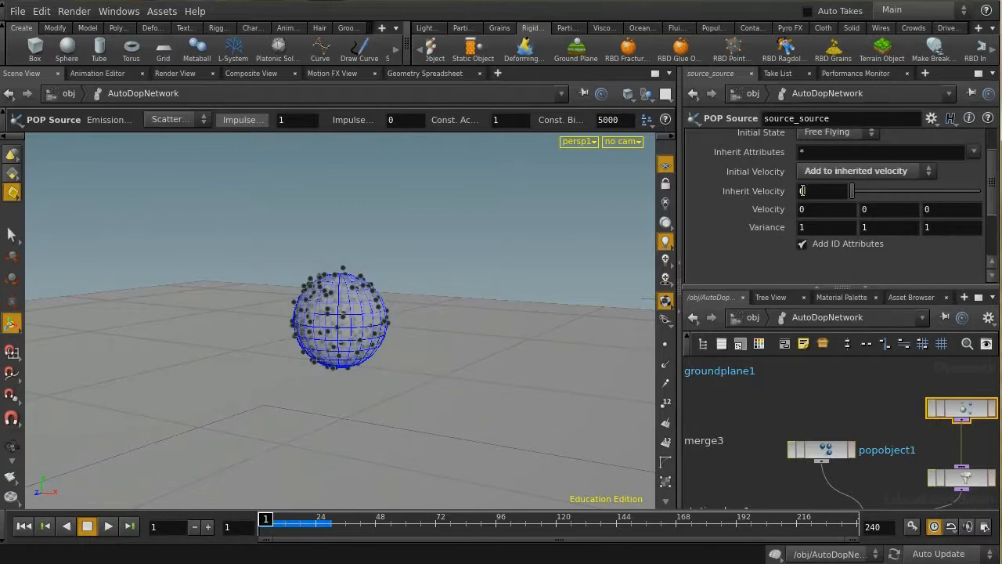
type("5")
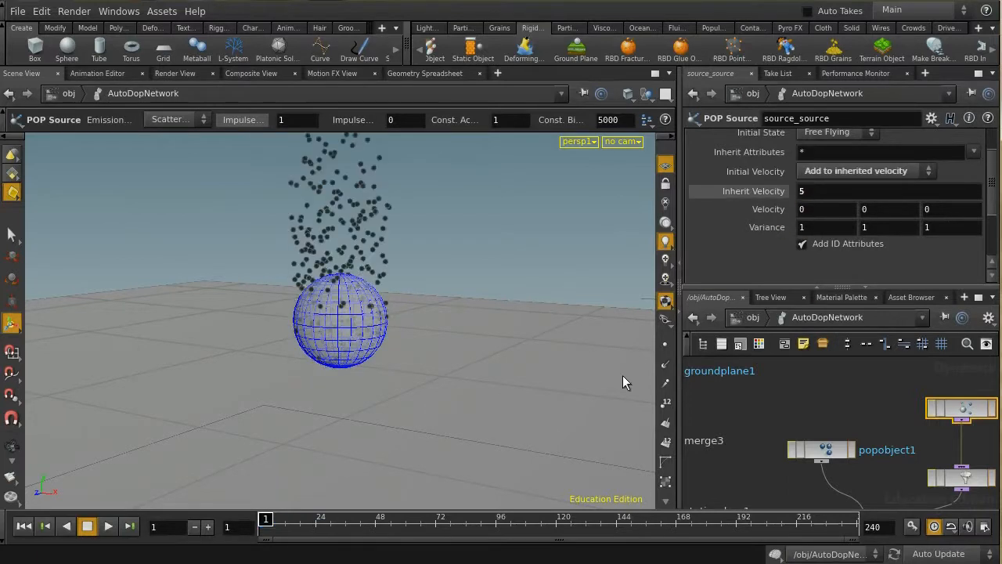
left_click(108, 526)
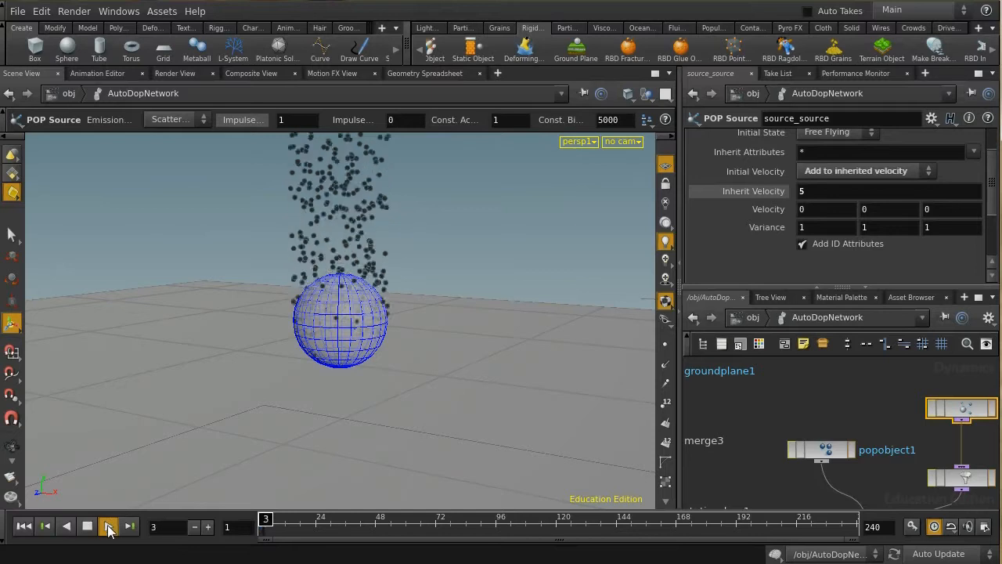
left_click(108, 526)
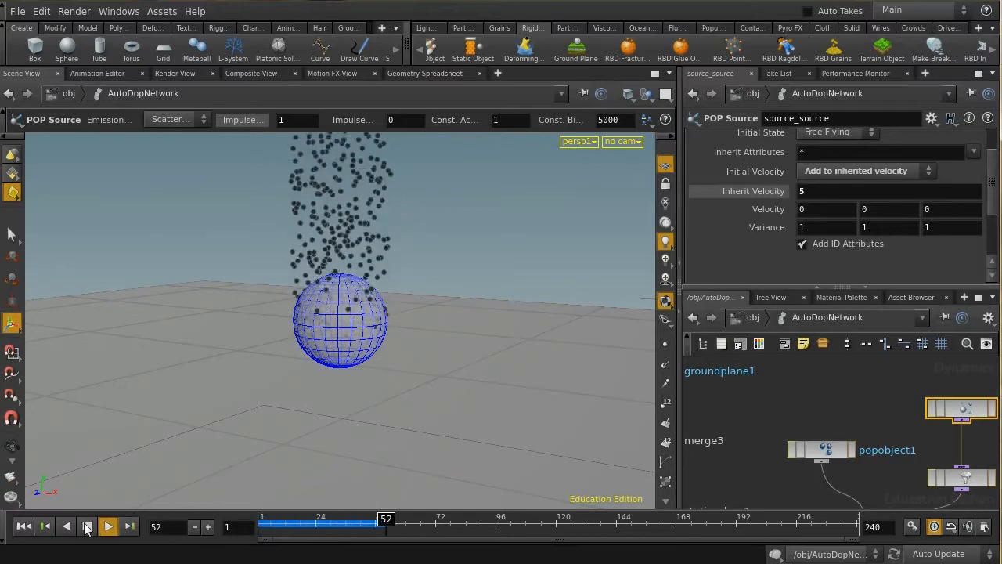
left_click(107, 526)
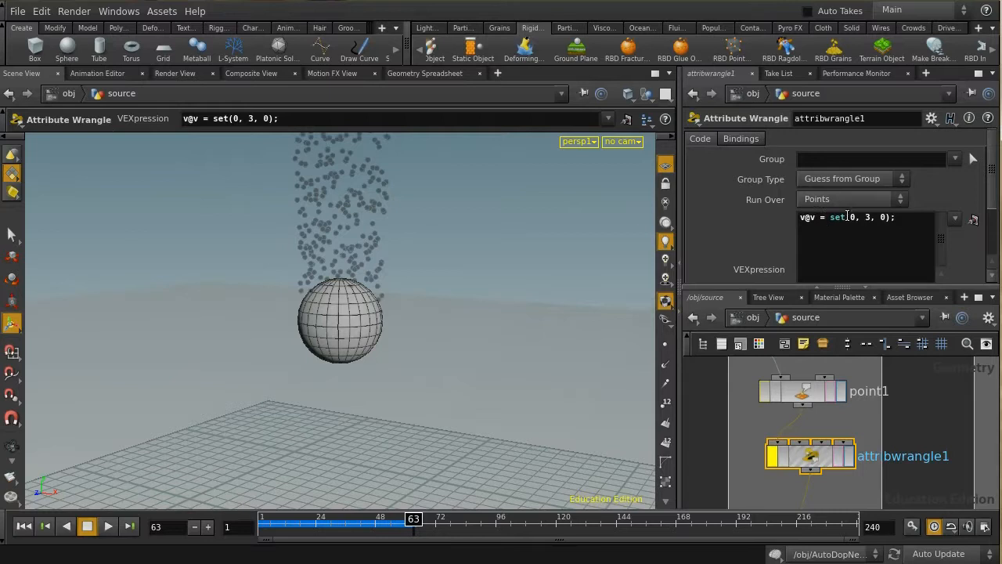
mouse_move(908, 220)
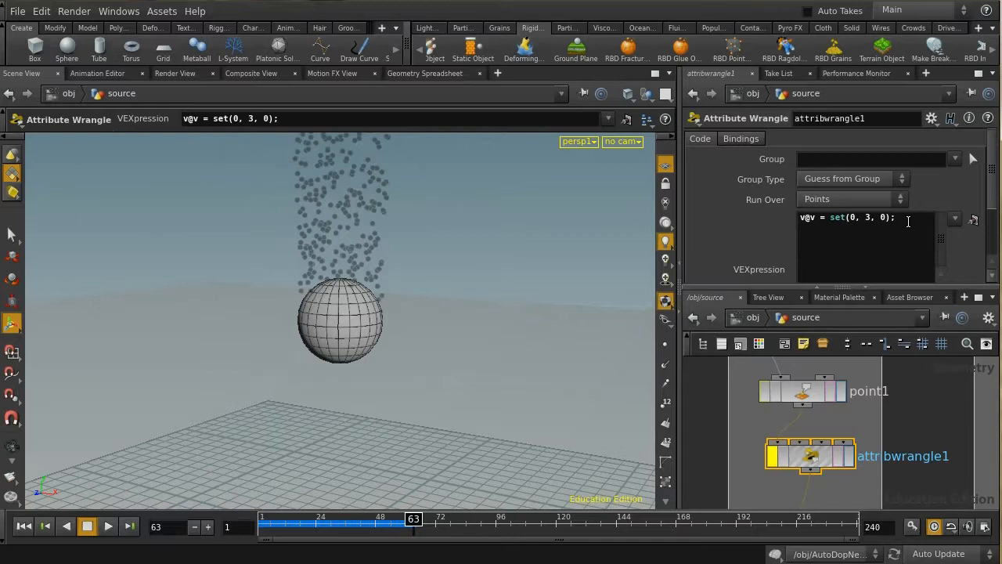
mouse_move(376, 341)
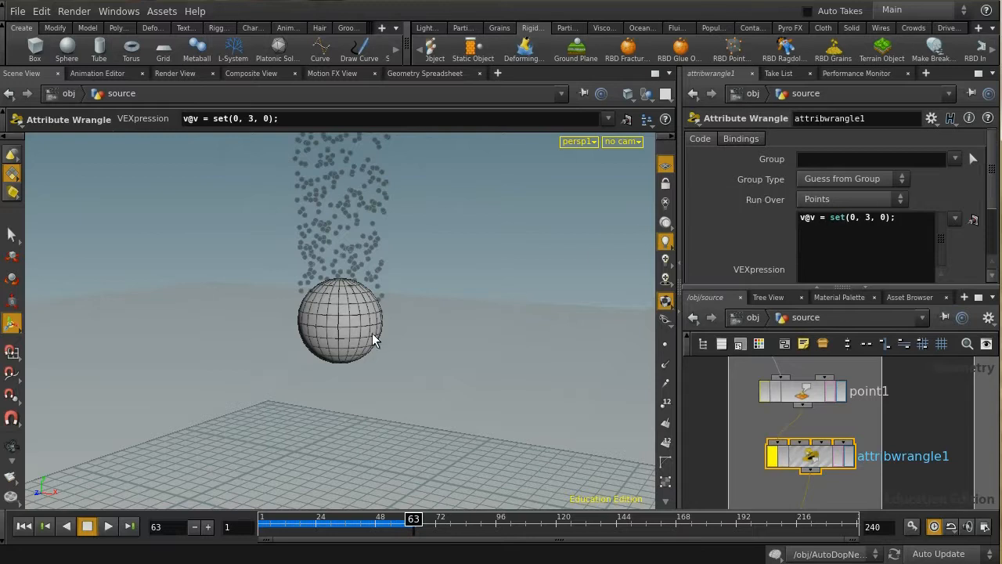
mouse_move(676, 446)
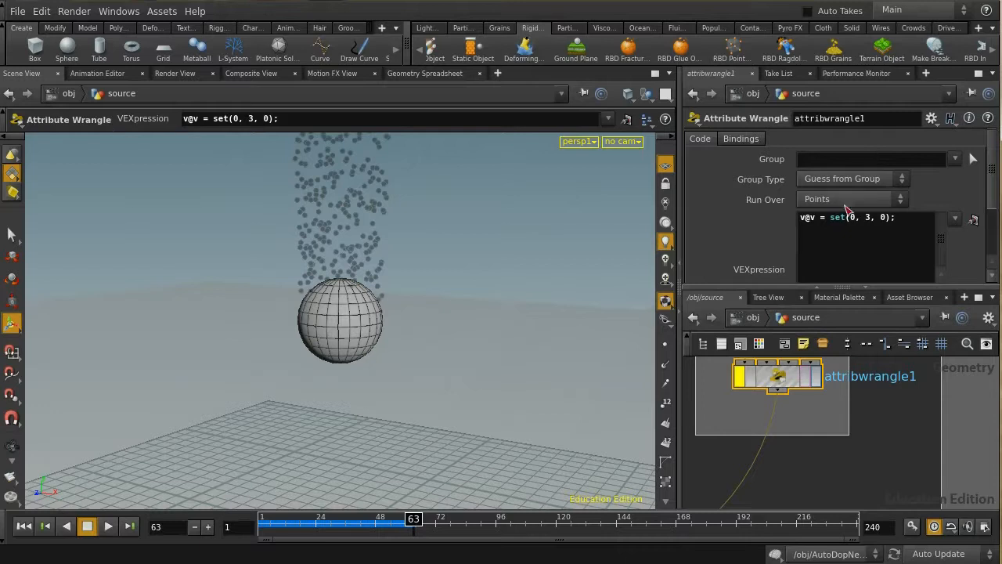
mouse_move(900, 443)
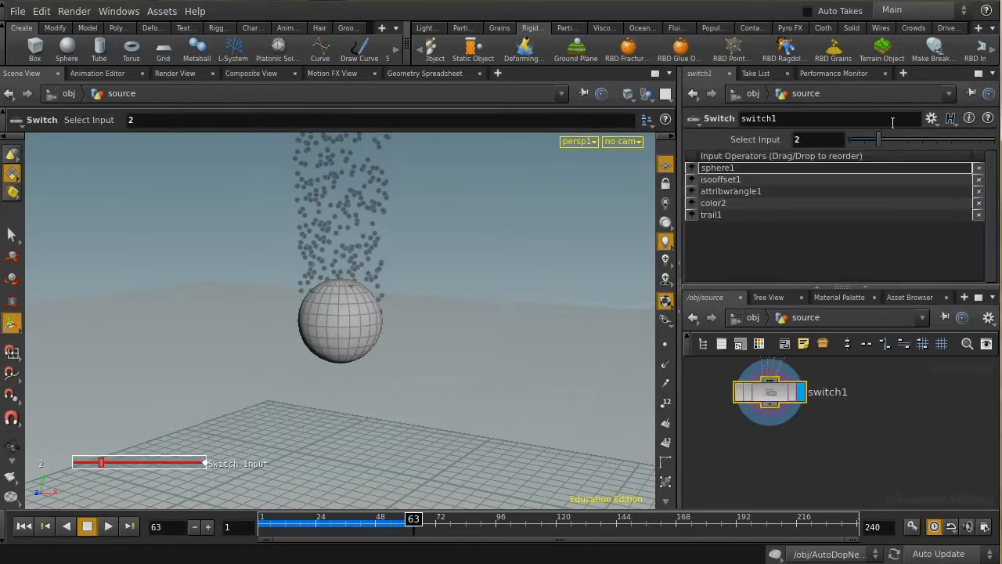
- Inspect the switch inputs and the color nodes painting the sphere red and group1 green
left_click(819, 137)
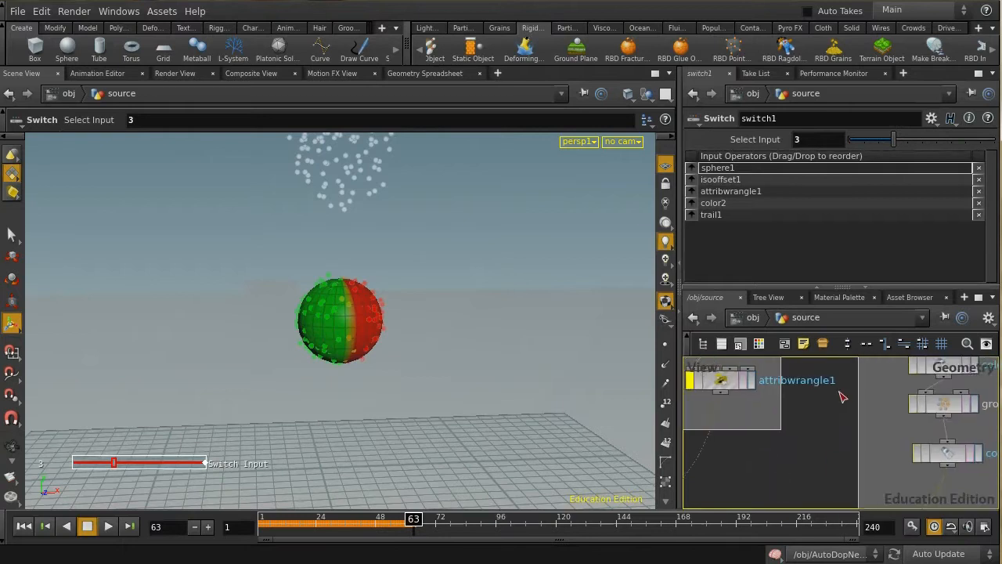
left_click(911, 442)
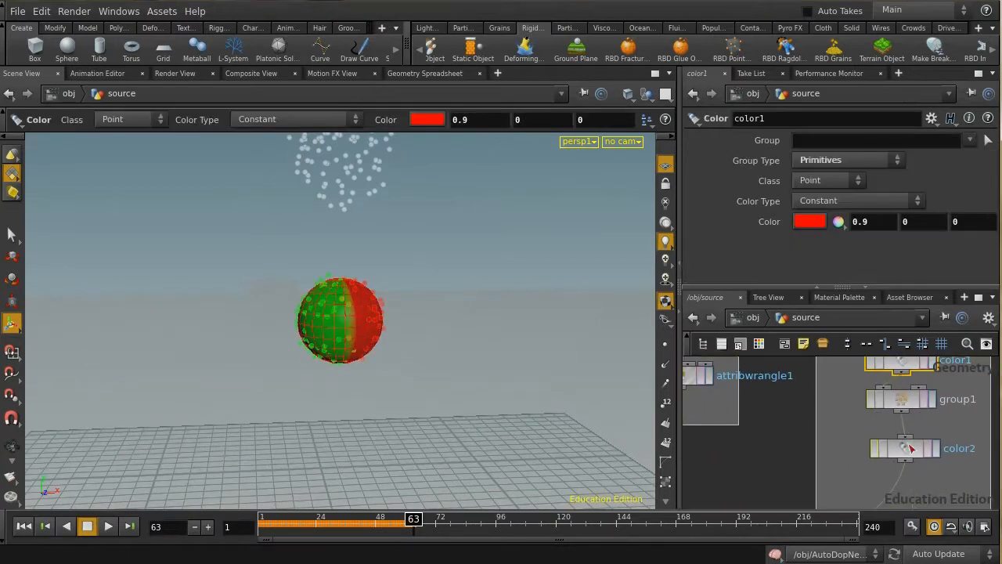
left_click(905, 448)
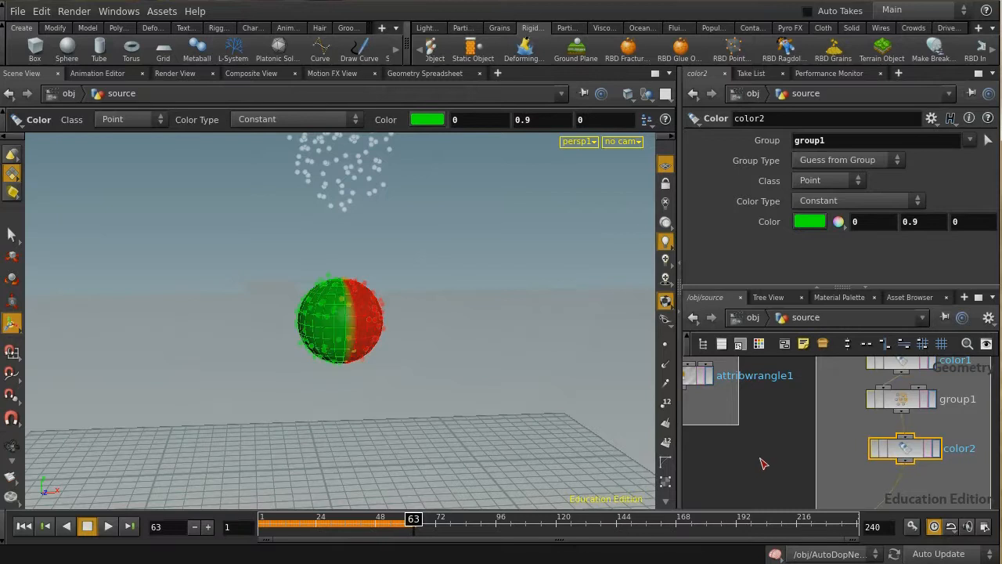
mouse_move(181, 545)
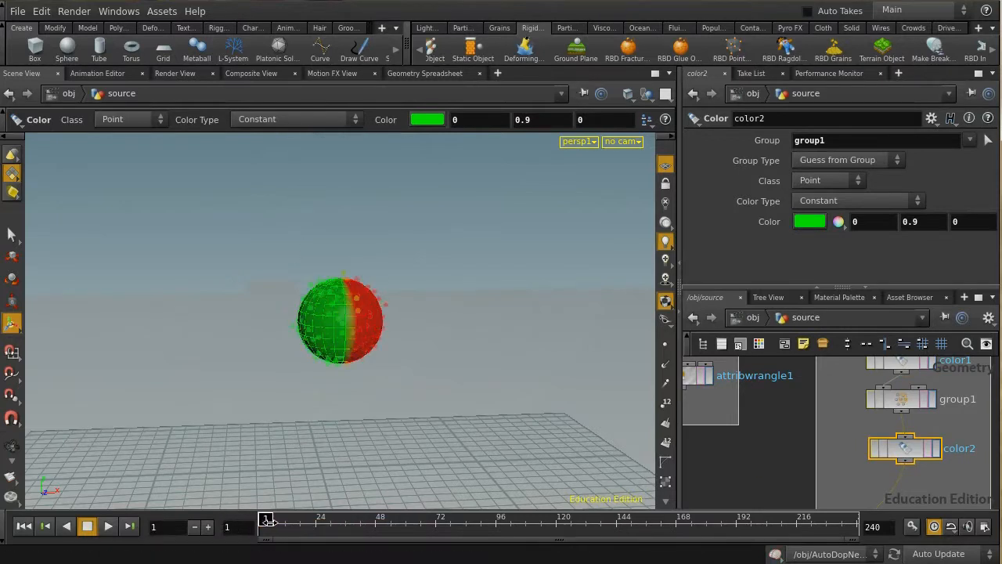
- Scrub through the coloured falling particles and set POP Source Inherit Attributes to *
left_click_drag(266, 516, 342, 517)
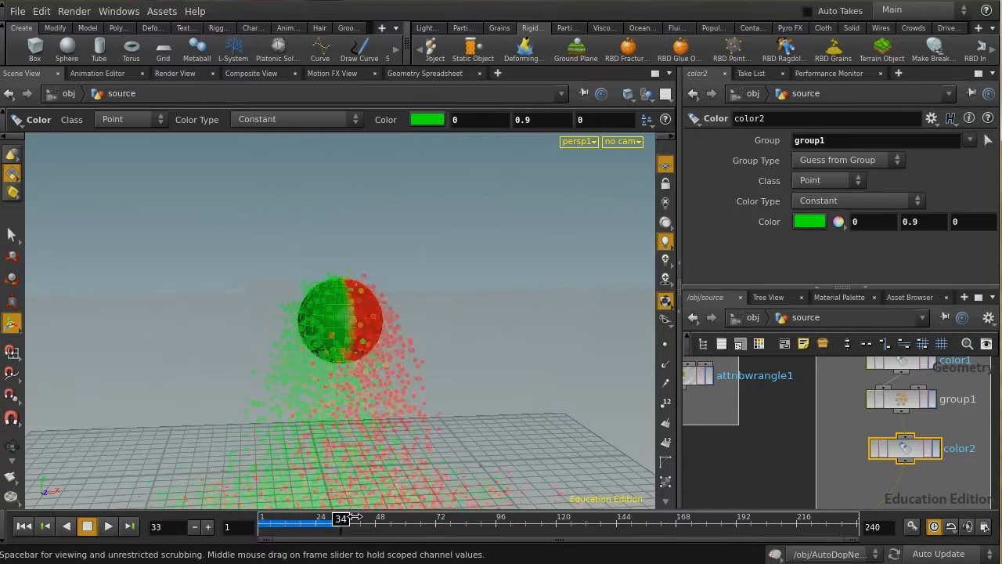
left_click_drag(341, 520, 280, 519)
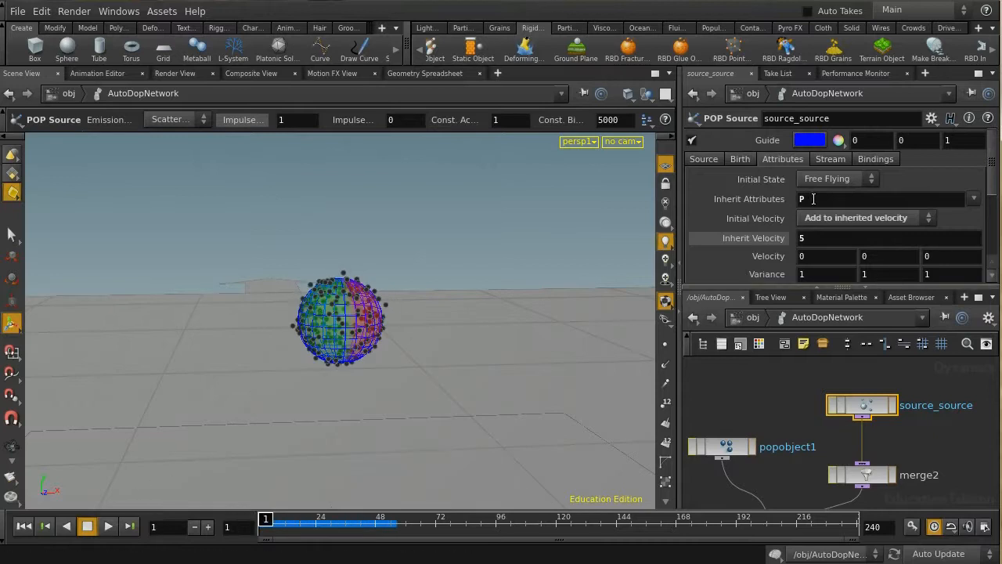
type("*")
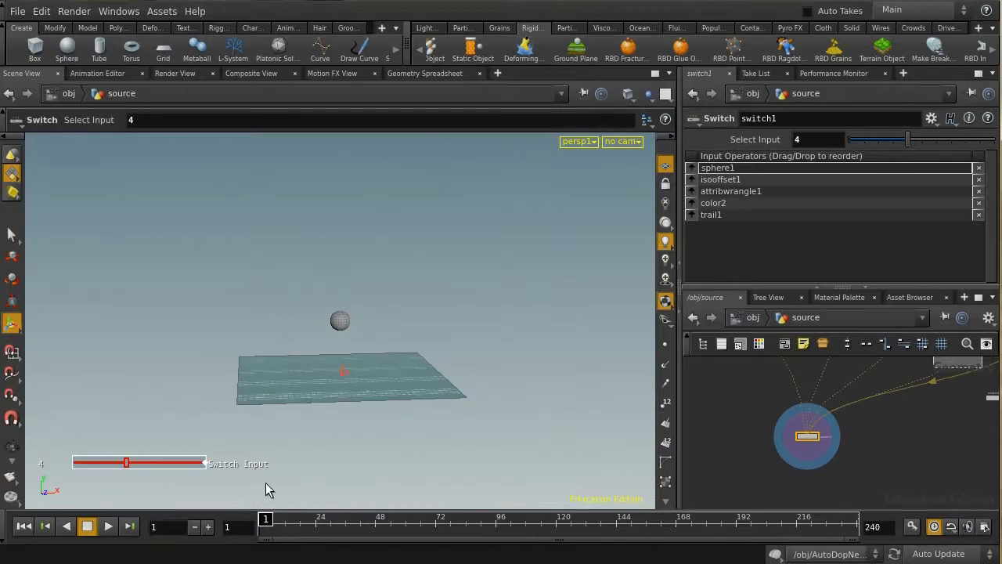
- Play the animation of the moving sphere with the switch on input 4 (trail1)
left_click(128, 526)
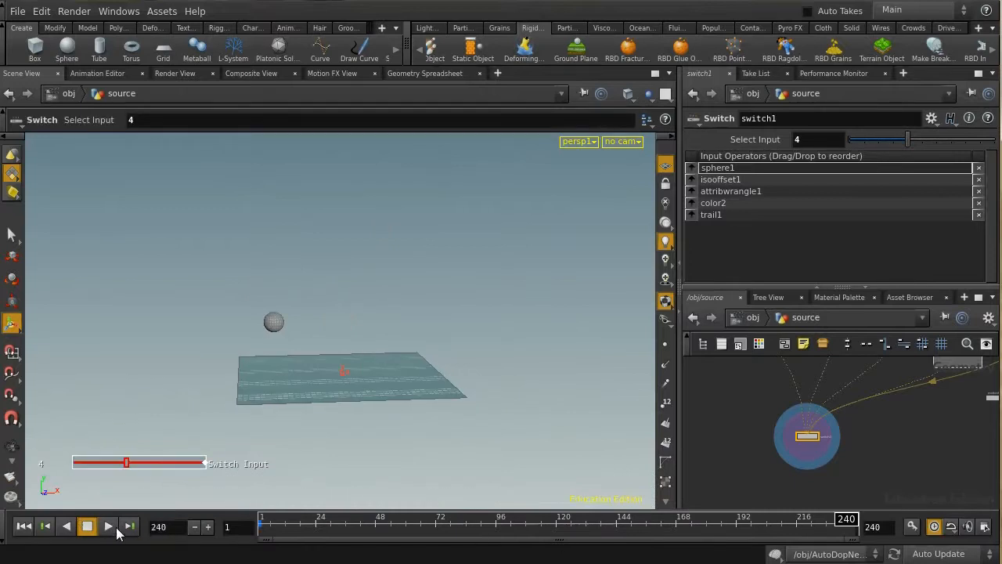
left_click(106, 526)
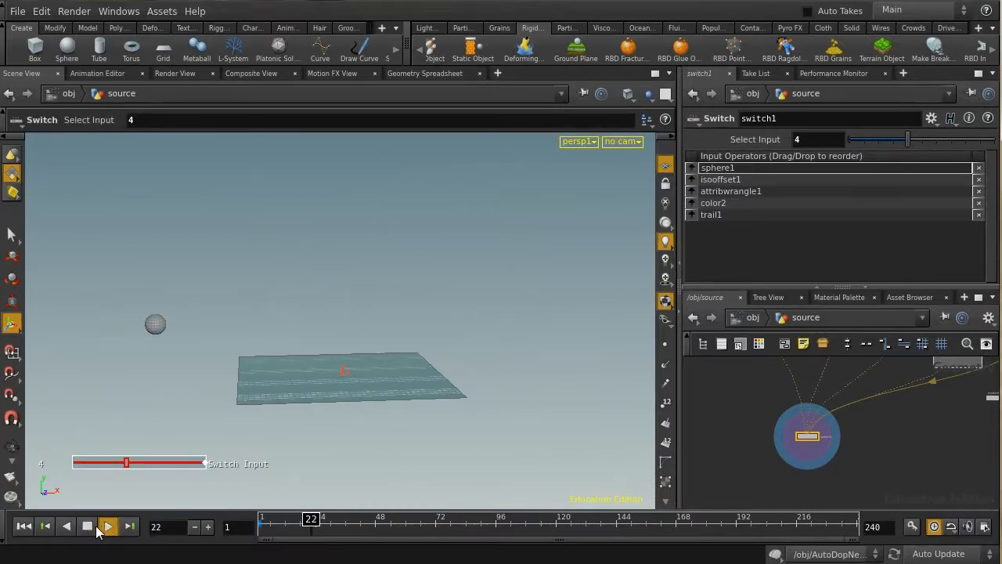
left_click(88, 526)
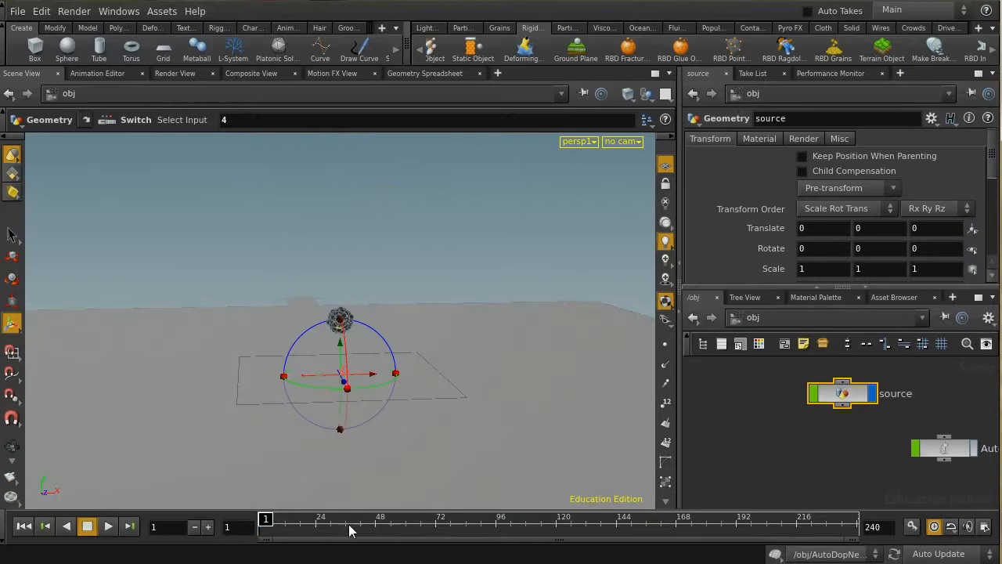
- Replay the simulation to watch the particle trails from above, then reset to frame 1
left_click(107, 526)
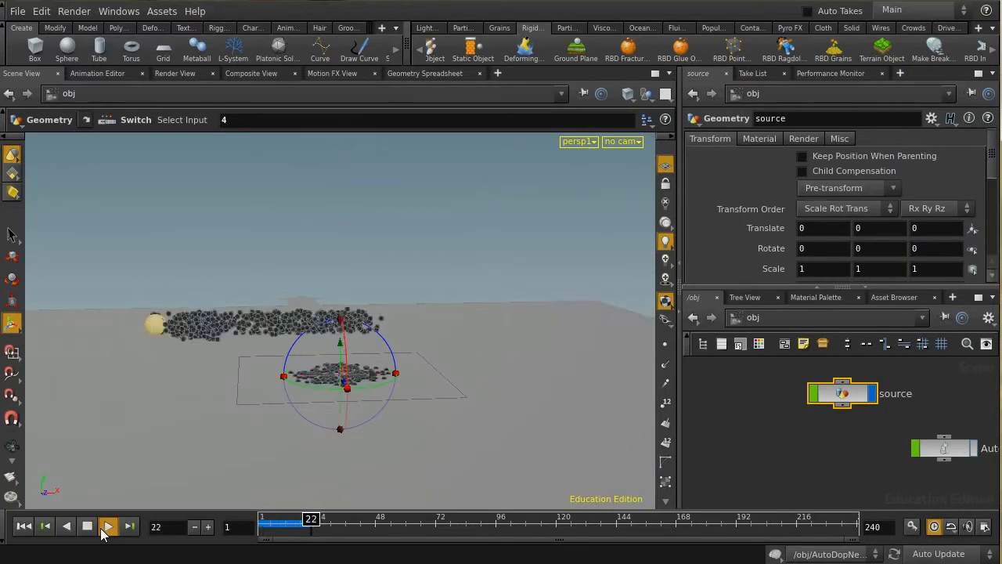
left_click(106, 526)
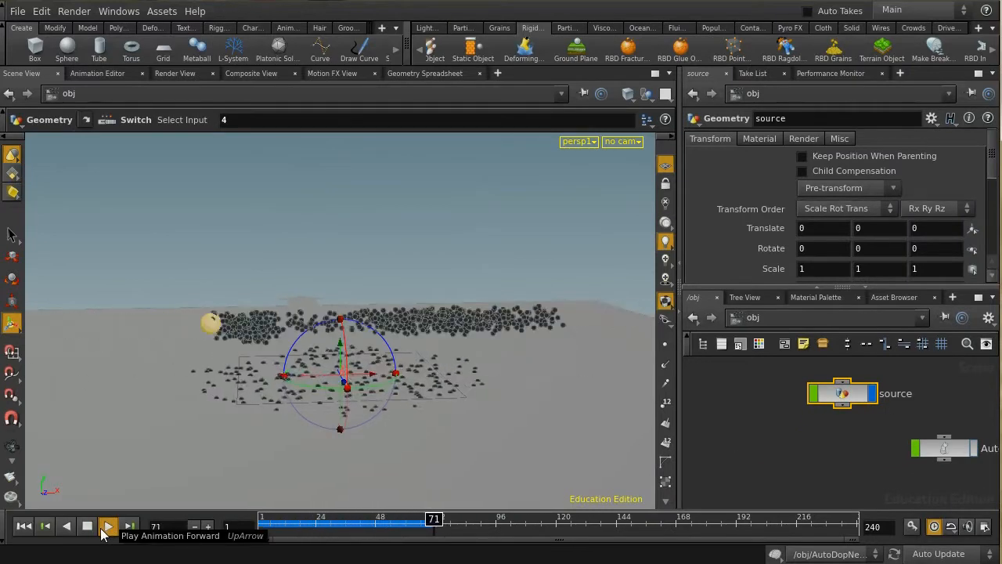
left_click(106, 526)
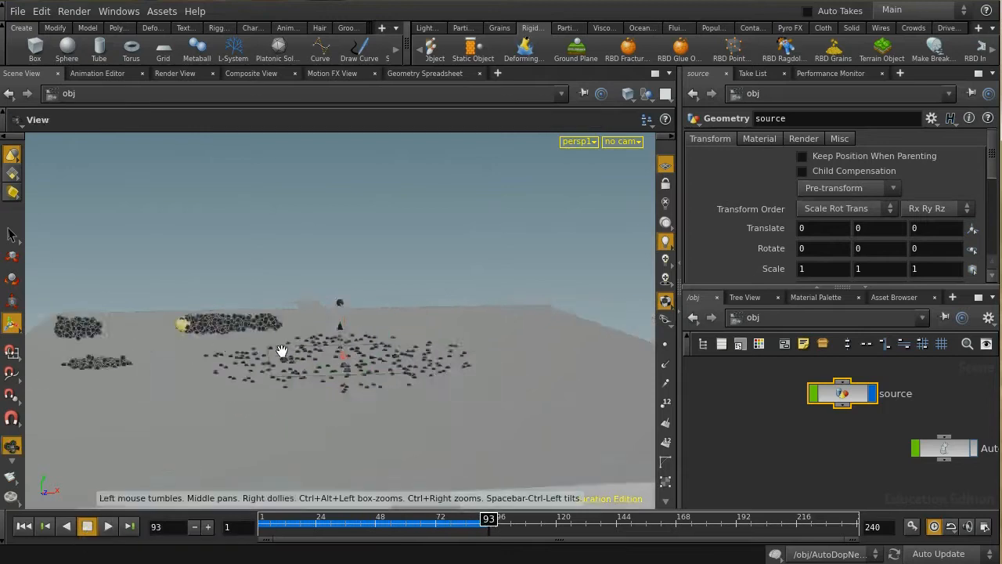
left_click_drag(282, 347, 292, 363)
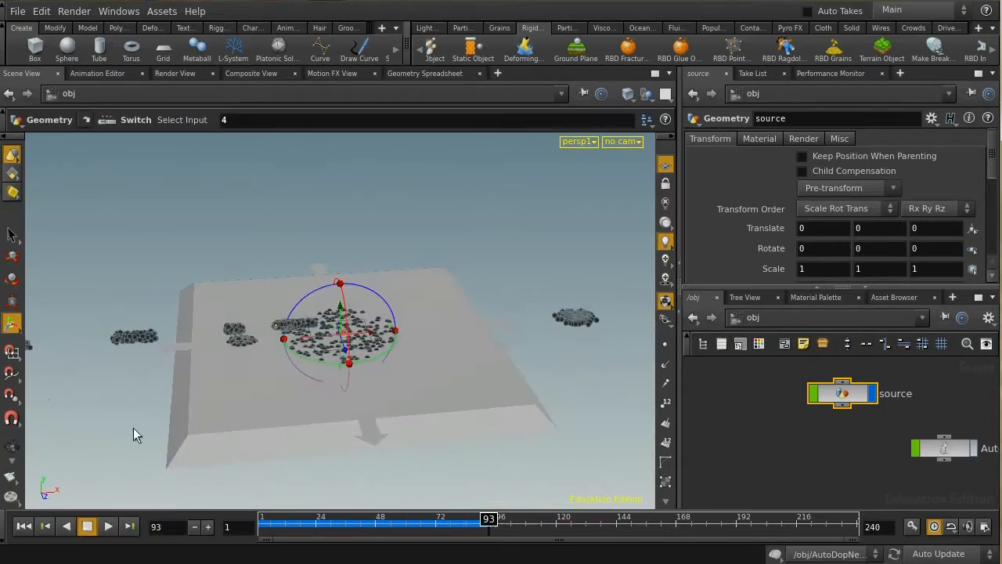
left_click(106, 526)
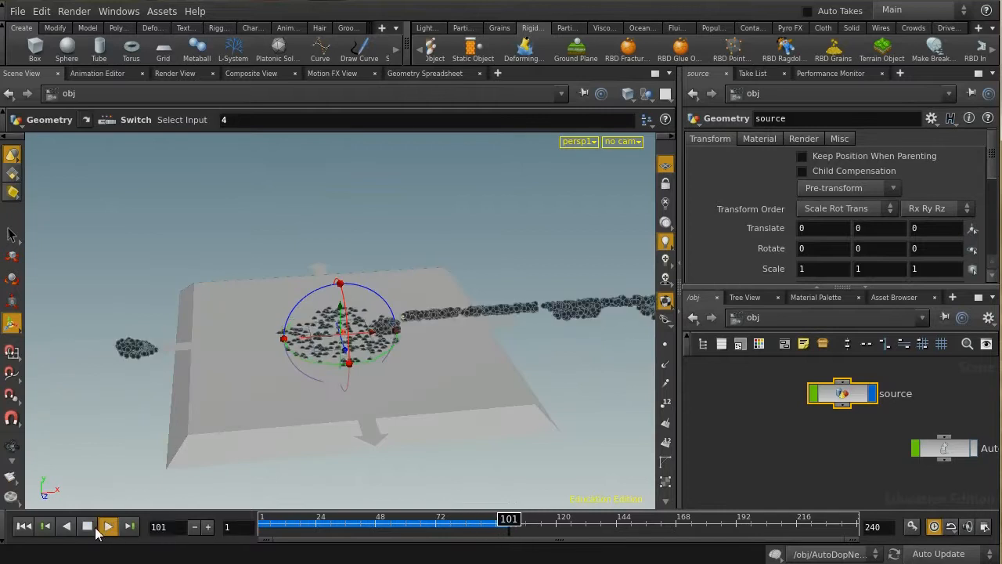
left_click(87, 526)
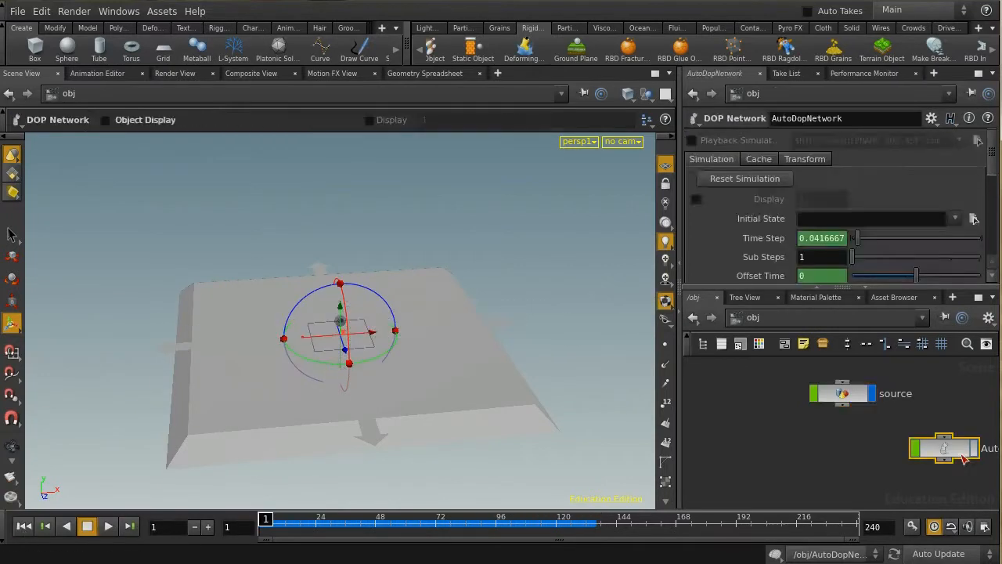
- Dive into the AutoDopNetwork to view the POP Source and POP Solver parameters
double_click(943, 448)
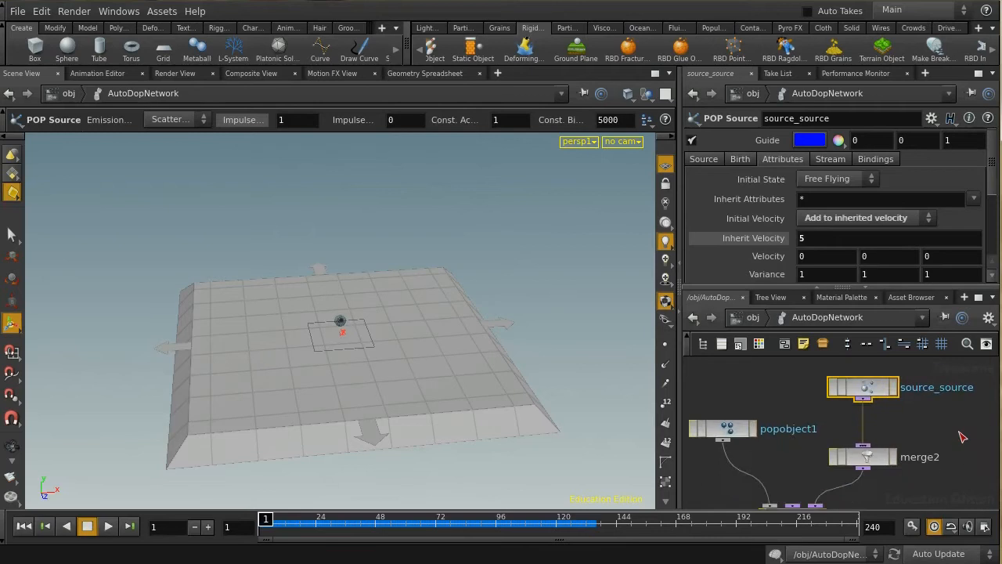
mouse_move(958, 439)
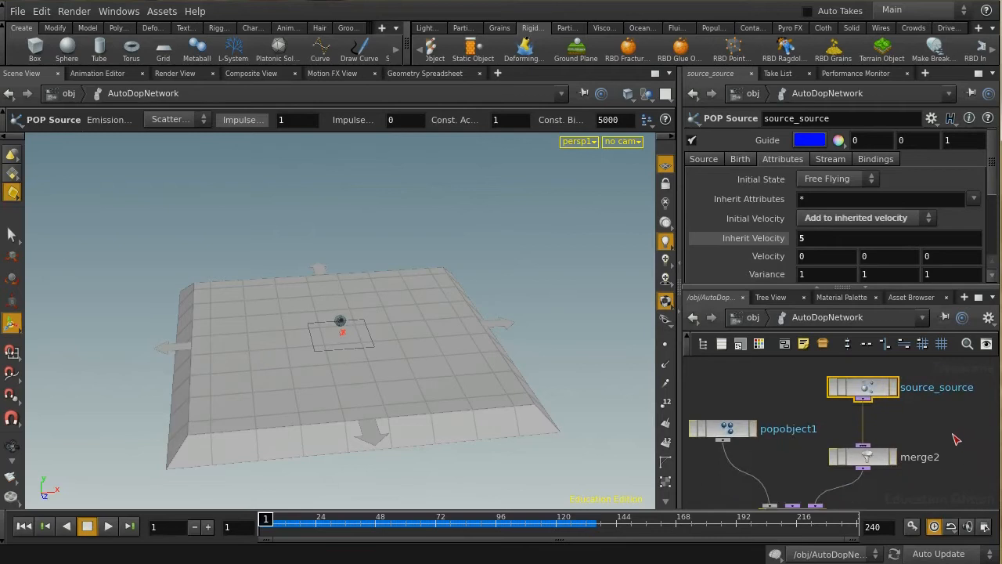
mouse_move(772, 451)
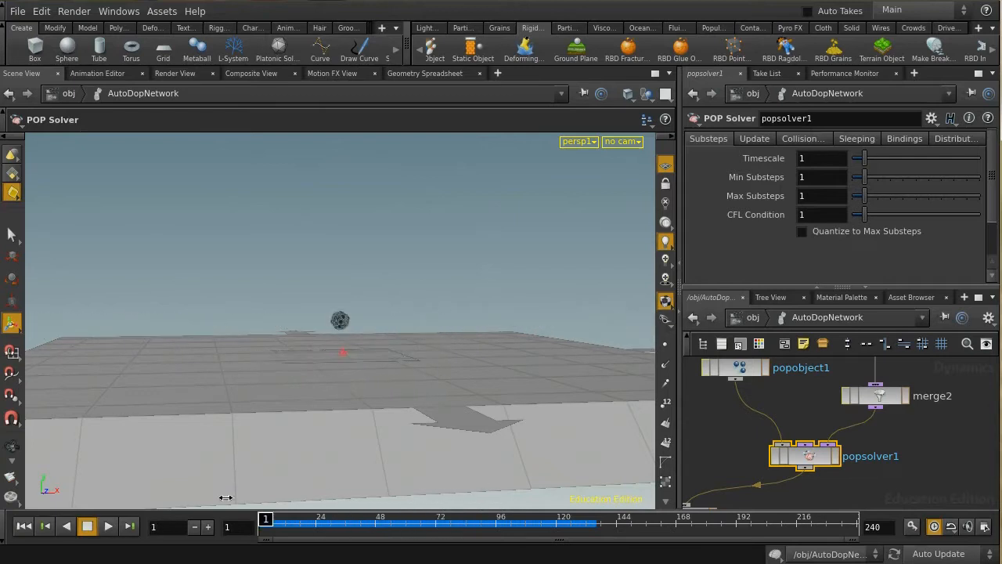
mouse_move(826, 413)
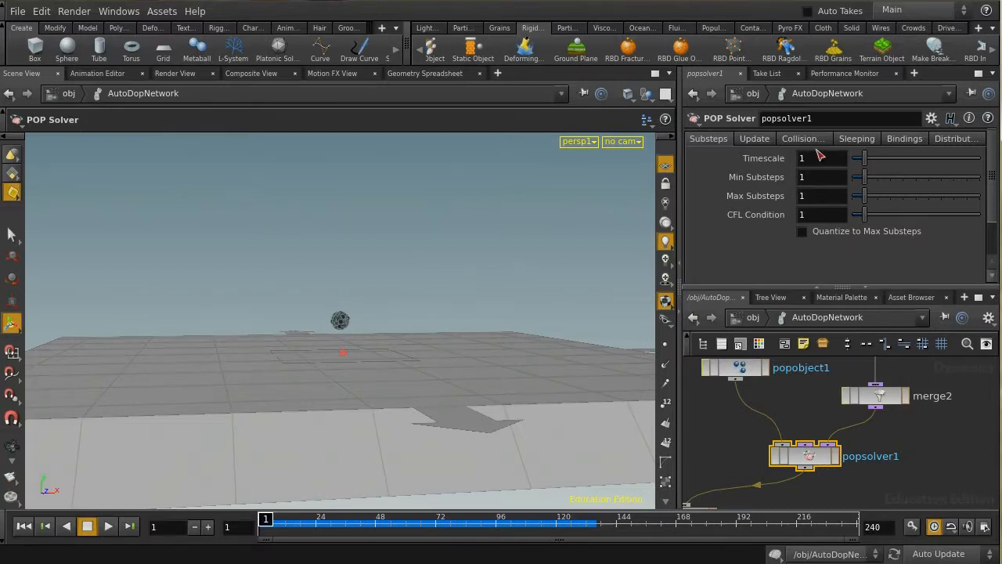
- In popsolver1's Collision settings, enable Add Hit Attributes and set Response to Stop
left_click(802, 138)
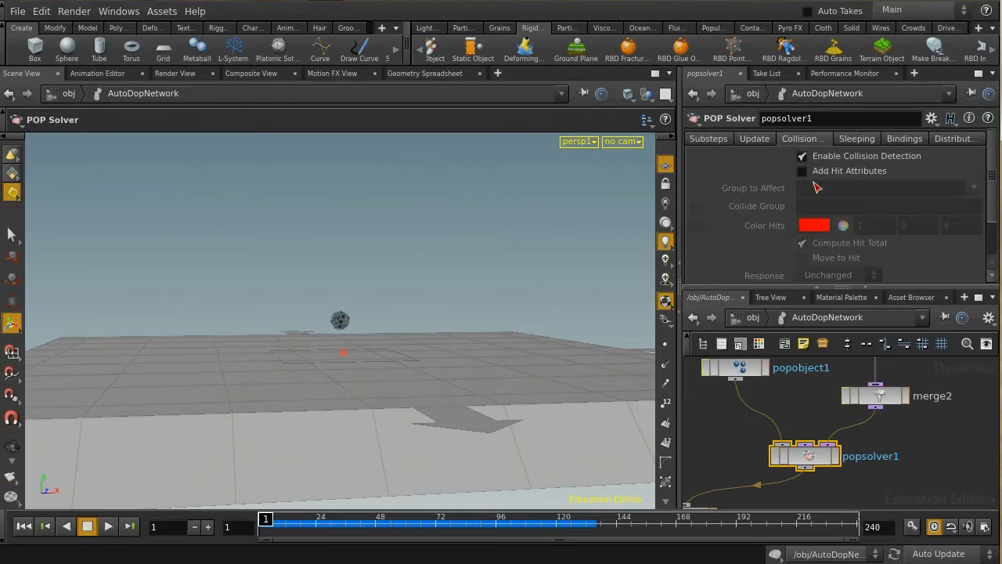
mouse_move(835, 138)
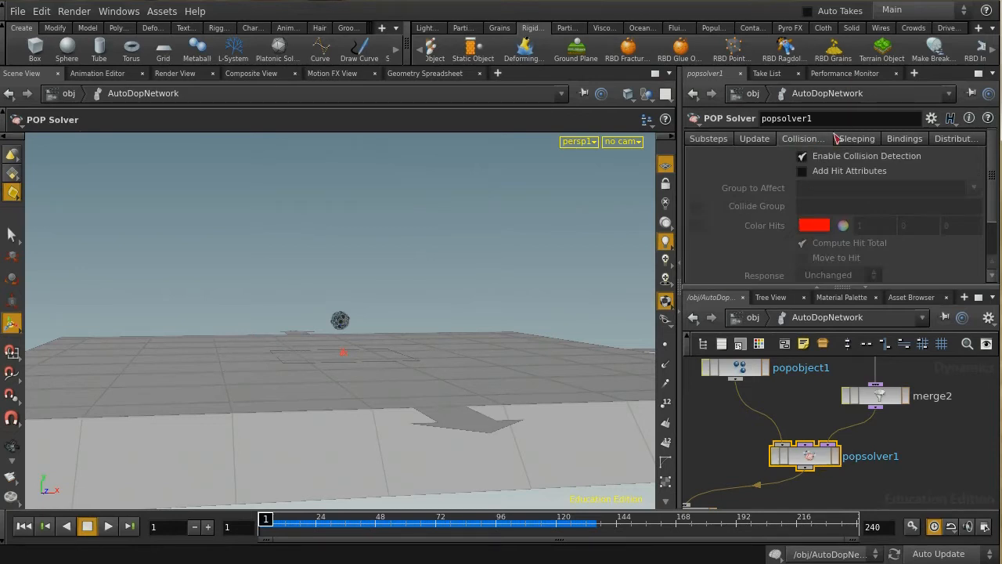
left_click(802, 171)
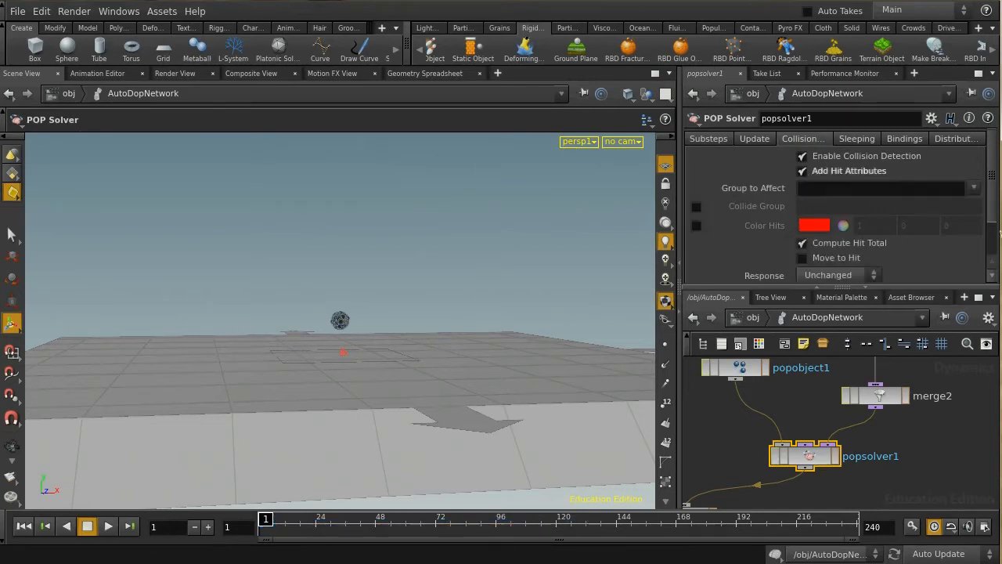
scroll("down", 3)
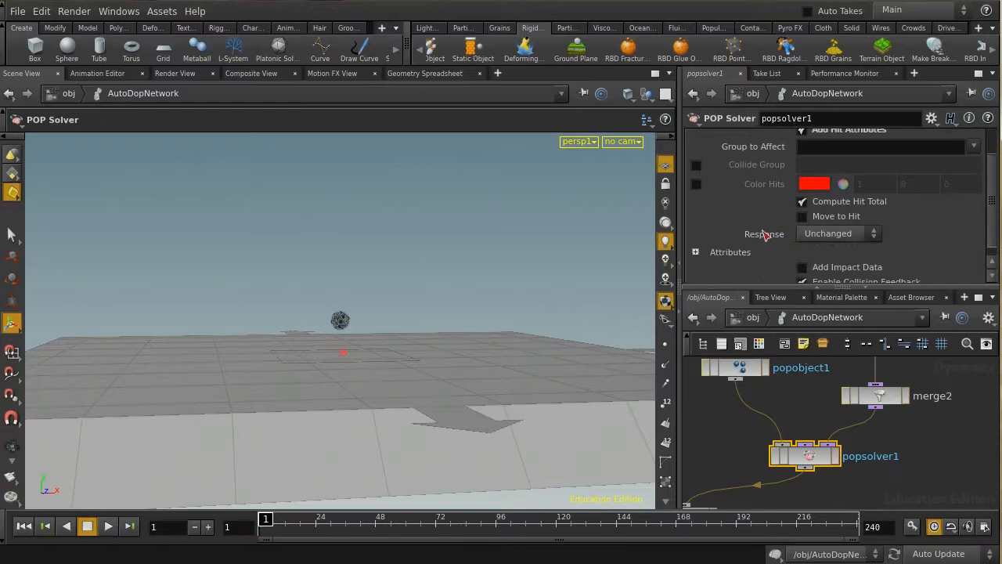
left_click(837, 233)
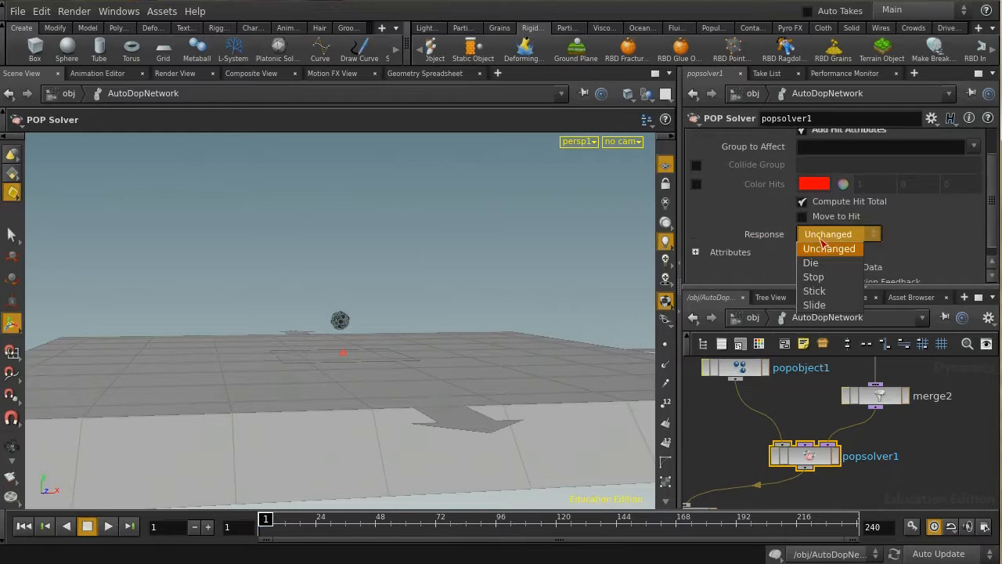
left_click(812, 276)
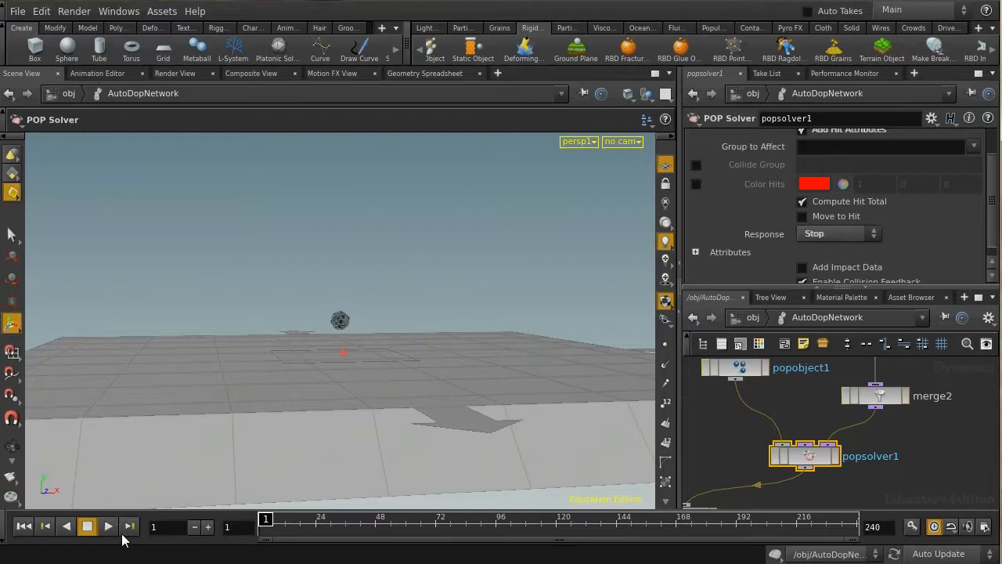
left_click(108, 526)
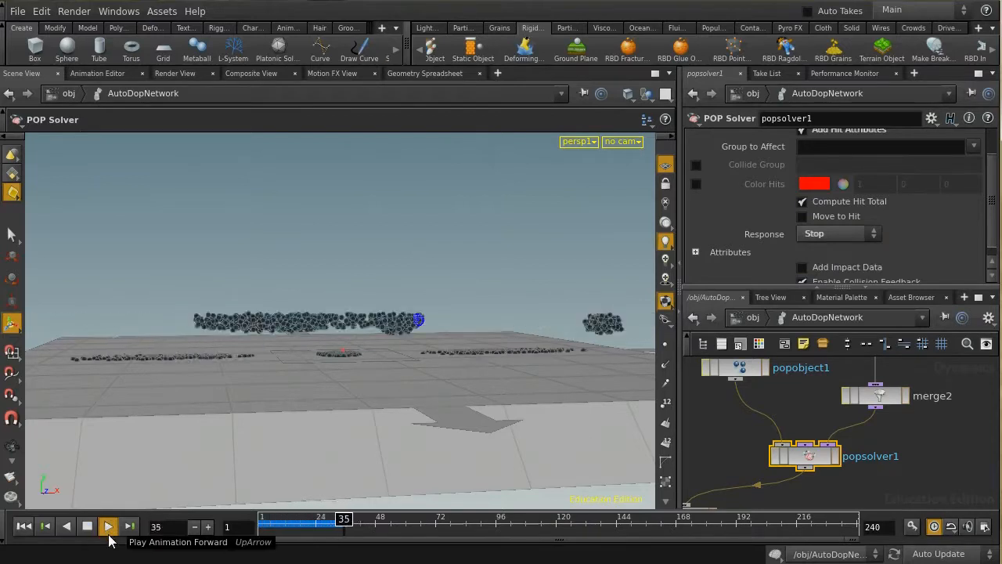
left_click(108, 526)
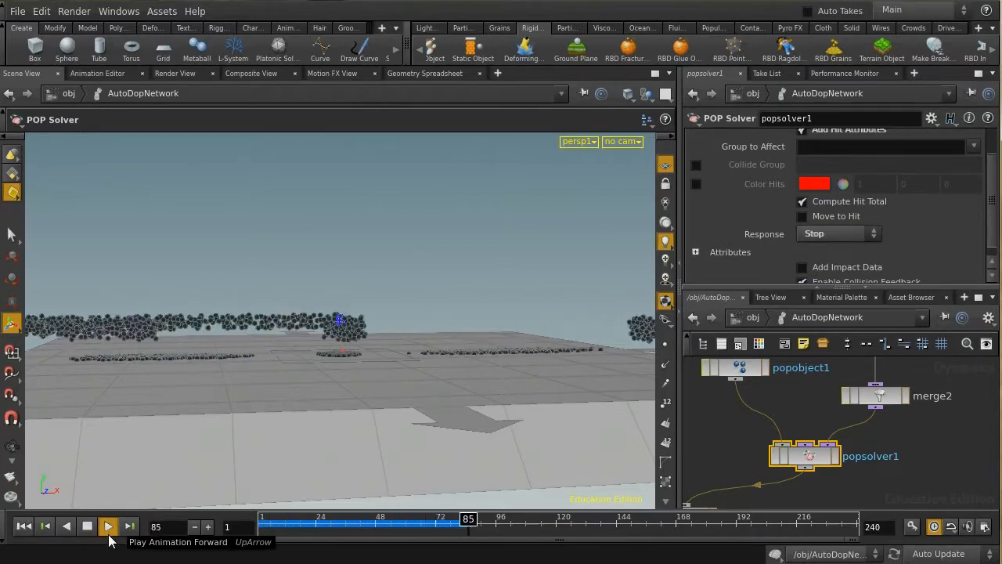
left_click(108, 526)
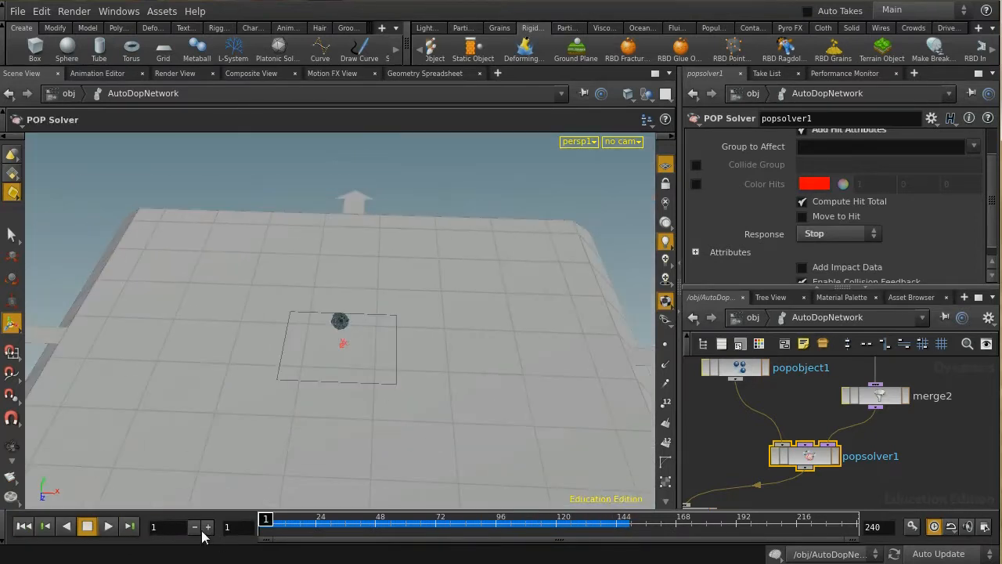
left_click(107, 526)
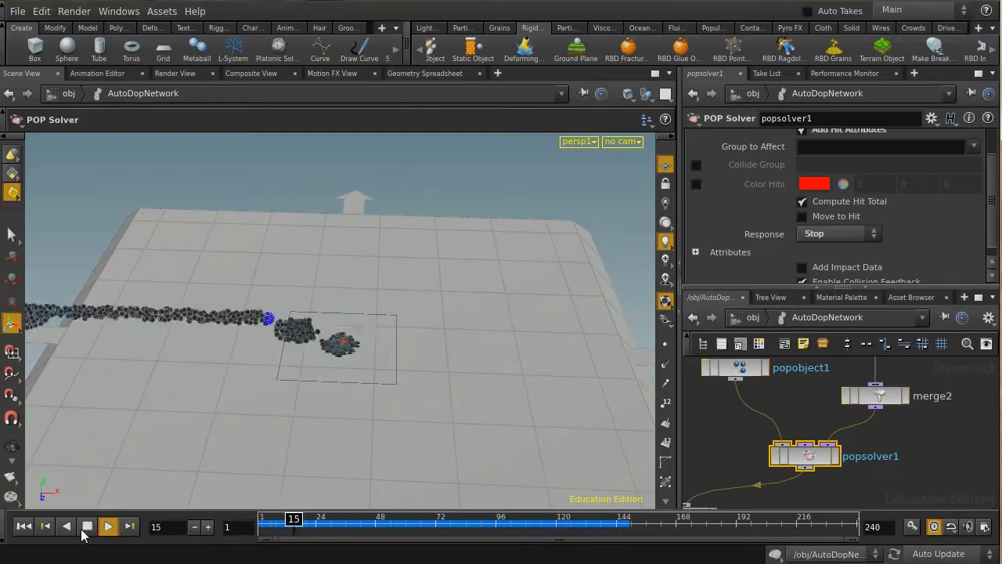
left_click(106, 526)
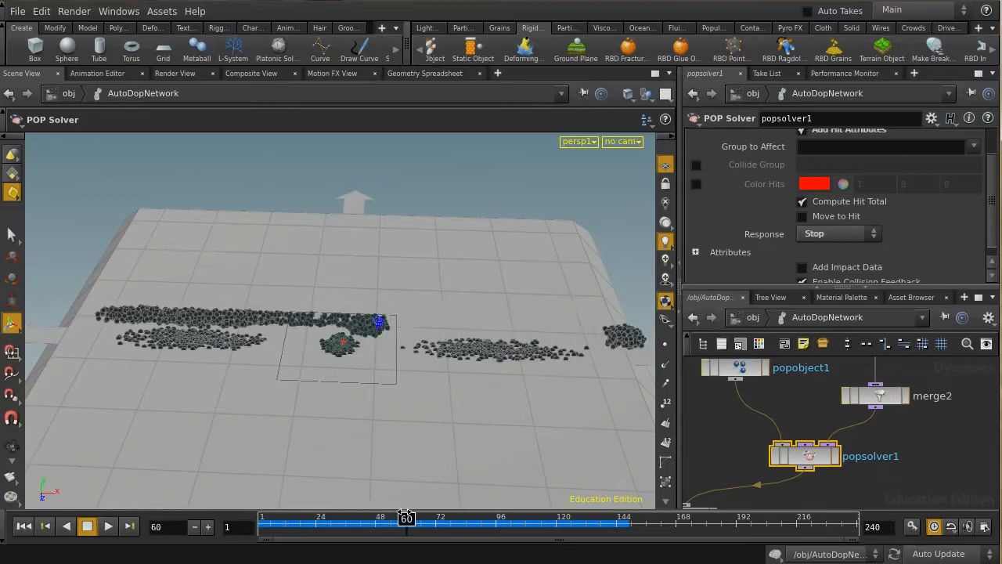
left_click(108, 526)
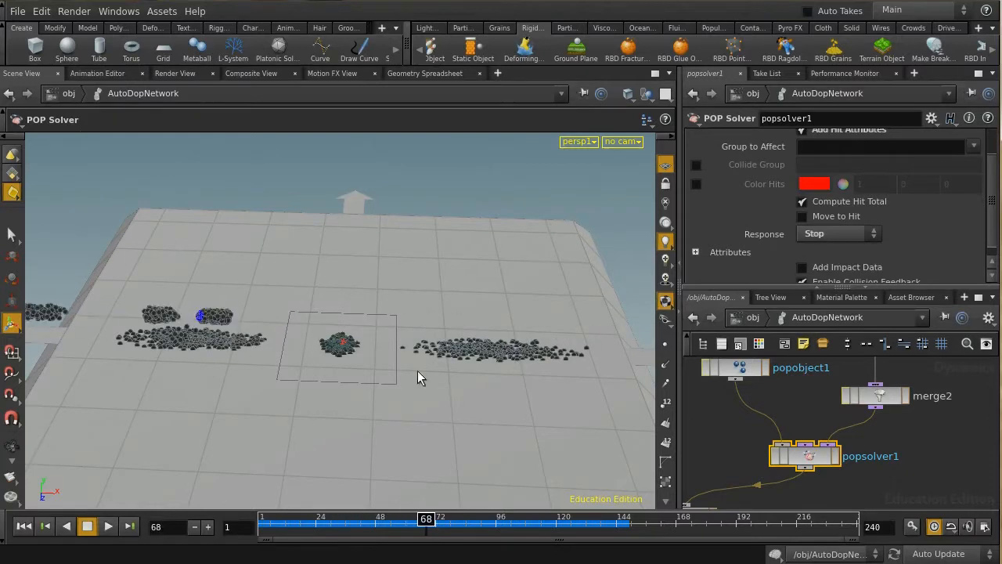
mouse_move(200, 351)
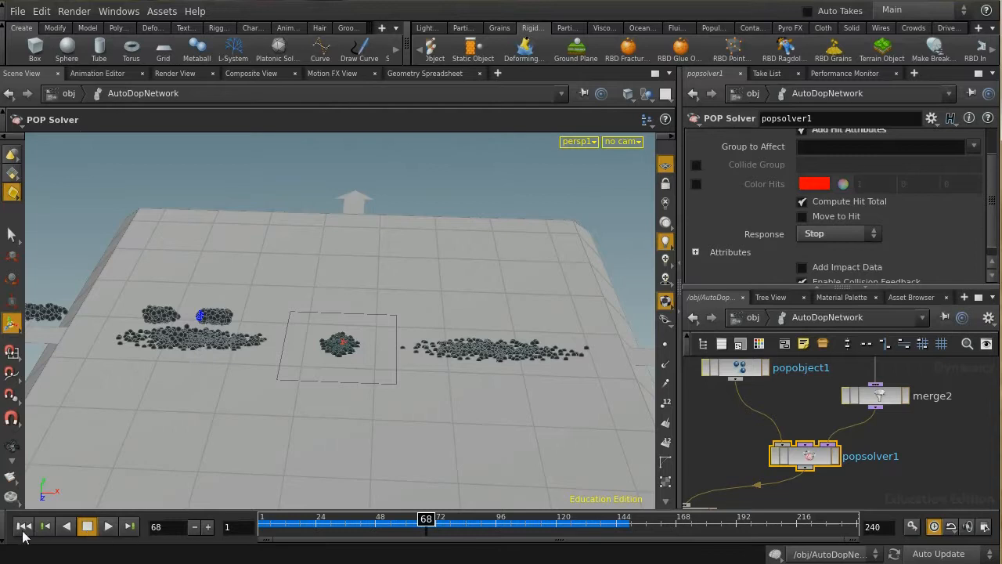
left_click(24, 526)
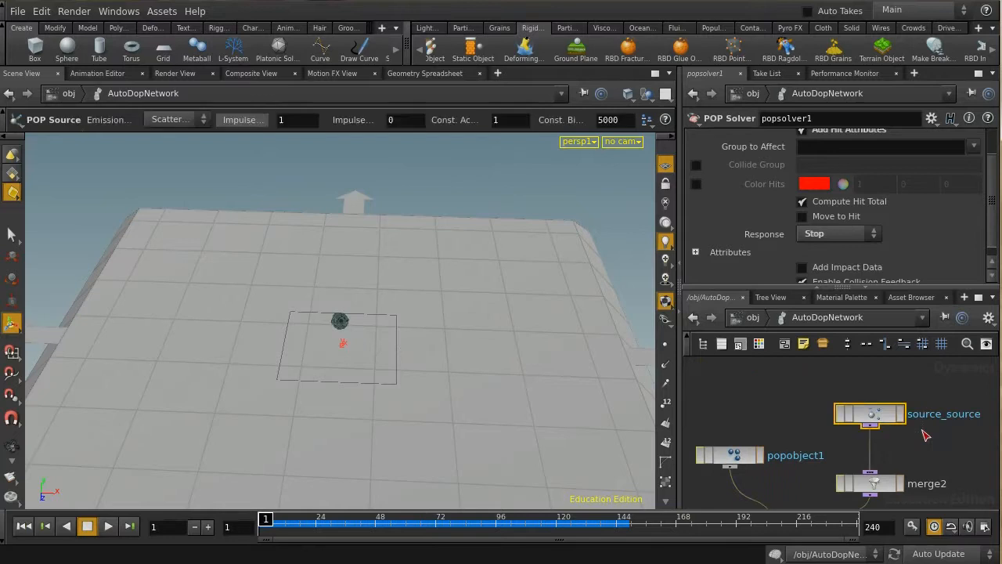
- Set the POP source's Interpolate Source to Forward in its Birth settings
left_click(868, 414)
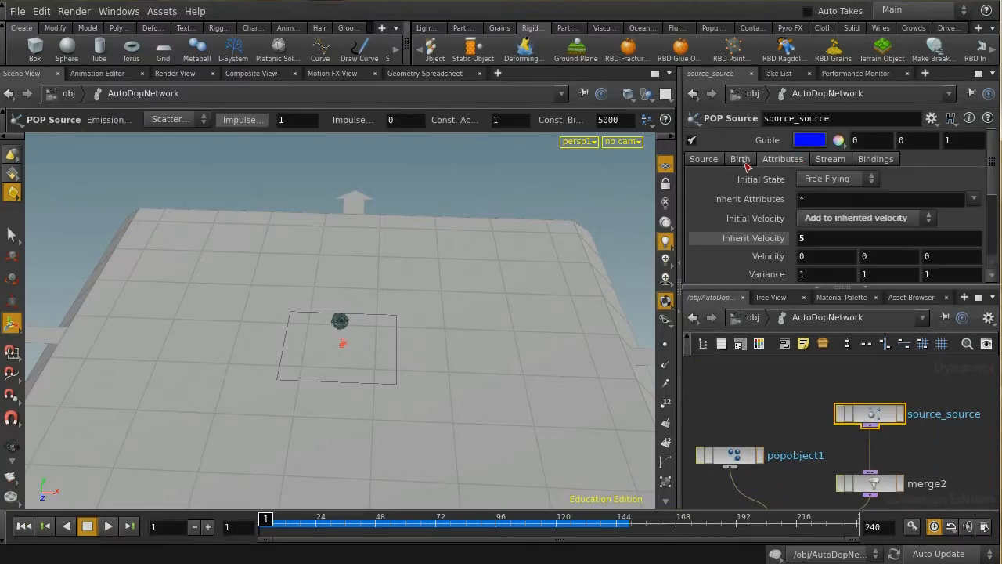
scroll("down", 3)
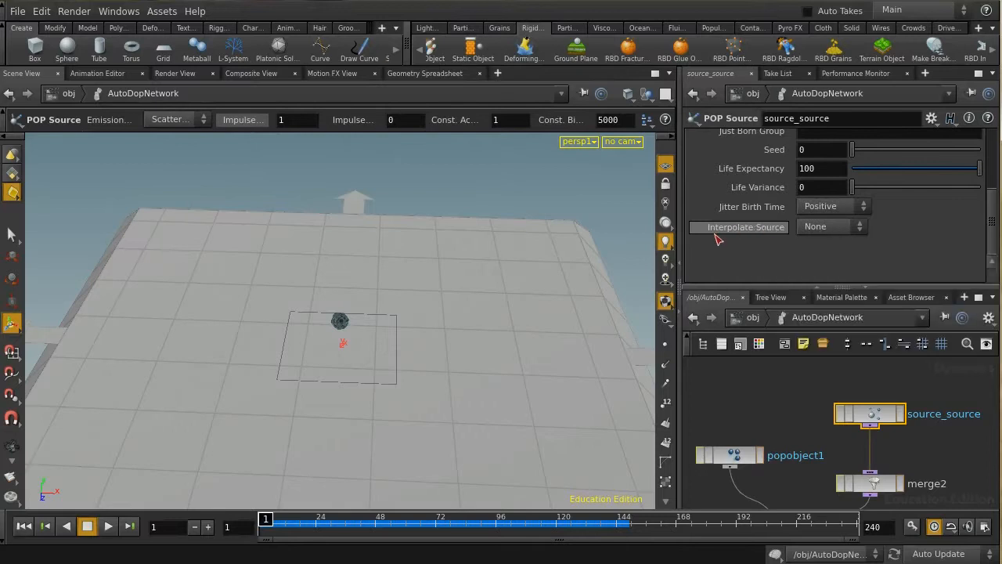
mouse_move(422, 329)
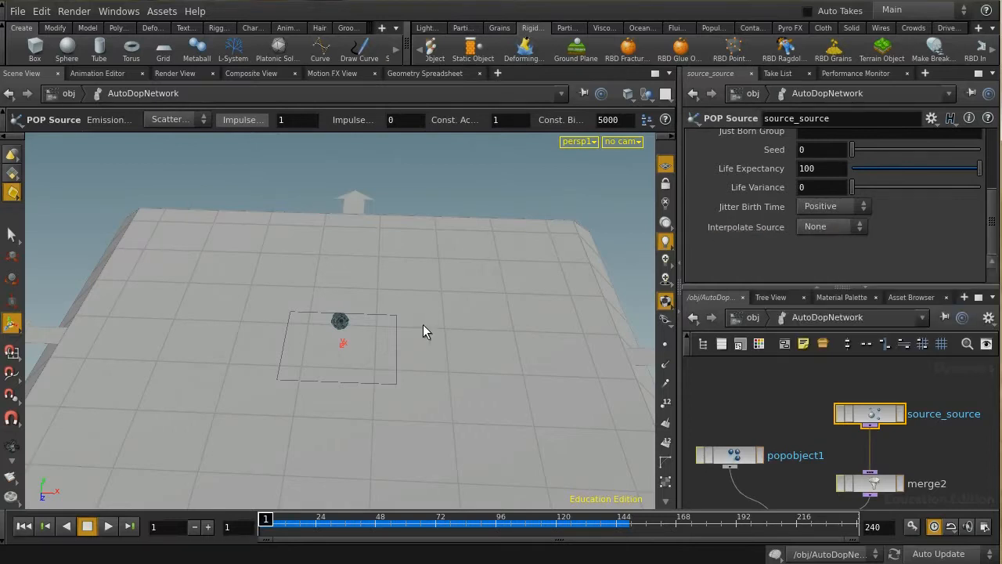
mouse_move(687, 367)
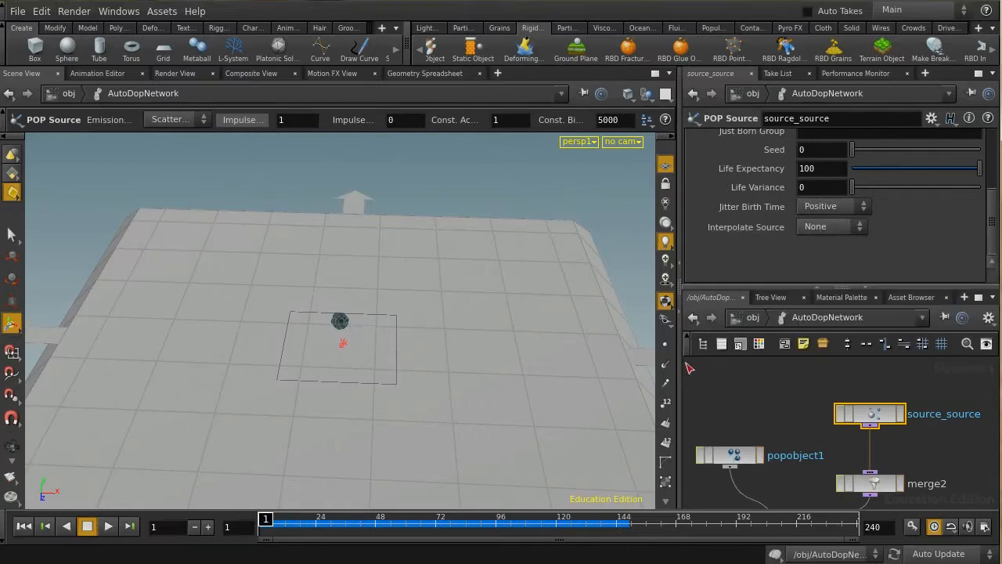
mouse_move(352, 324)
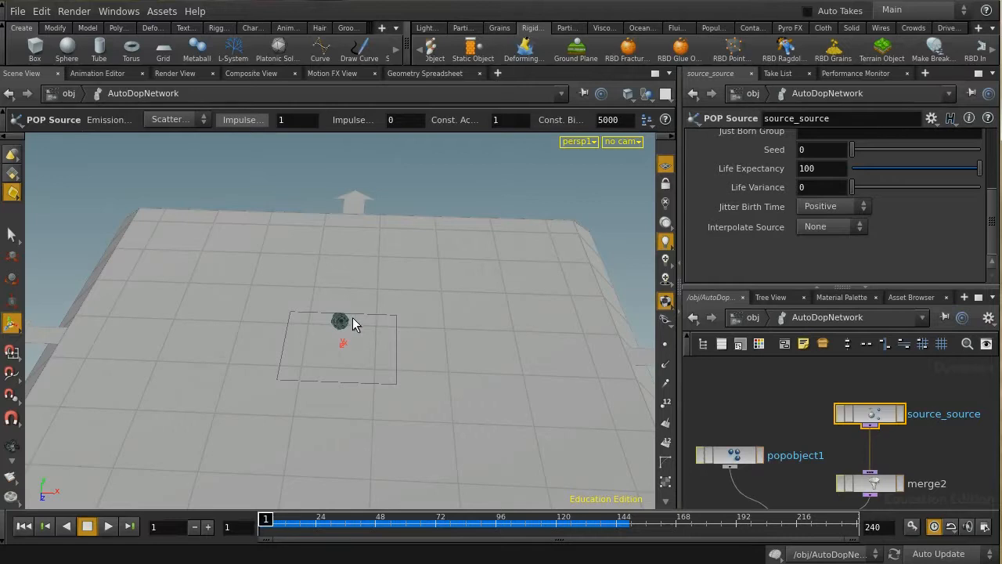
mouse_move(319, 321)
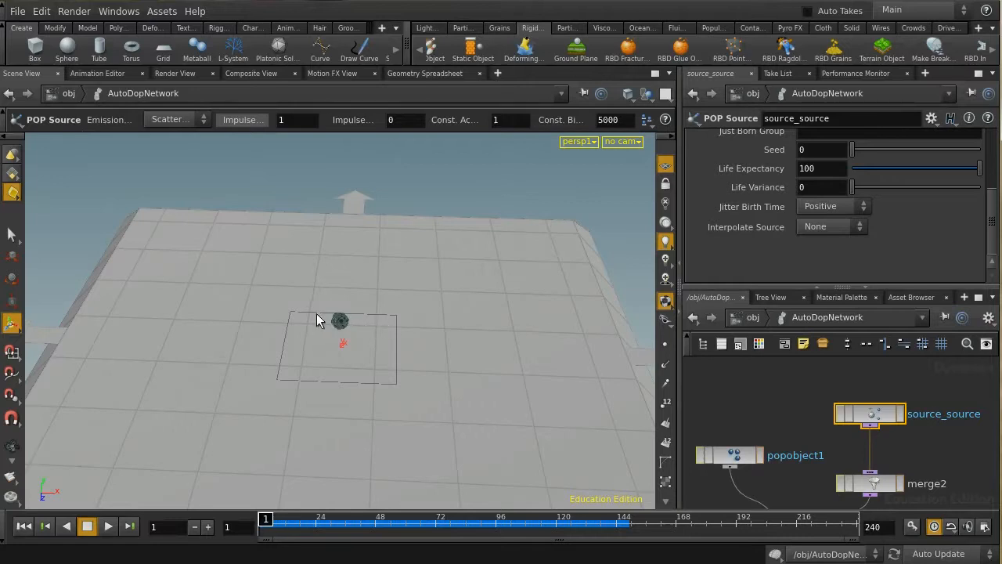
mouse_move(352, 331)
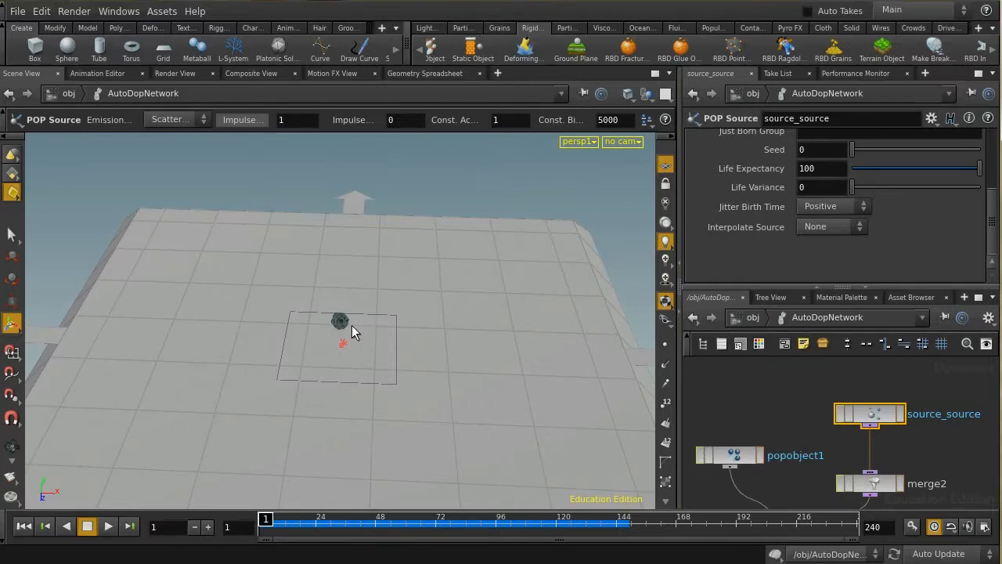
mouse_move(821, 243)
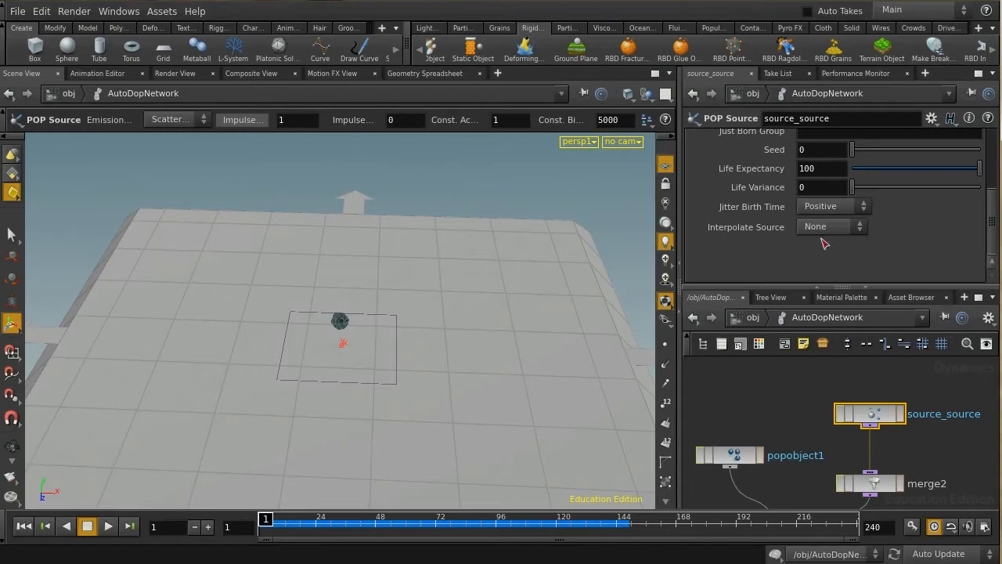
left_click(832, 226)
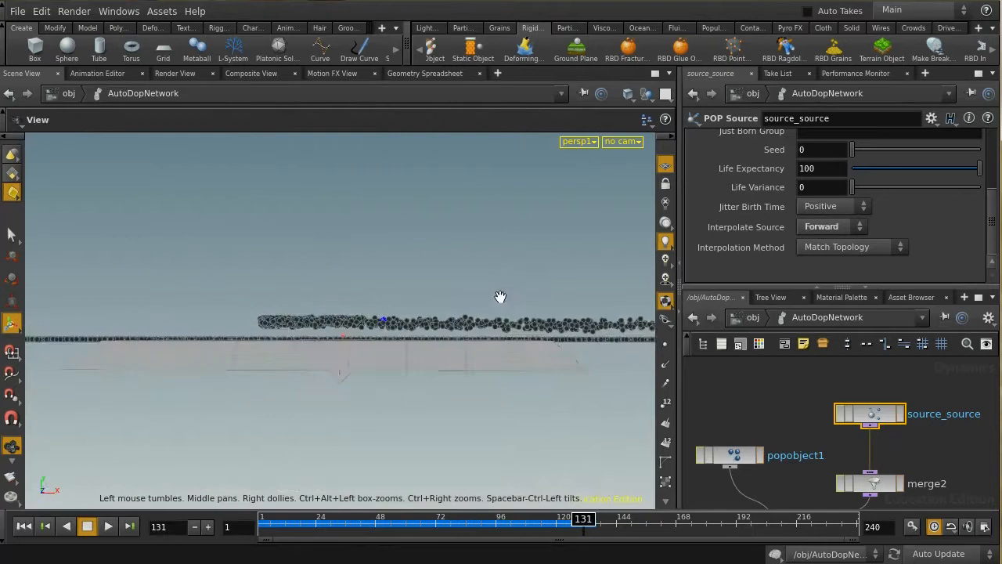
- Rewind and replay the simulation to check the particle stream from the moving sphere
left_click_drag(501, 296, 489, 373)
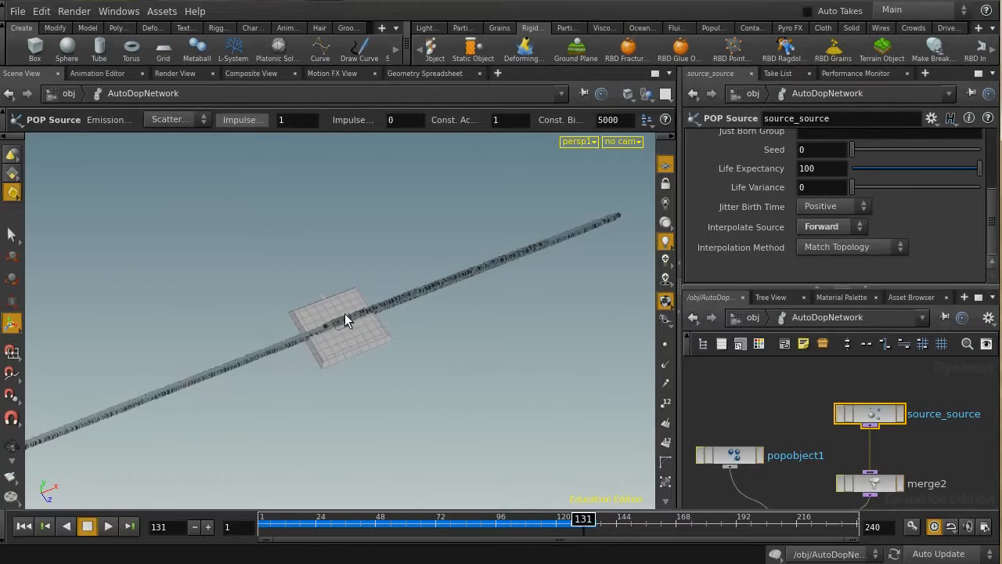
mouse_move(357, 479)
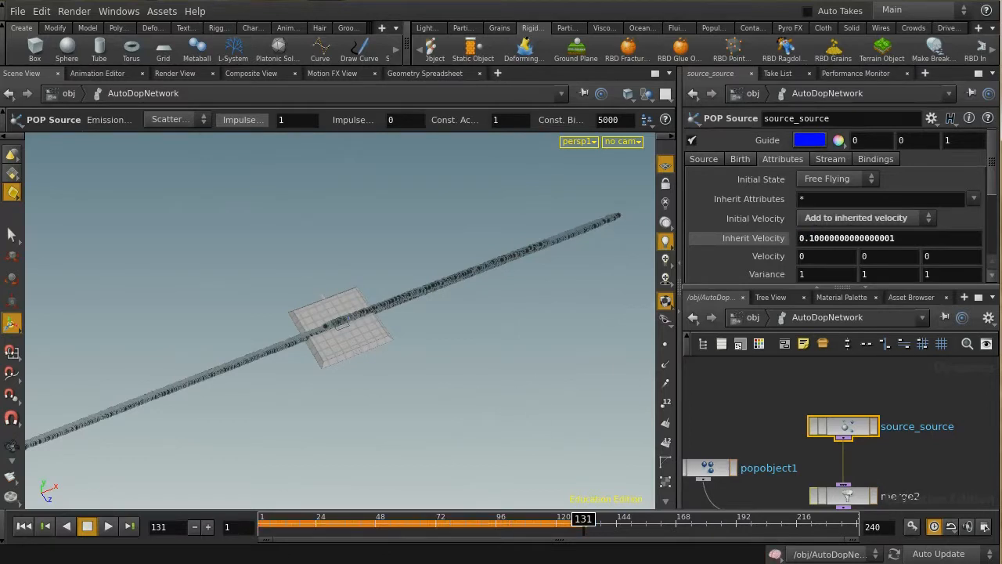
left_click(106, 526)
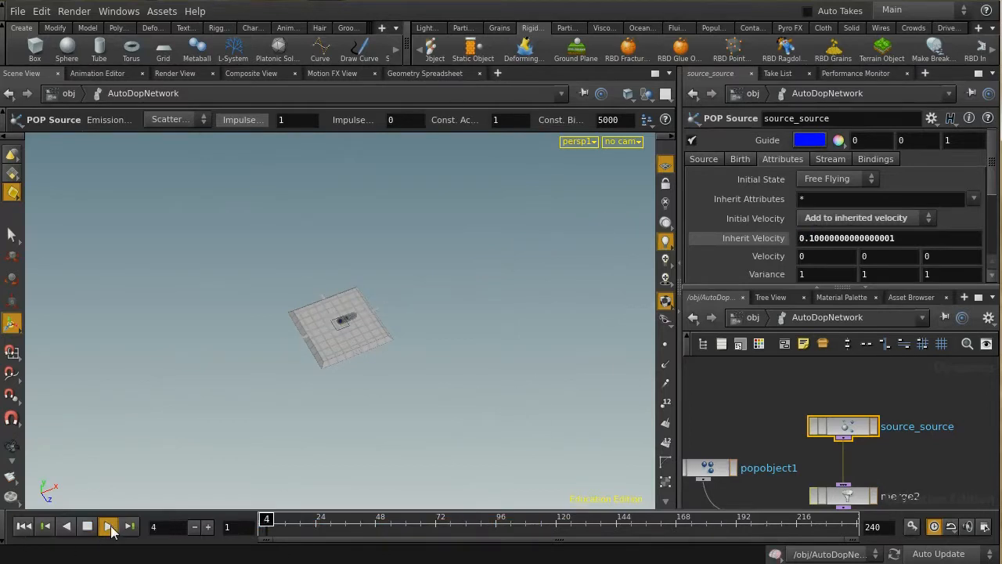
left_click(108, 526)
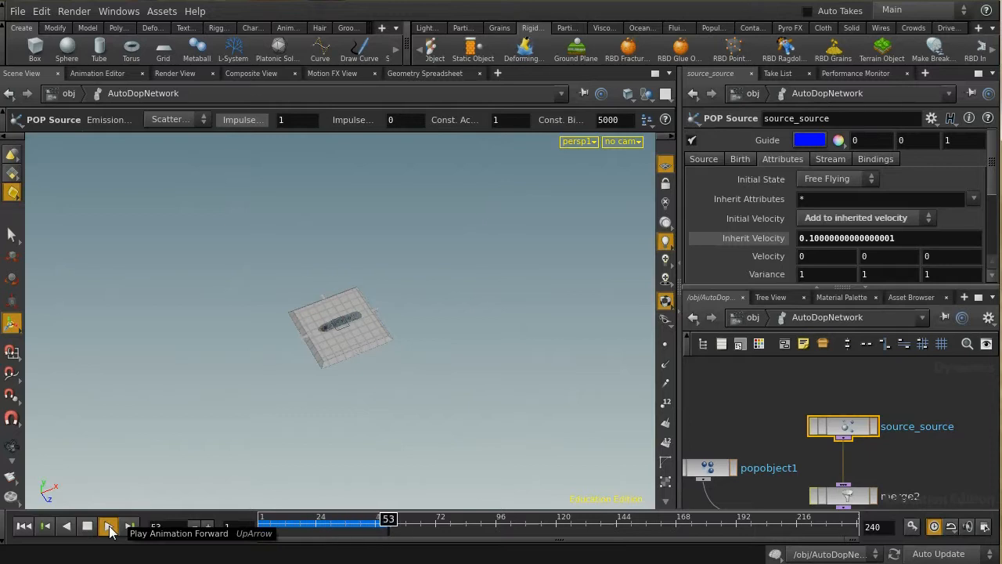
left_click(108, 526)
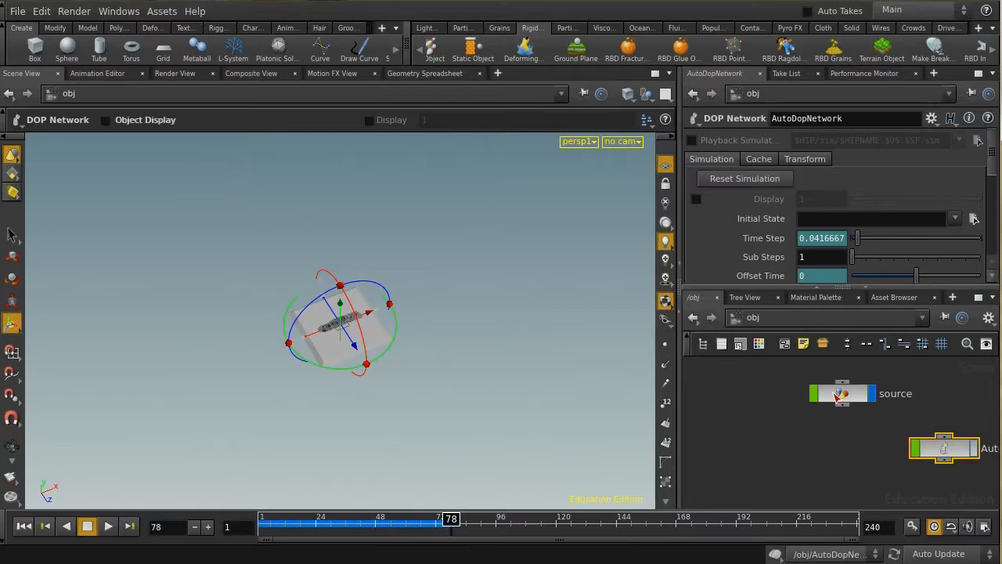
- Inside the source geometry, inspect transform1 and trail1, keeping trail1's Result Type on Compute Velocity
double_click(842, 393)
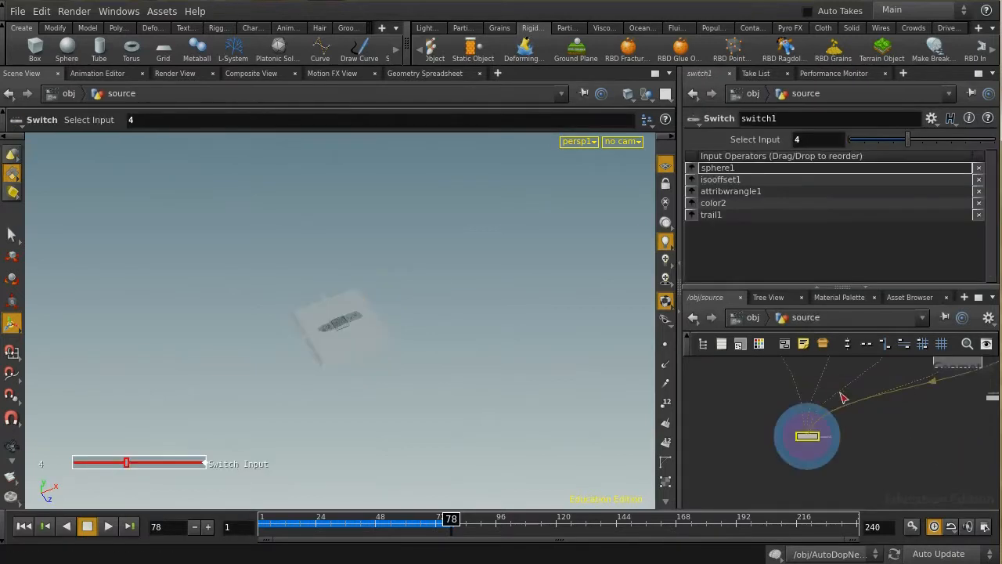
mouse_move(977, 307)
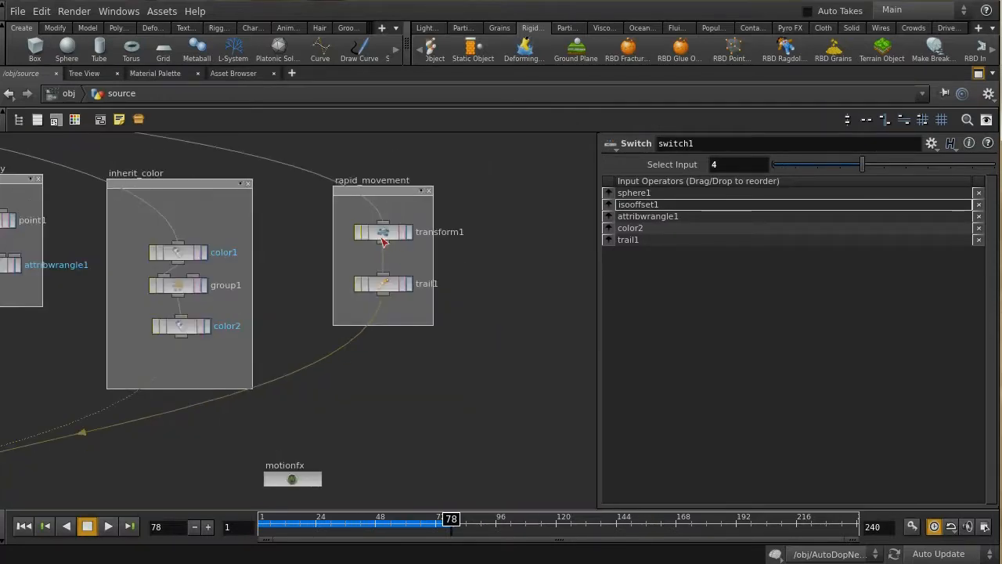
left_click(382, 231)
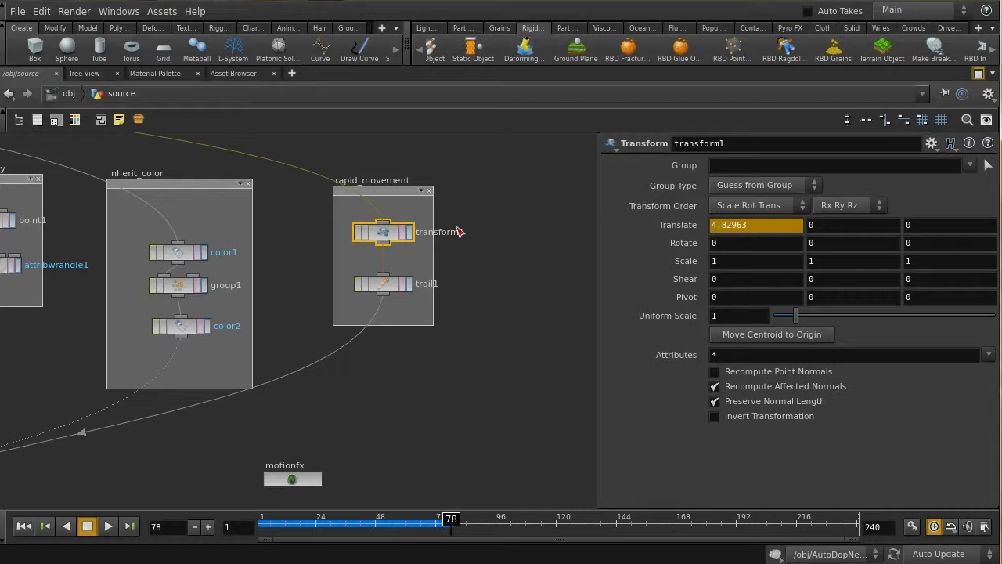
left_click(382, 284)
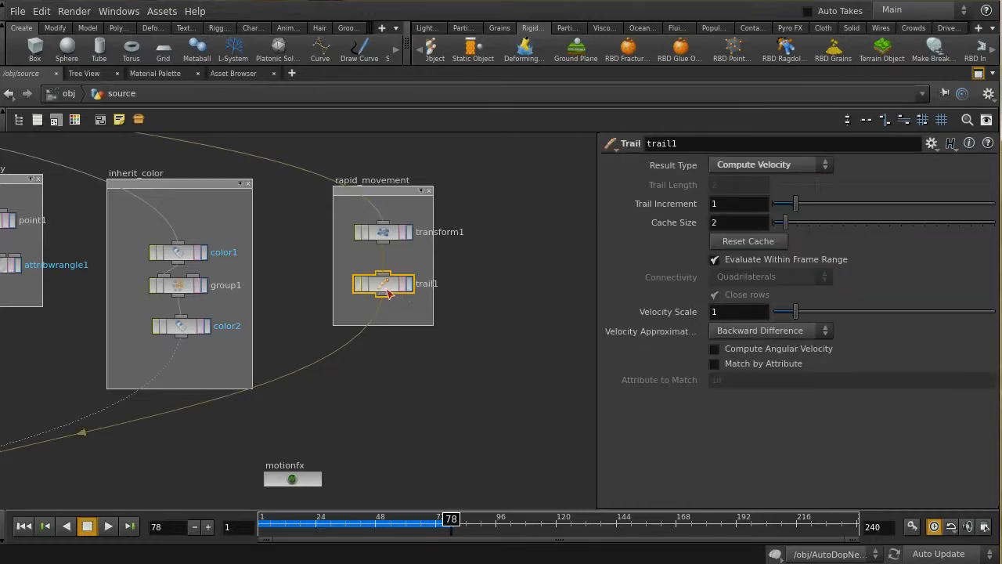
mouse_move(652, 164)
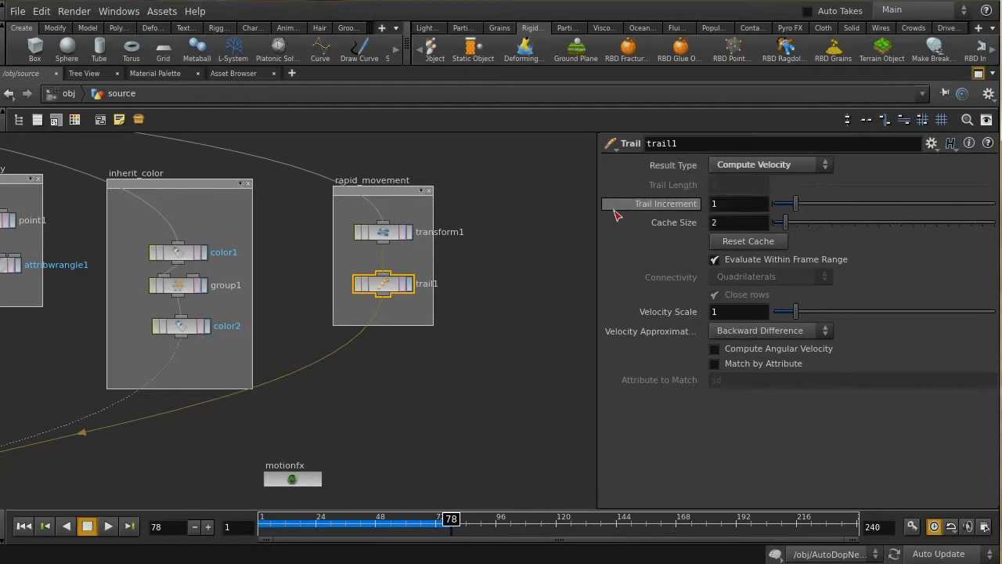
left_click(769, 164)
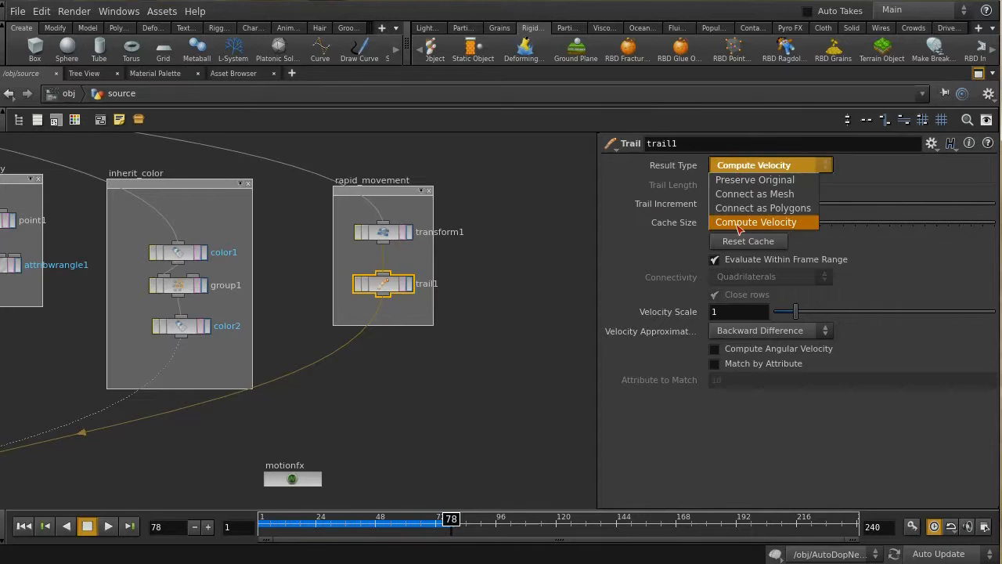
left_click(755, 222)
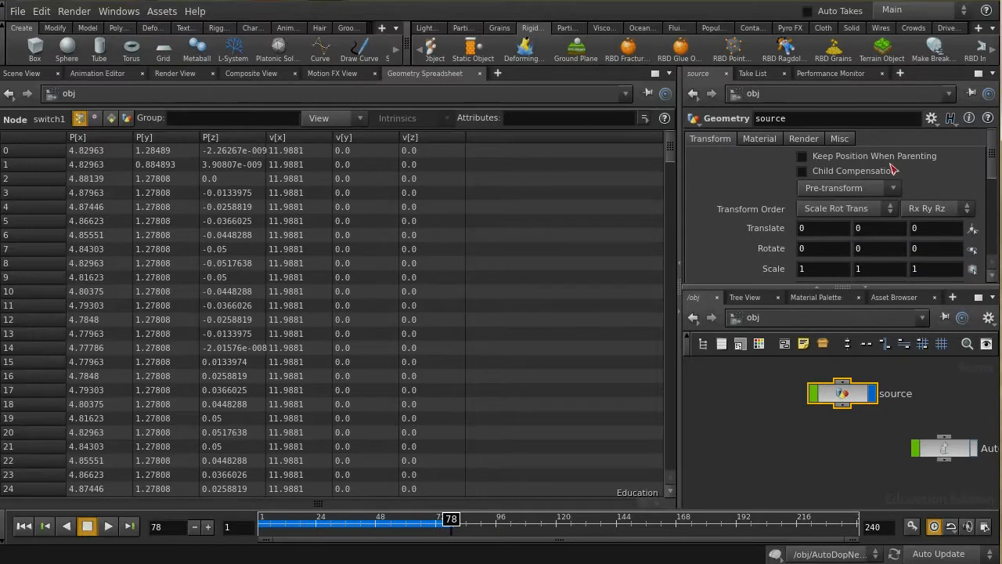
mouse_move(861, 305)
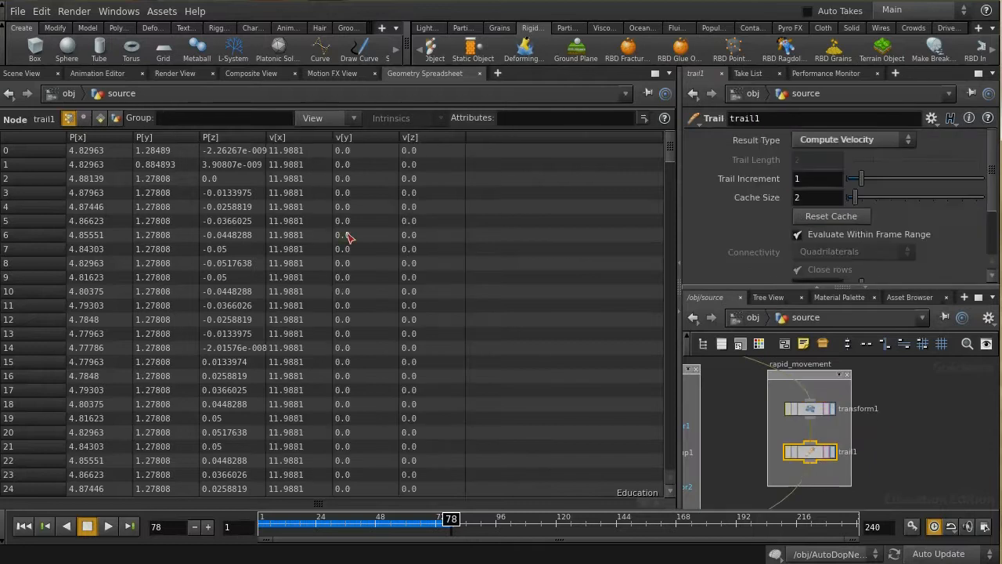
mouse_move(548, 256)
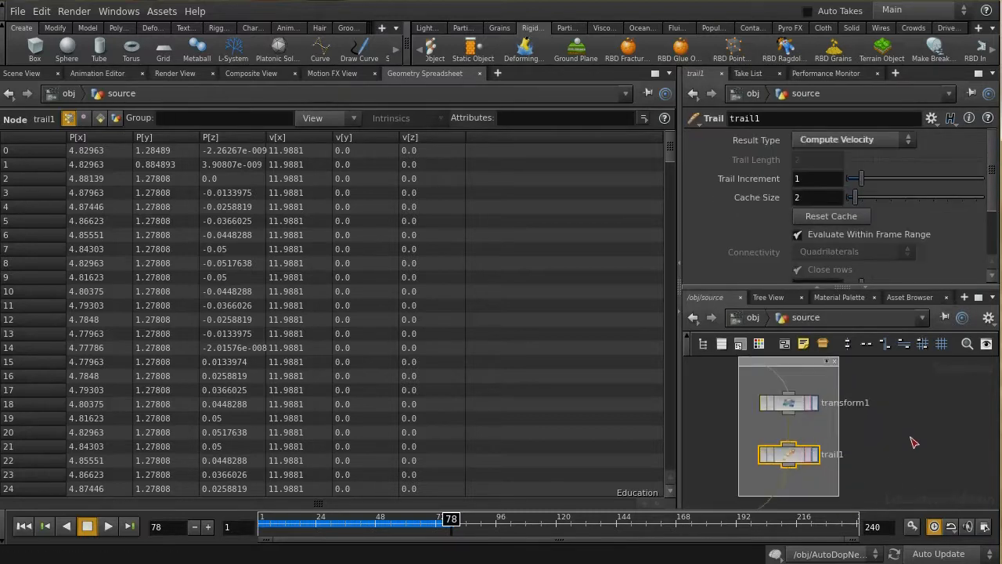
- Compare transform1's point attributes with trail1's, then return via /obj into the simulation network
left_click(789, 400)
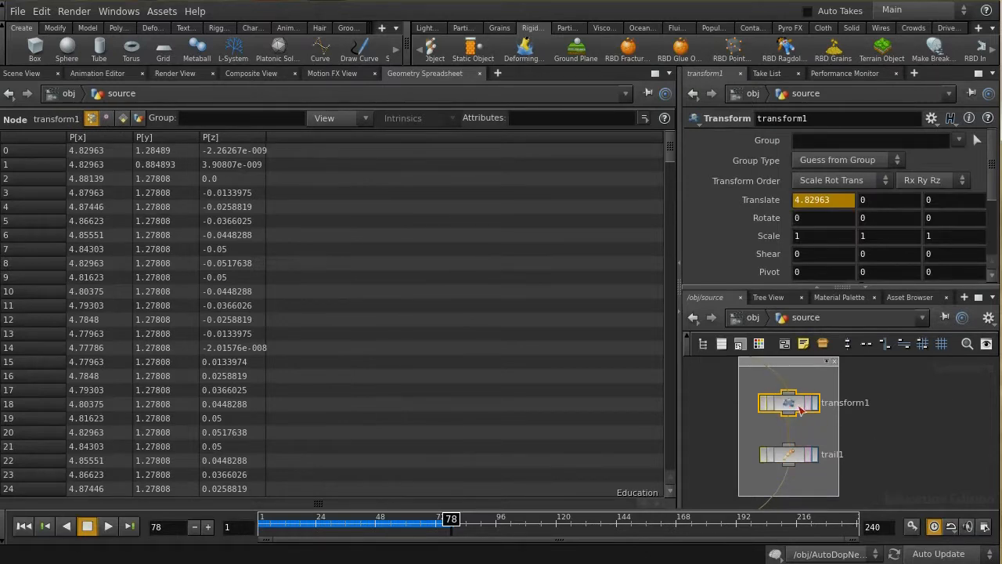
left_click(789, 454)
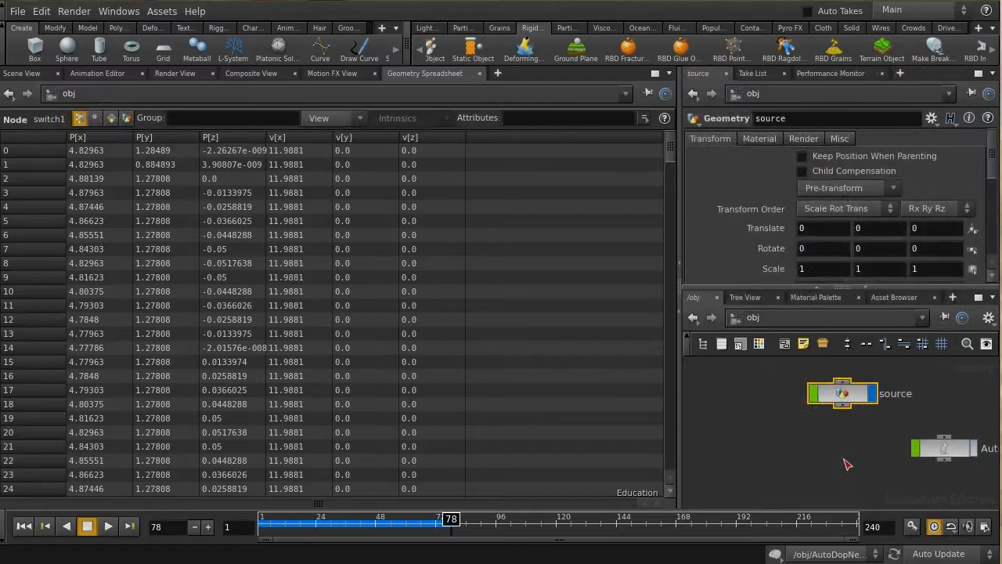
mouse_move(799, 457)
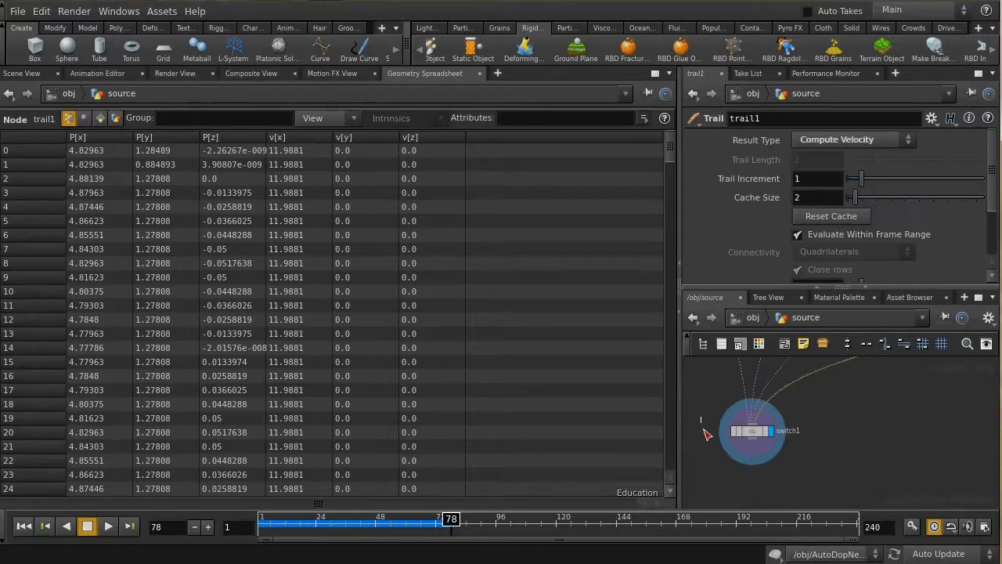
left_click(751, 430)
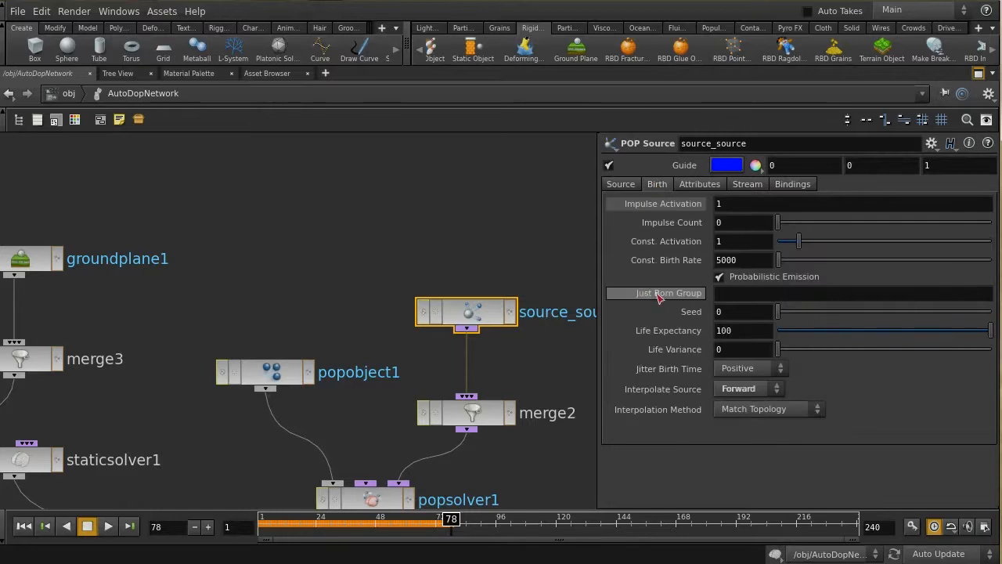
mouse_move(692, 303)
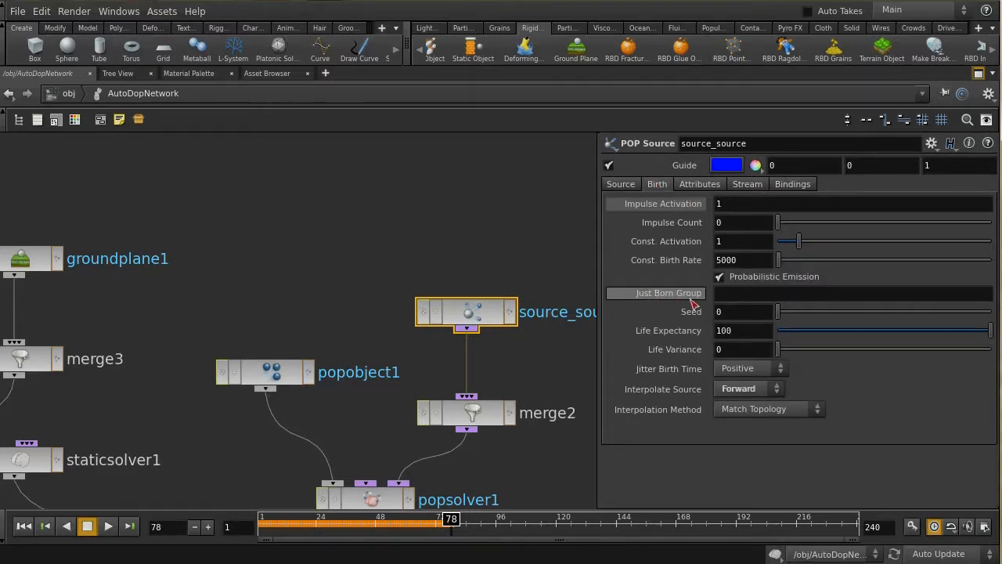
- Enter 'birth' as the source's Just Born Group and search the Tab menu for POP nodes
type("birth")
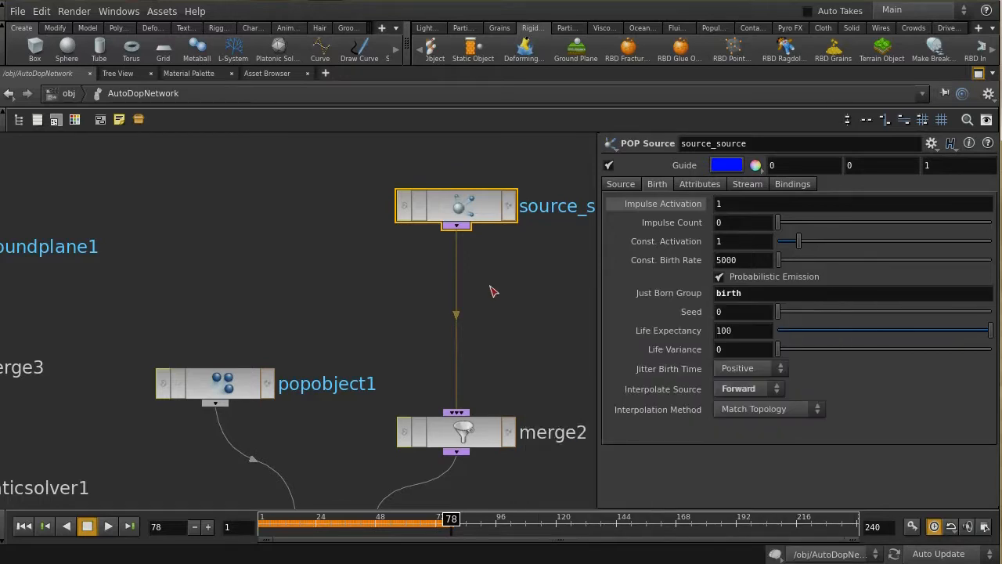
type("pop")
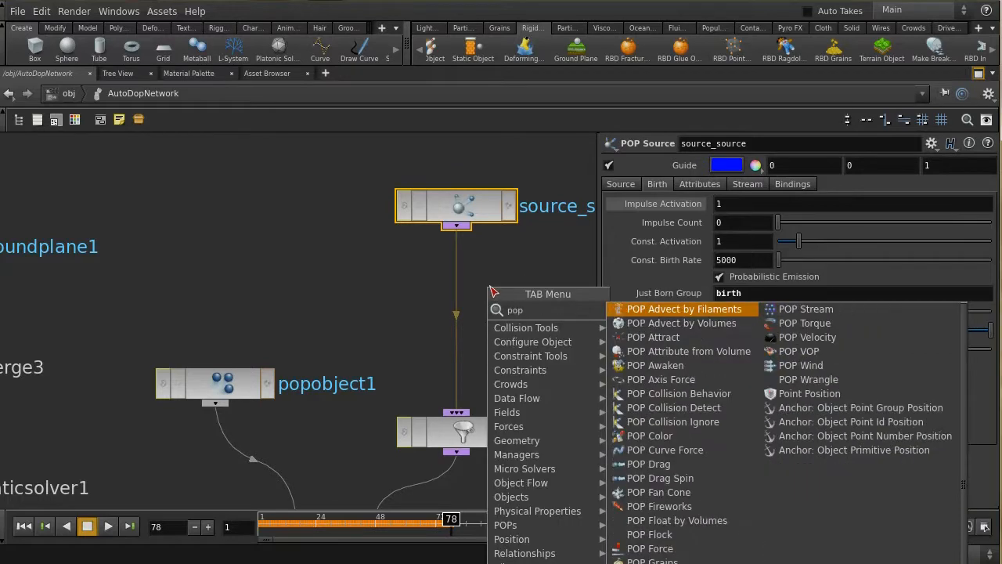
- Add a POP Color between source_source and merge2 with Group 'birth' and constant colour 0.5, 0.5, 1
type("co")
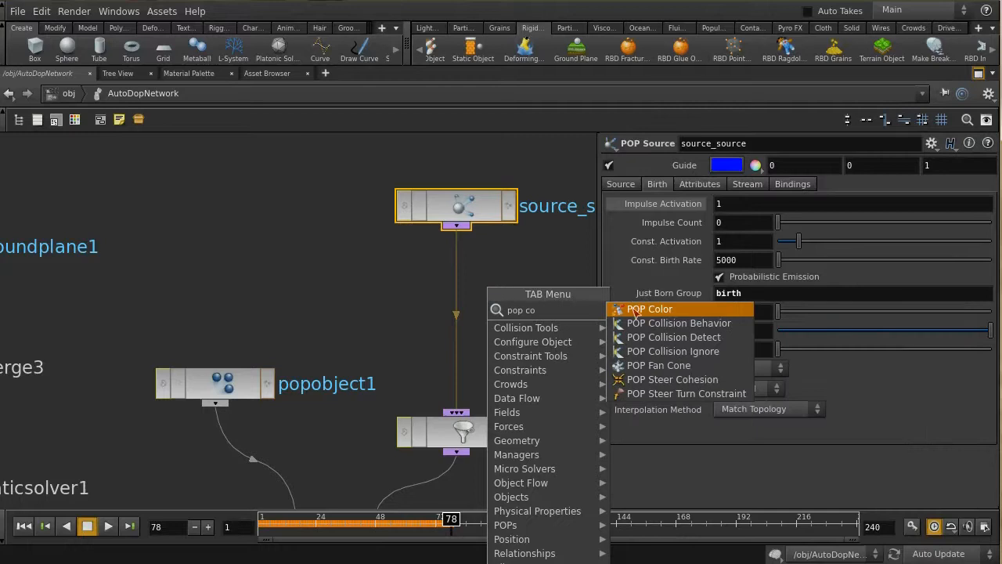
left_click(650, 309)
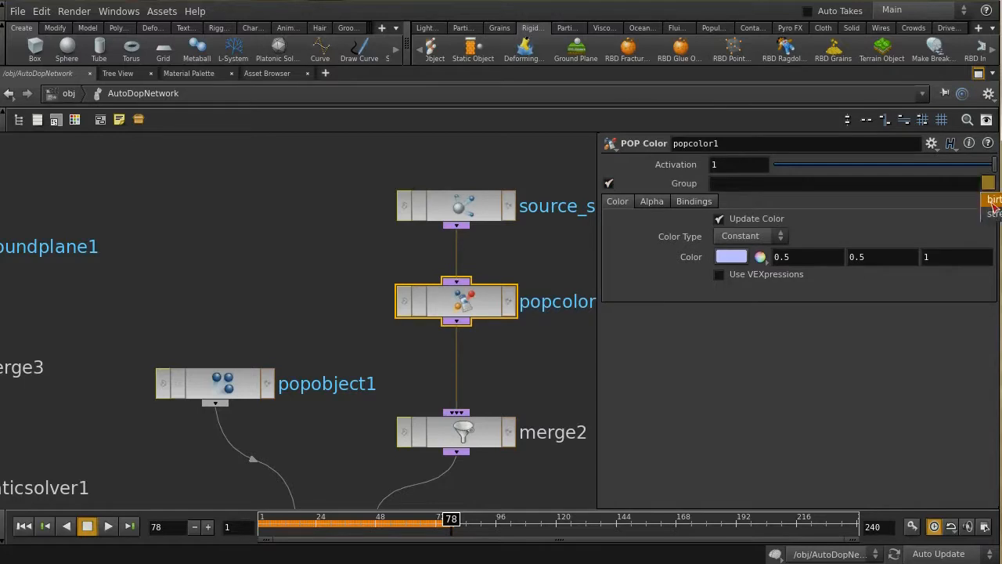
type("birth")
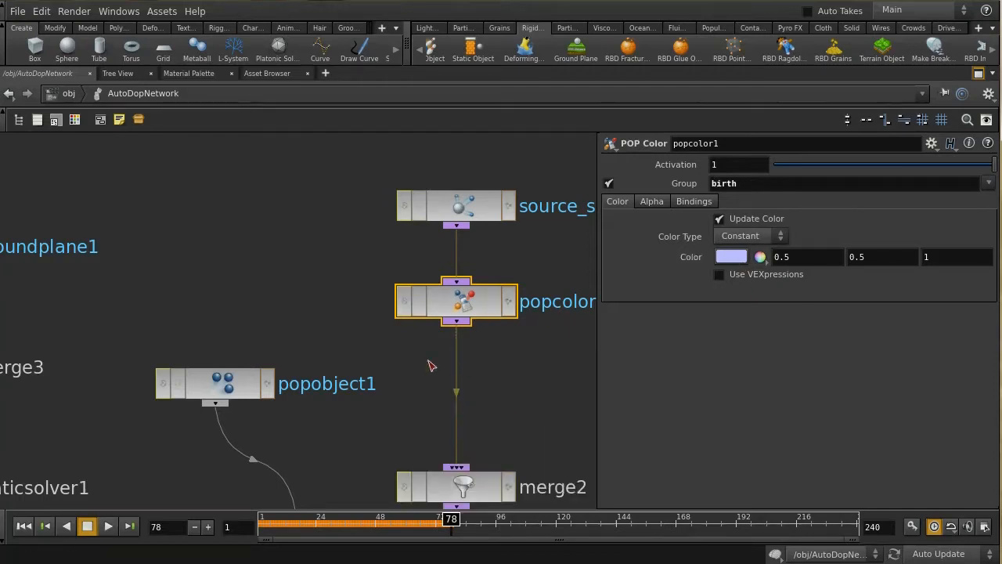
mouse_move(463, 403)
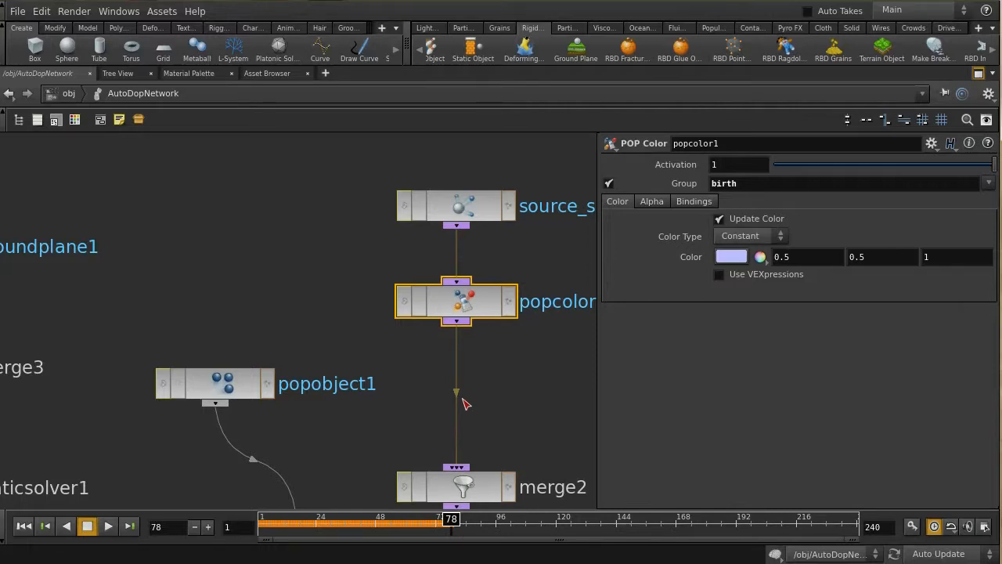
mouse_move(457, 384)
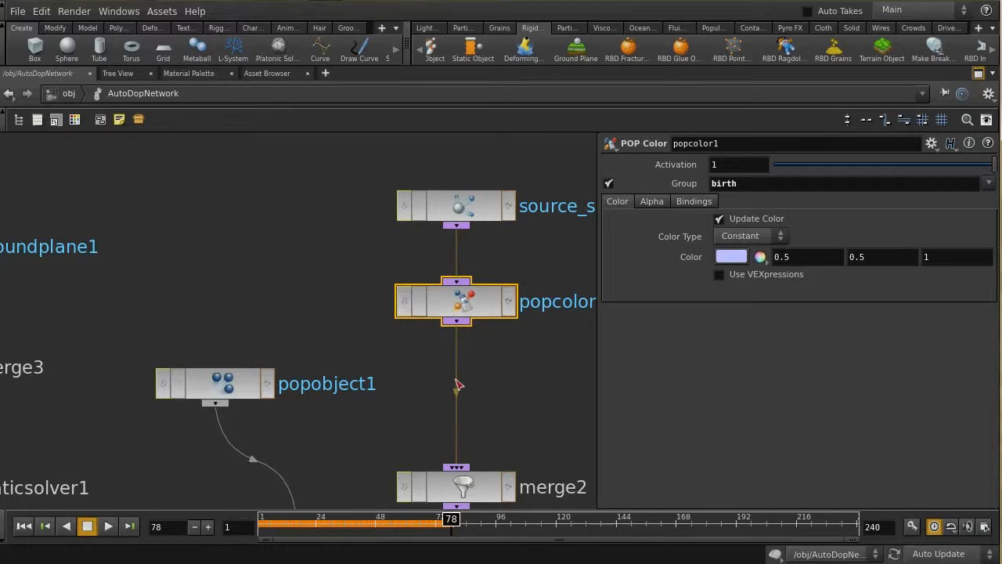
mouse_move(473, 361)
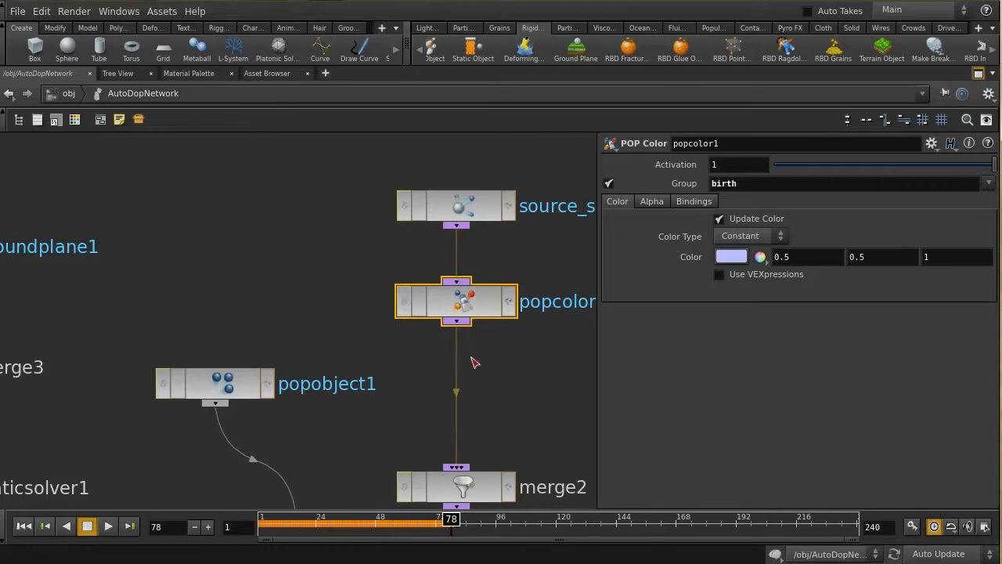
mouse_move(462, 373)
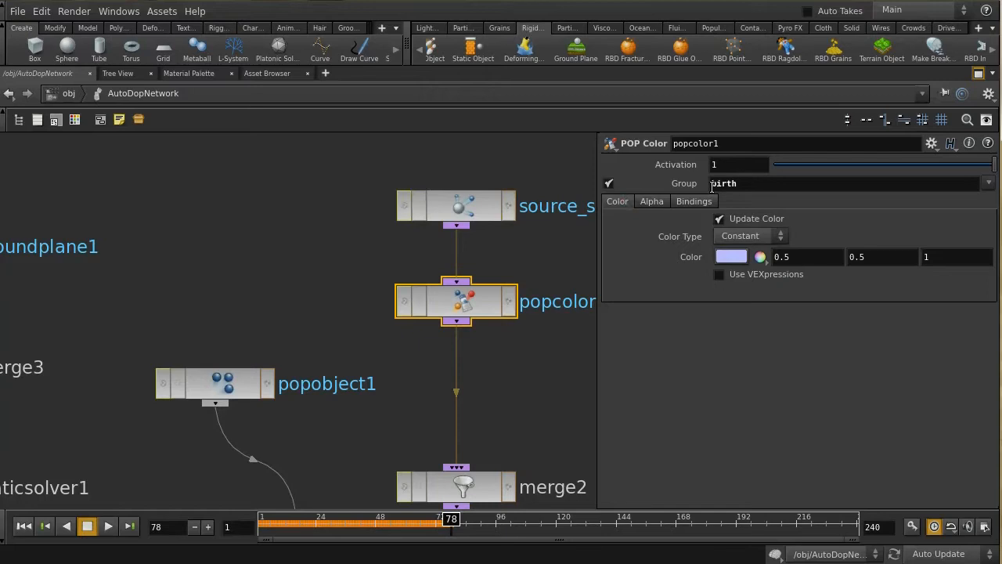
left_click(723, 183)
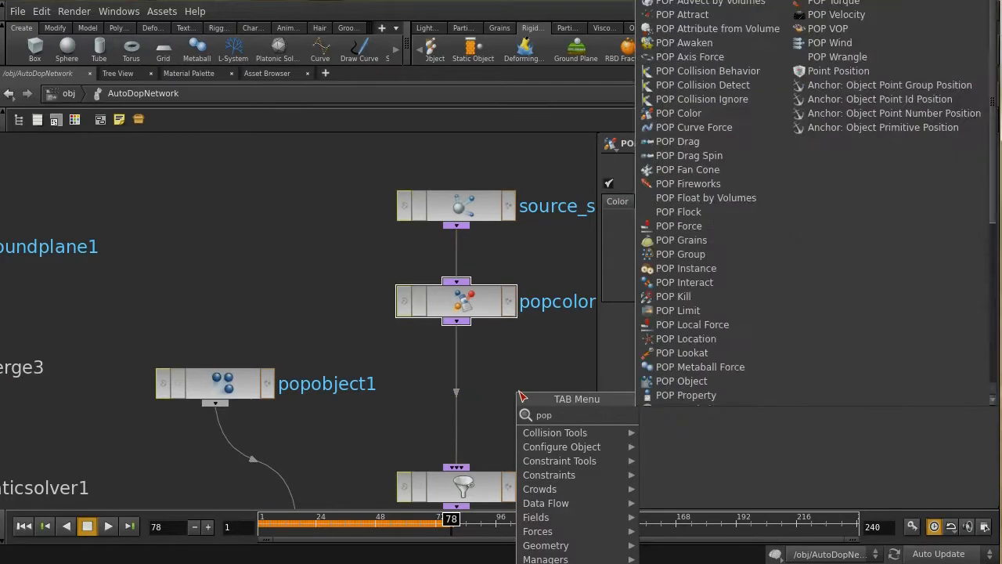
- Add a POP Wrangle below popcolor1 with VEXpression v@Cd=set(1, 0, 0); to turn particles red
type("wra")
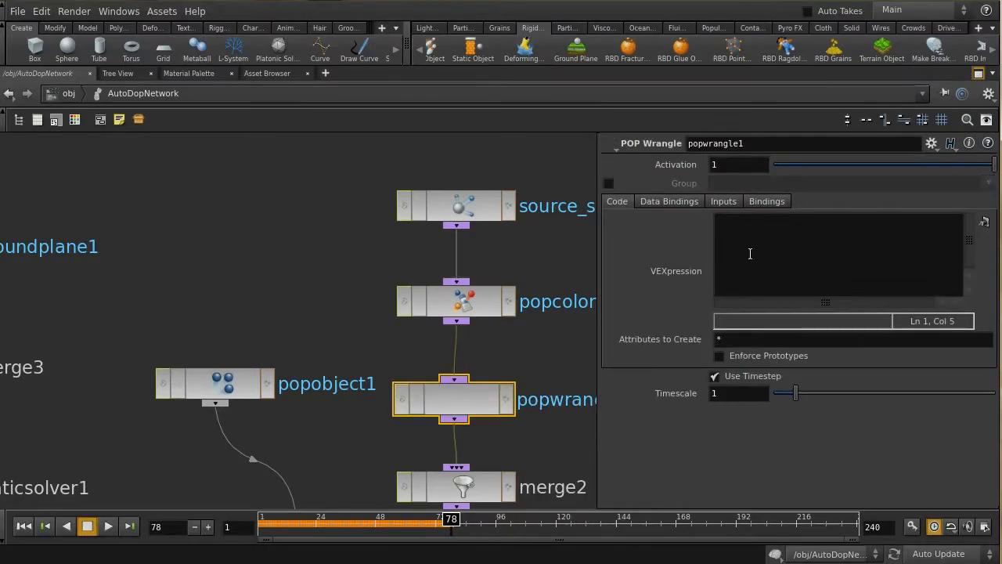
type("v")
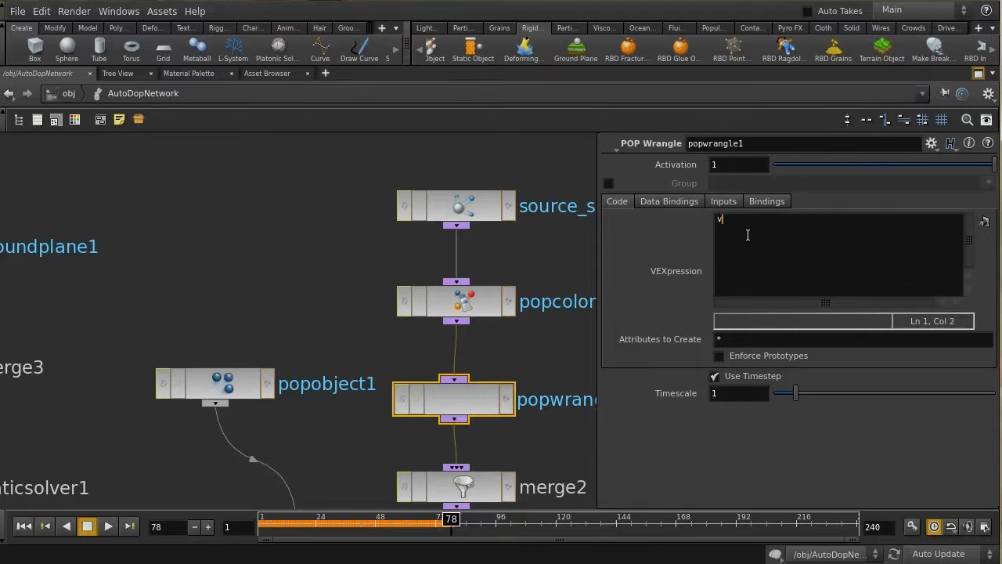
type("@Cf")
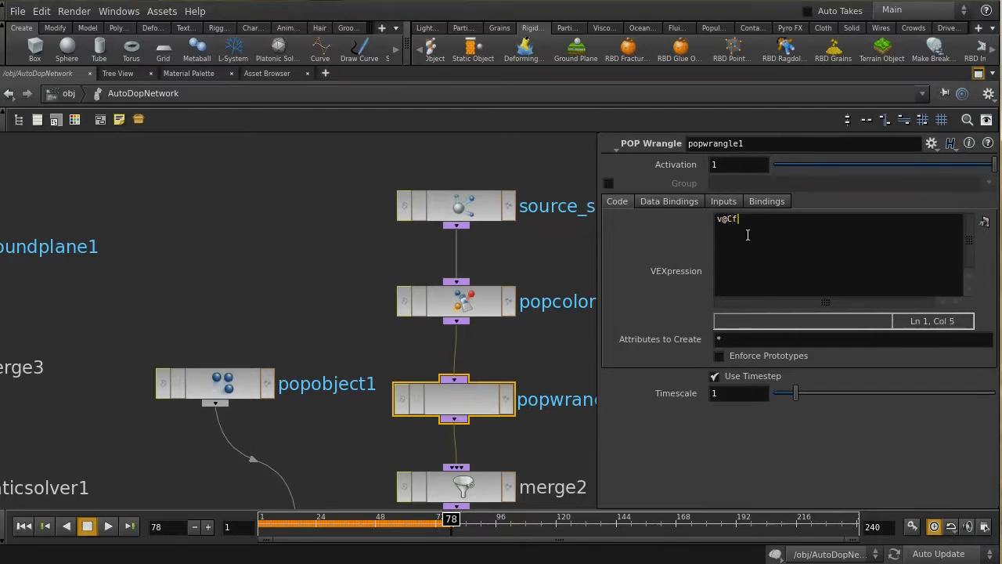
type("d=(")
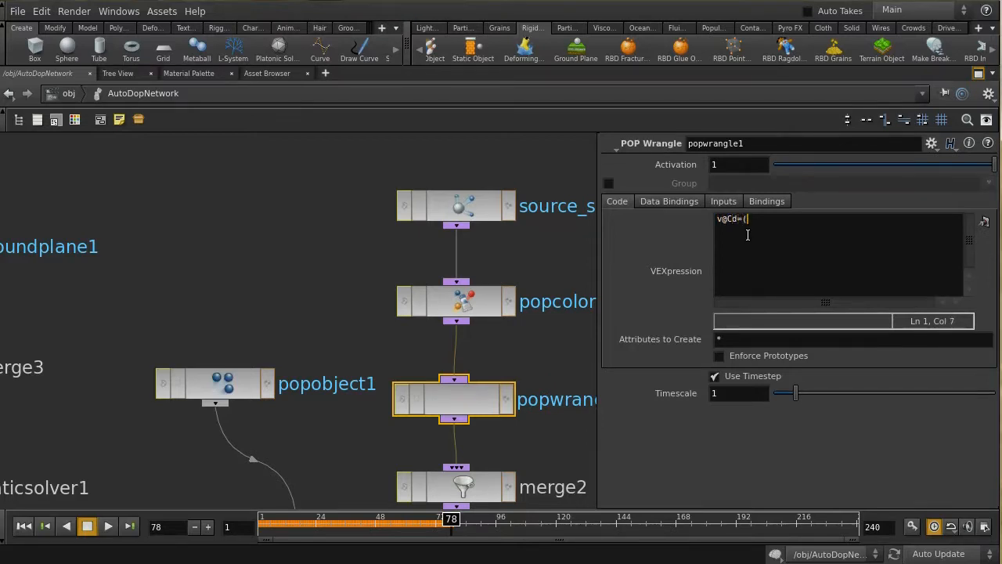
type("set(1")
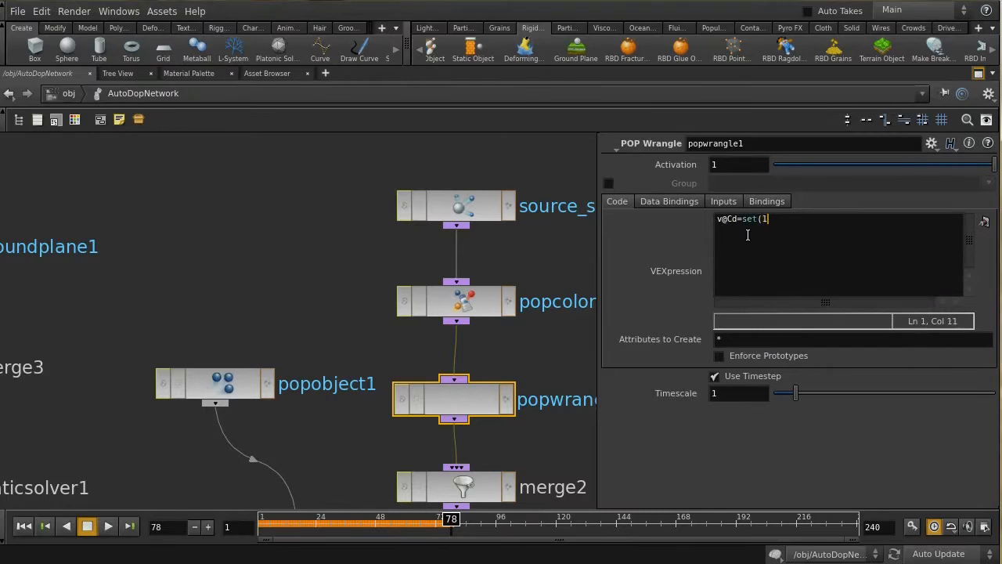
type(", 0")
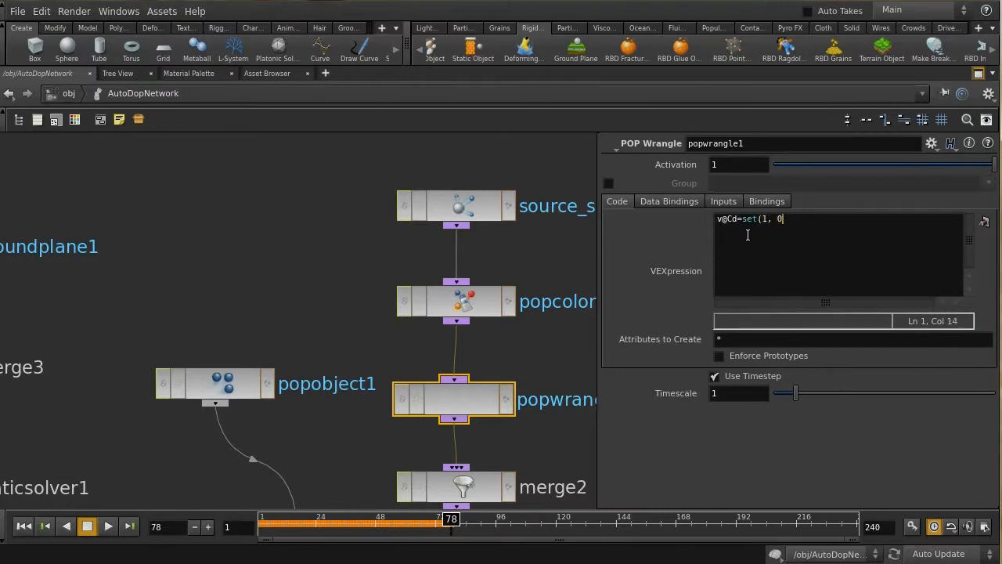
type(", 0);")
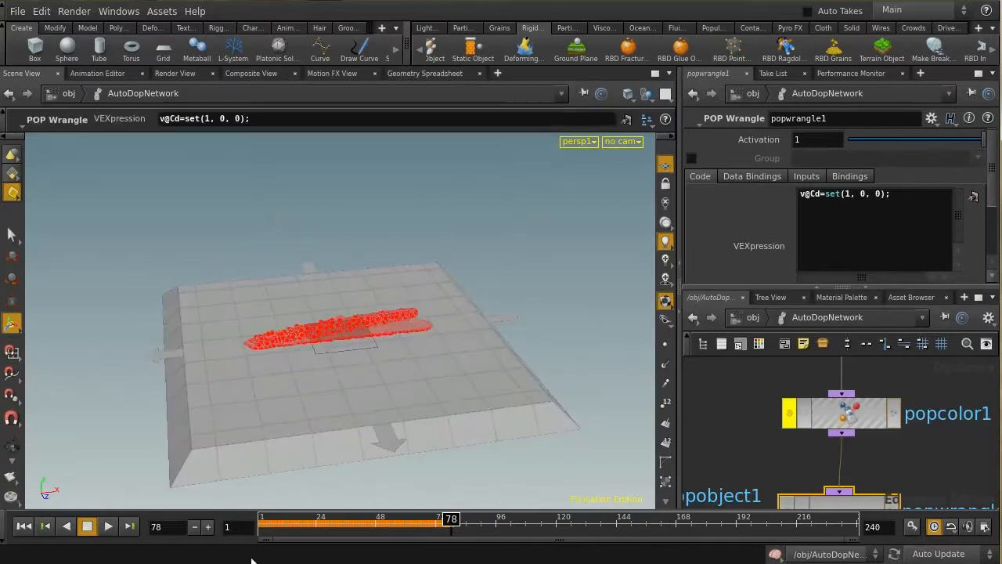
left_click_drag(451, 517, 313, 516)
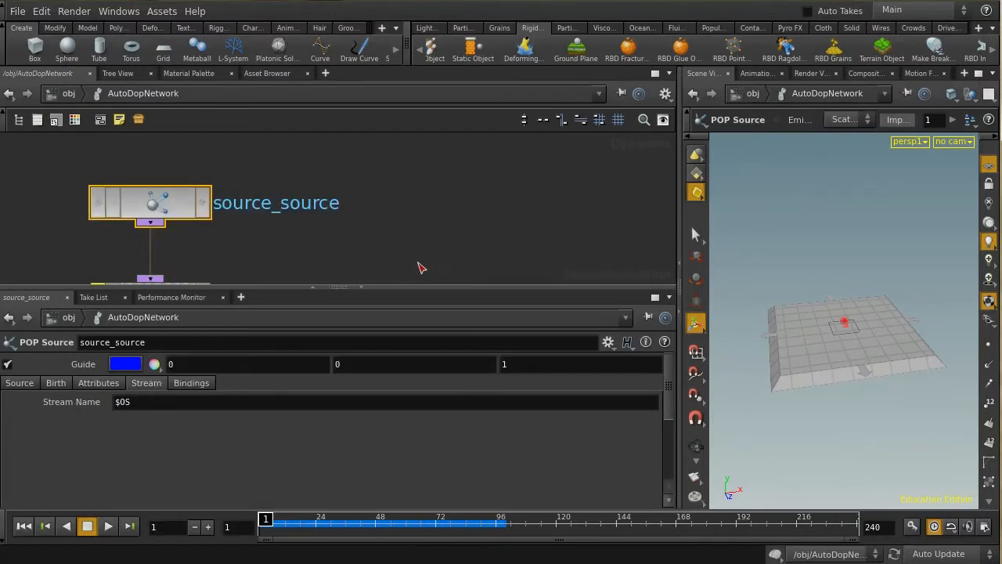
mouse_move(414, 272)
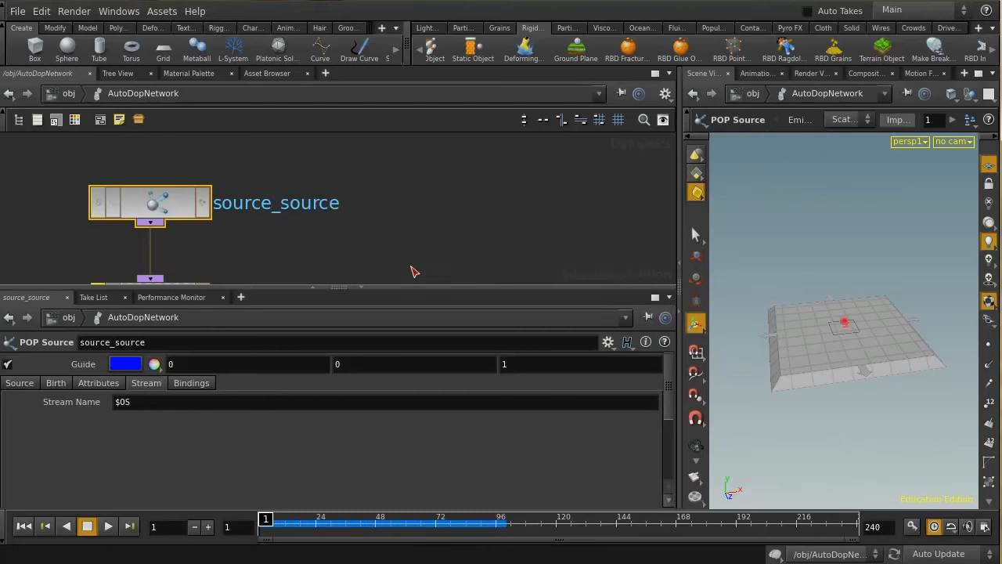
mouse_move(251, 237)
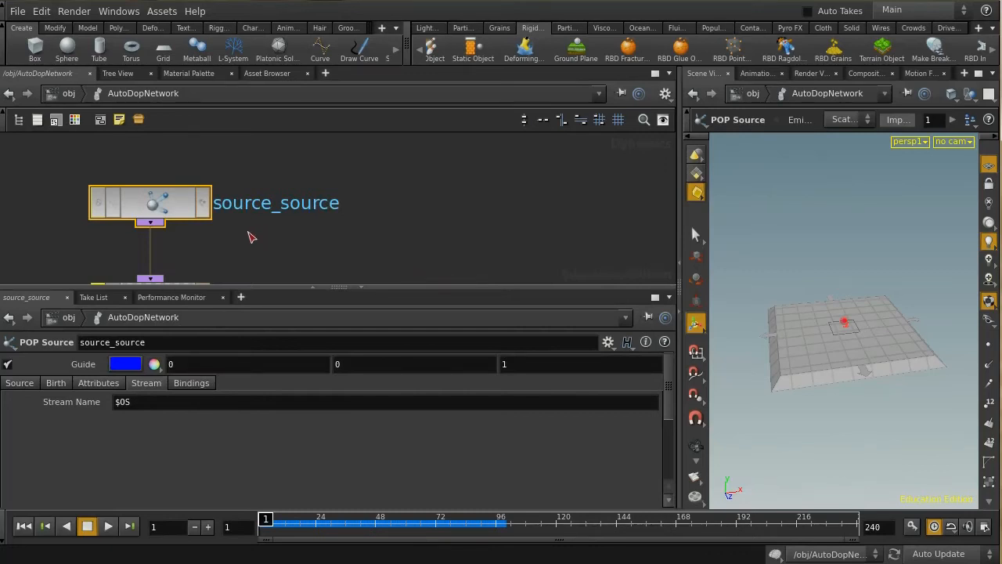